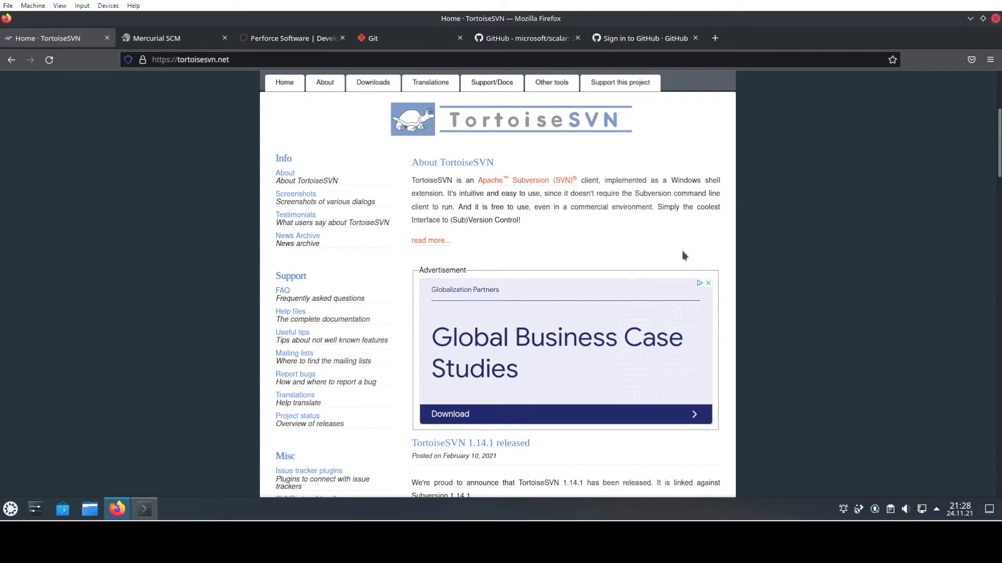
{"action": "mouse_move", "coordinate": [671, 237]}
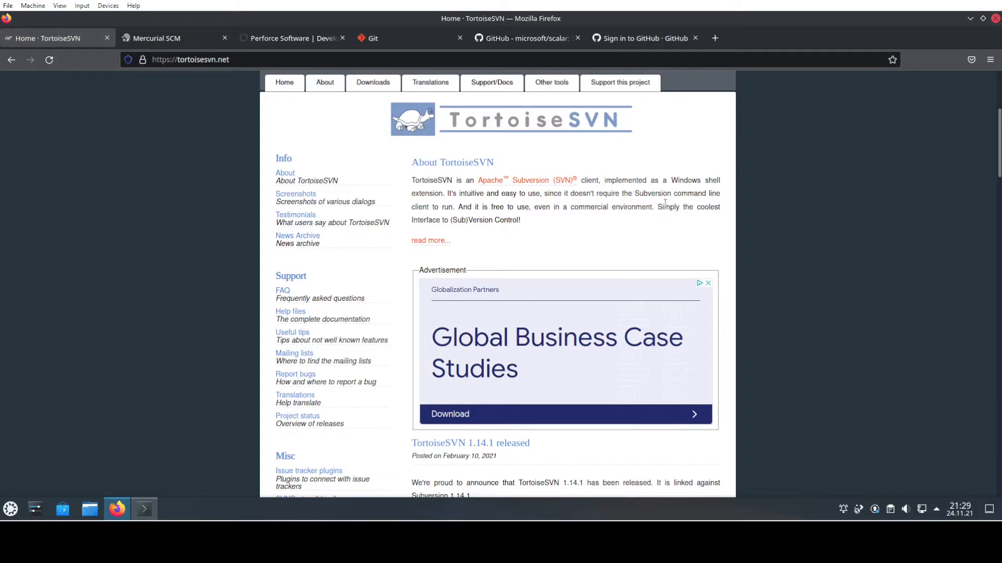
{"action": "mouse_move", "coordinate": [618, 240]}
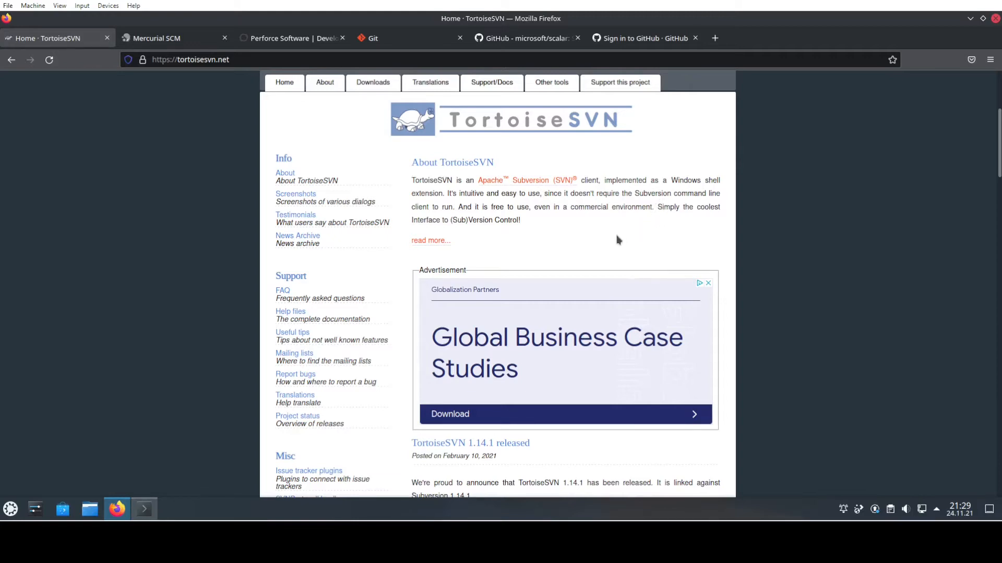
{"action": "mouse_move", "coordinate": [611, 247]}
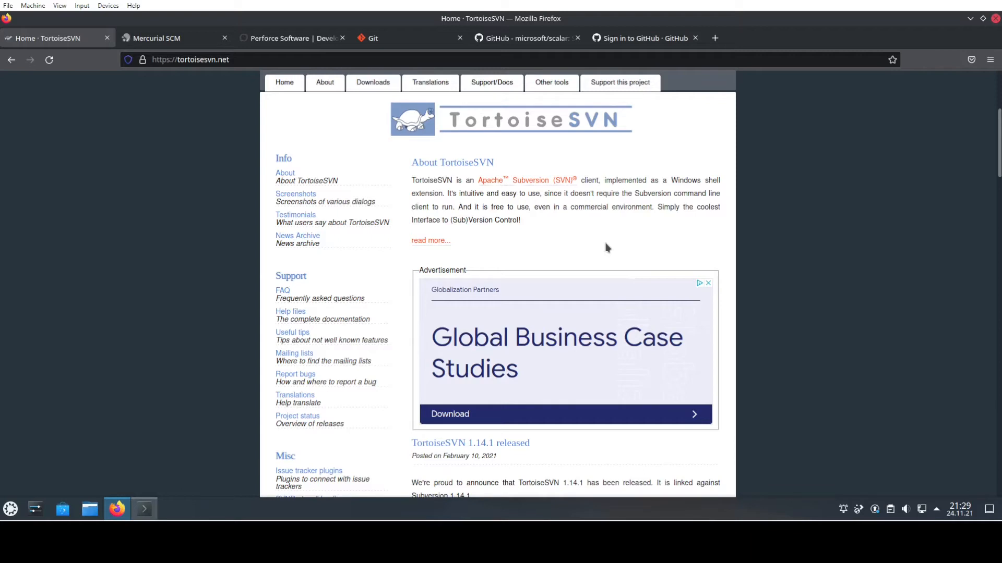
{"action": "mouse_move", "coordinate": [559, 231]}
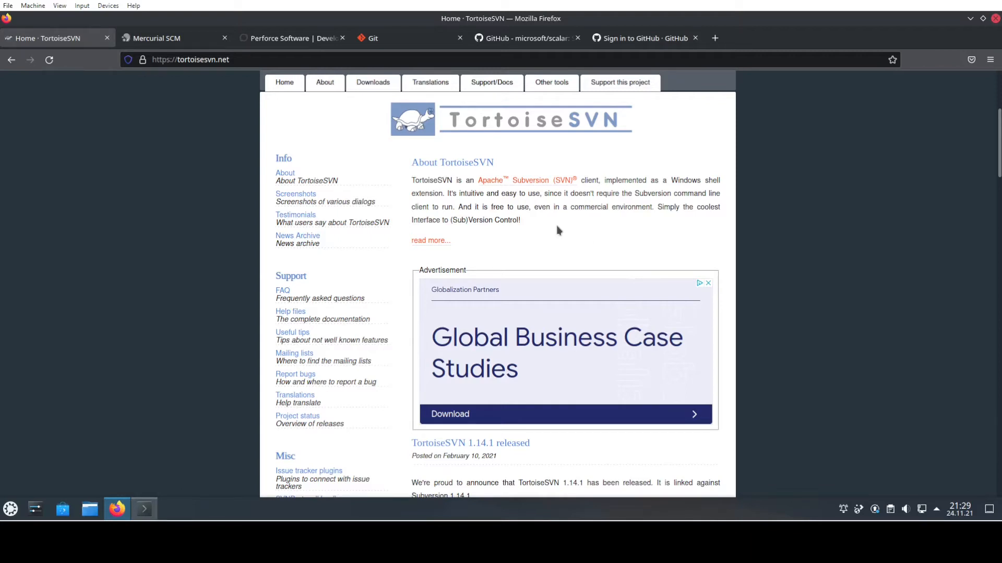
{"action": "mouse_move", "coordinate": [517, 126]}
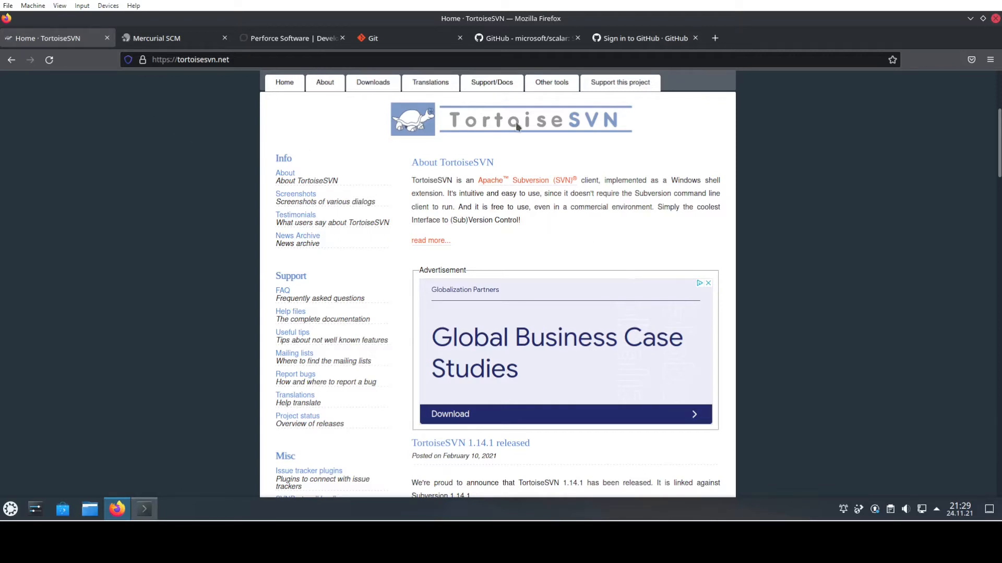
{"action": "mouse_move", "coordinate": [610, 264]}
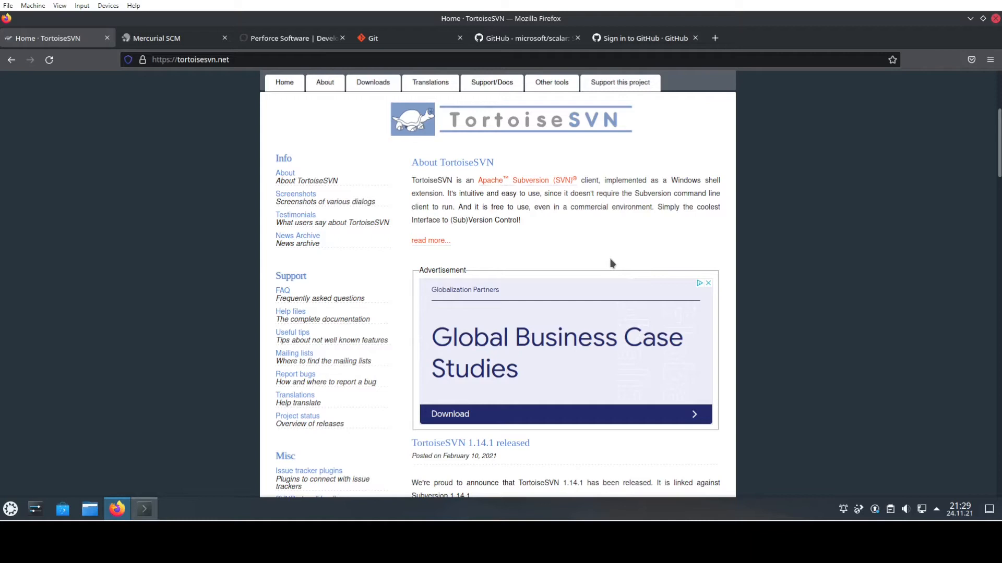
{"action": "mouse_move", "coordinate": [626, 235]}
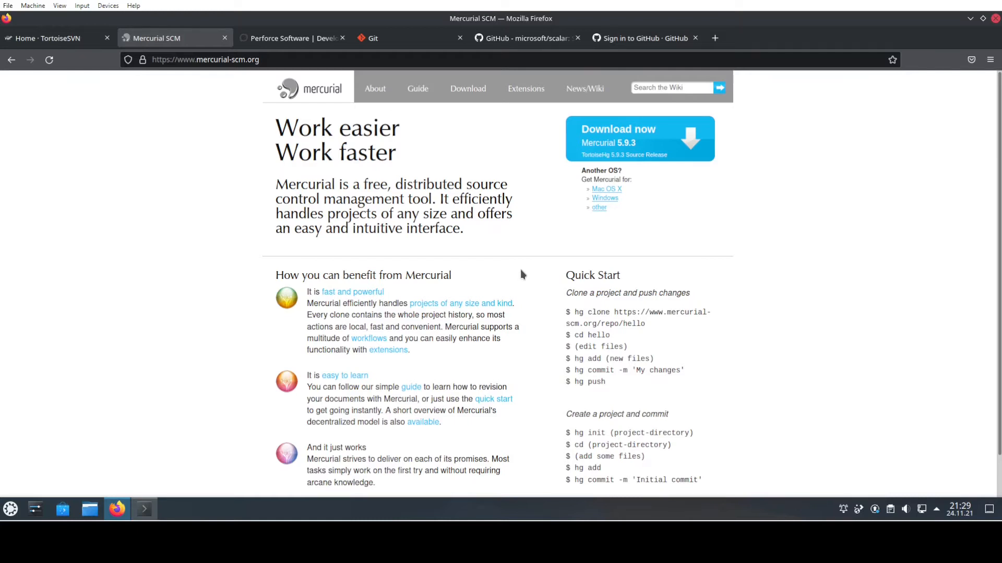
{"action": "mouse_move", "coordinate": [291, 38]}
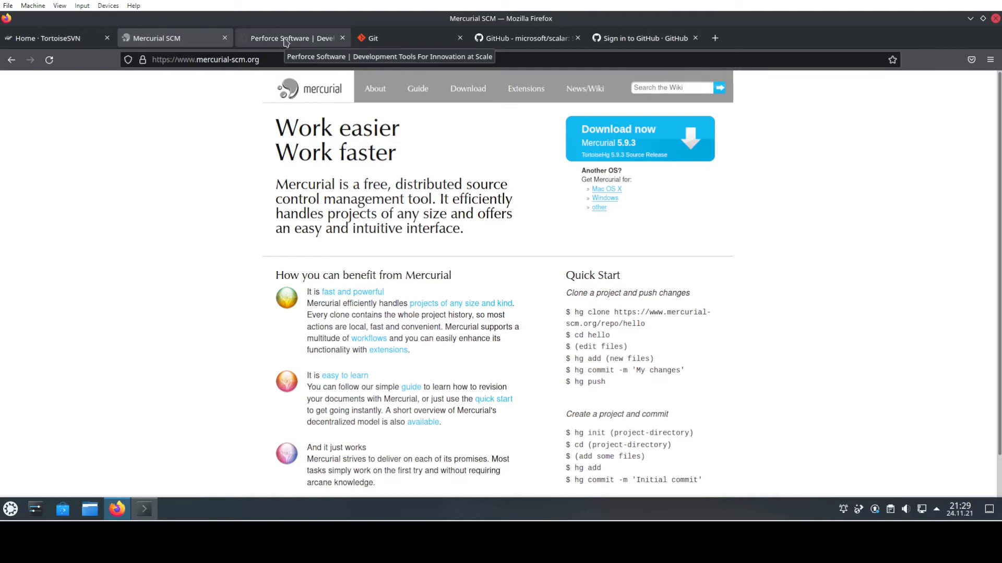
Switch to the Perforce Software homepage tab in Firefox.
{"action": "left_click", "coordinate": [292, 37]}
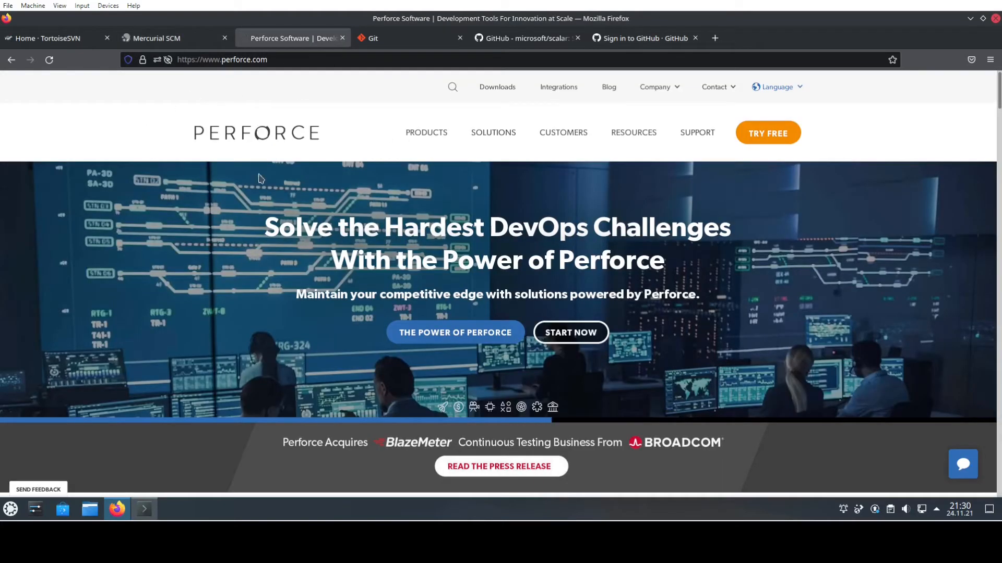
{"action": "mouse_move", "coordinate": [356, 157]}
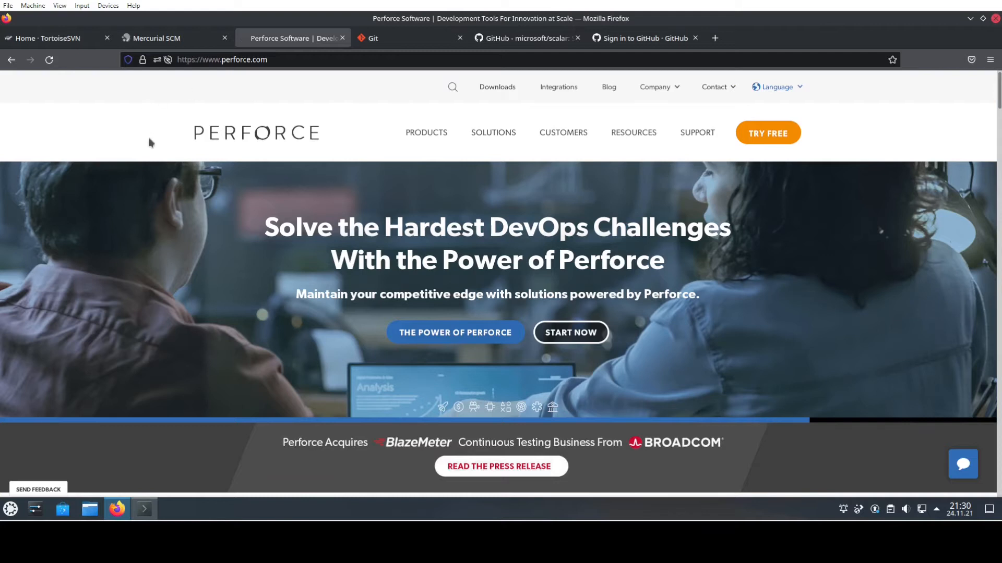
{"action": "mouse_move", "coordinate": [361, 164]}
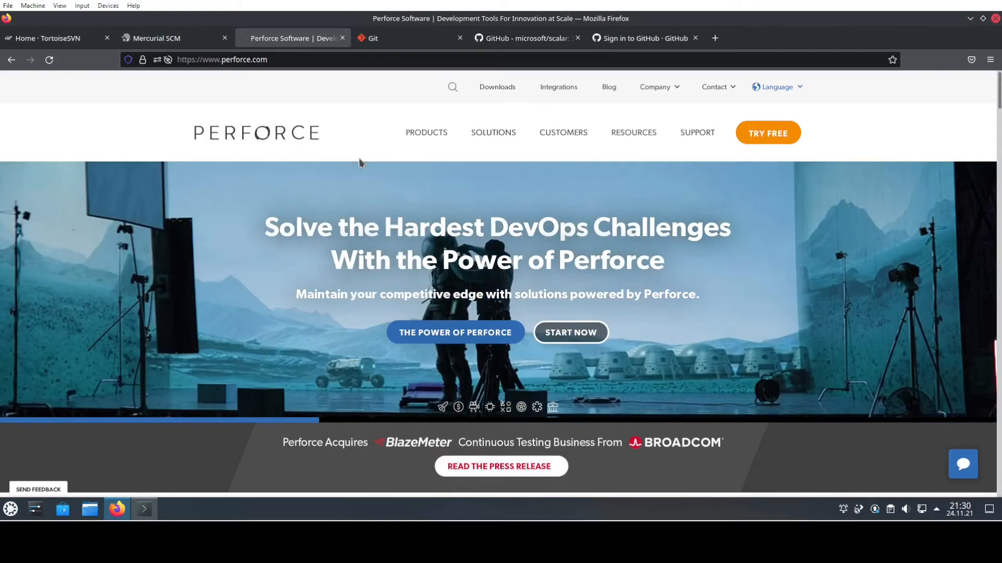
{"action": "mouse_move", "coordinate": [400, 156]}
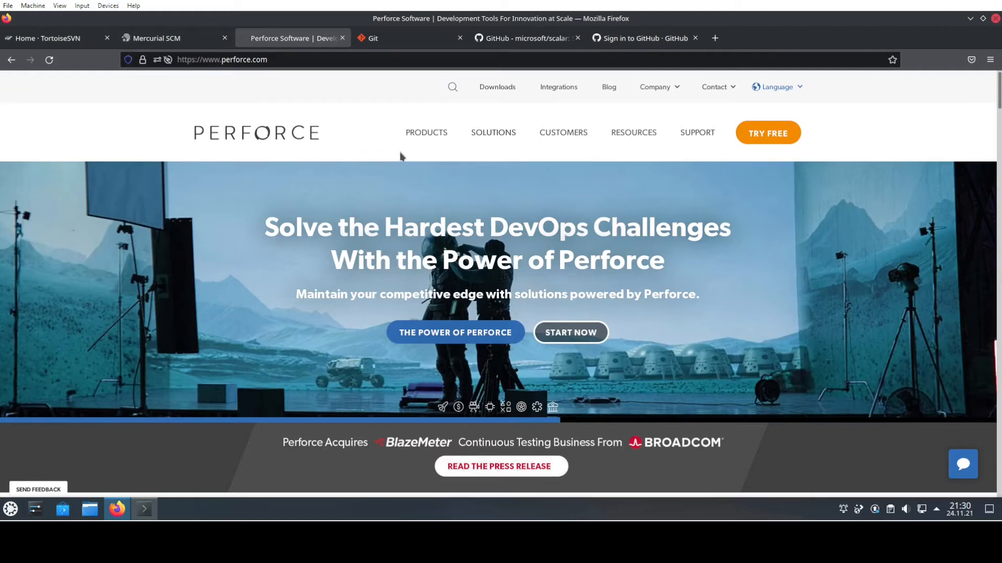
{"action": "mouse_move", "coordinate": [351, 119]}
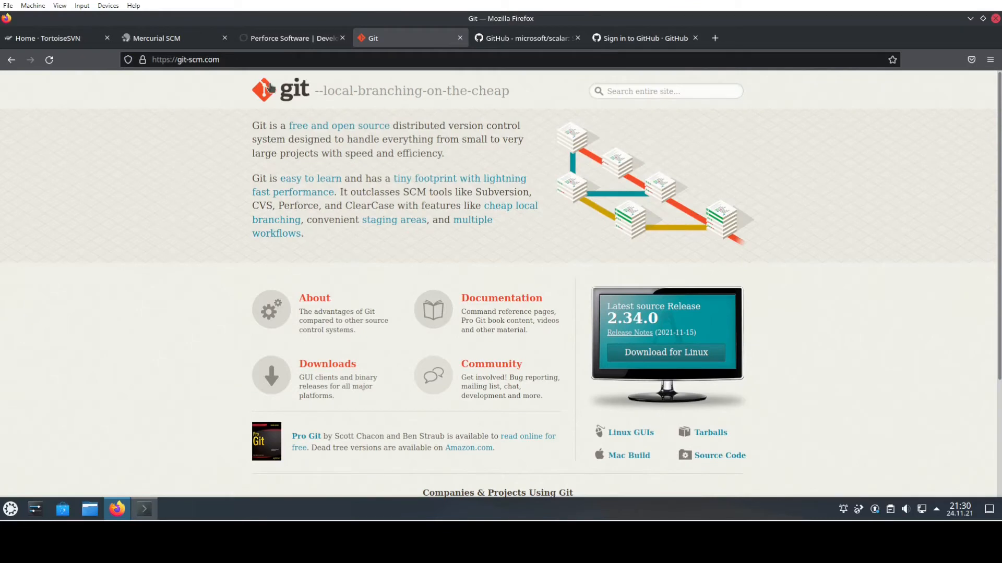
{"action": "mouse_move", "coordinate": [310, 115]}
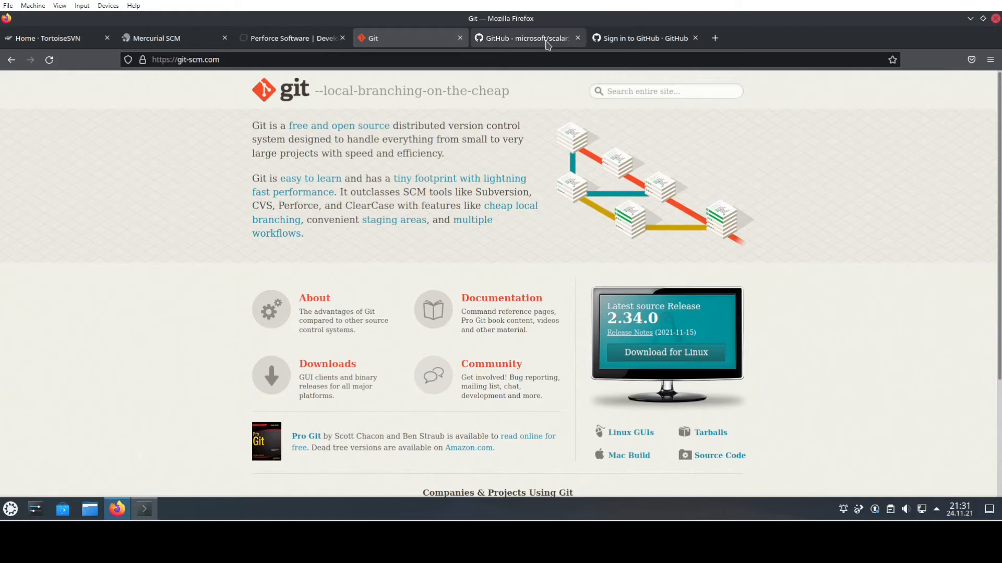
{"action": "left_click", "coordinate": [524, 37]}
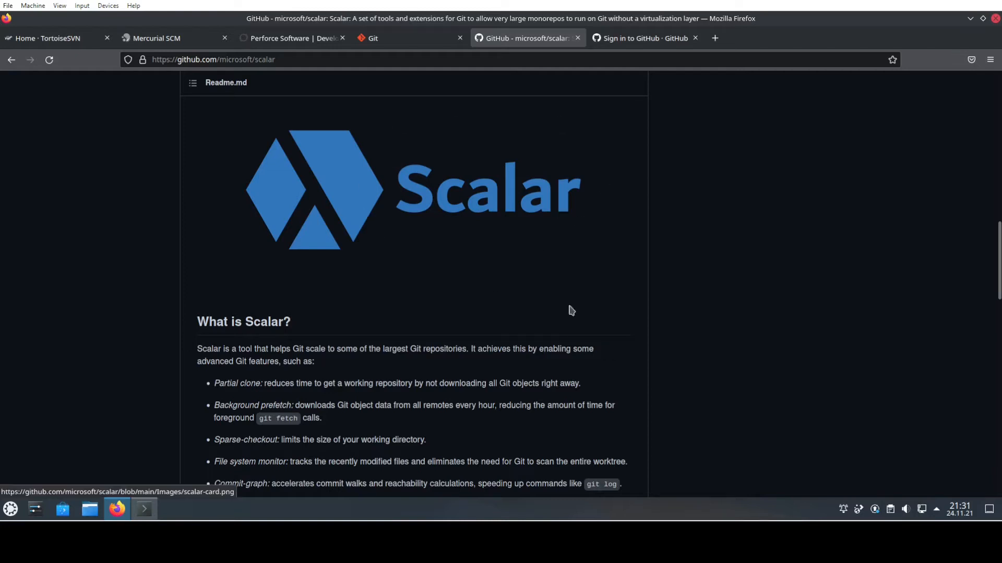
{"action": "mouse_move", "coordinate": [408, 187]}
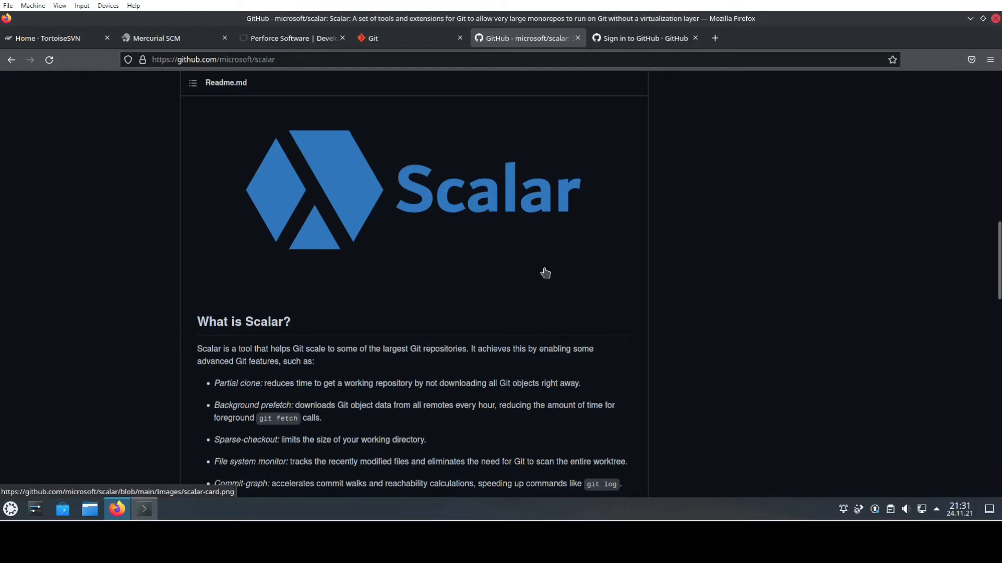
{"action": "mouse_move", "coordinate": [543, 268]}
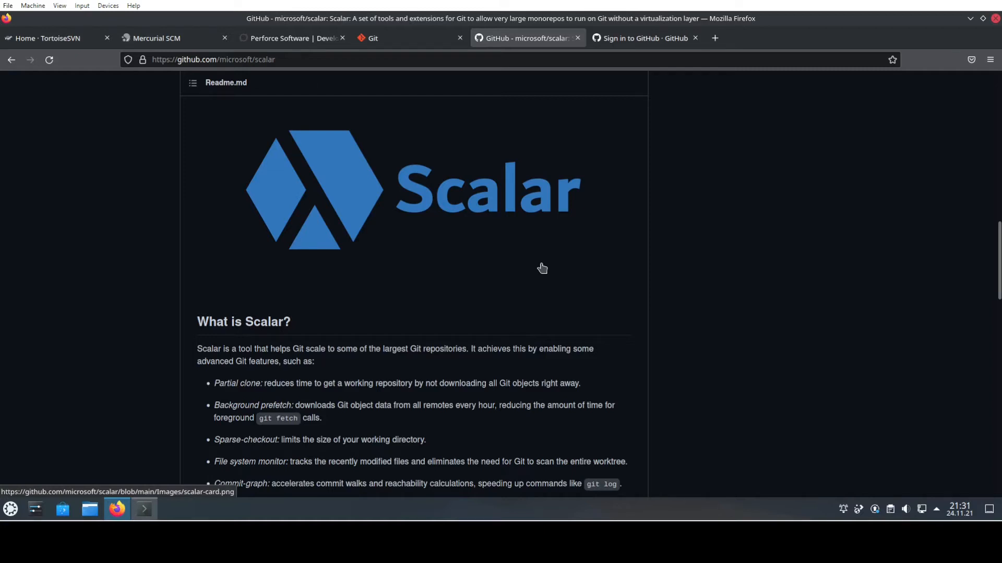
{"action": "mouse_move", "coordinate": [651, 153]}
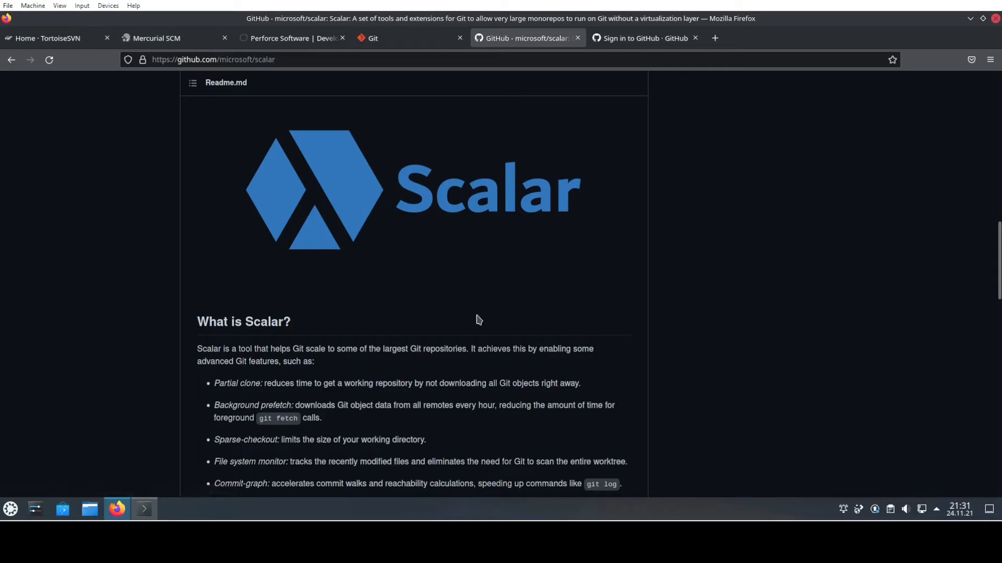
{"action": "mouse_move", "coordinate": [487, 304]}
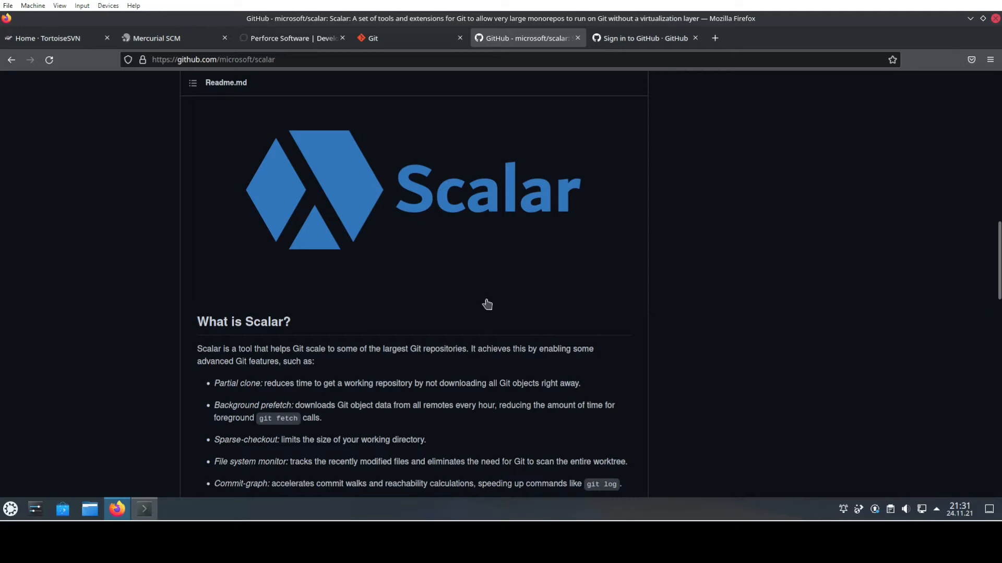
{"action": "left_click", "coordinate": [409, 38]}
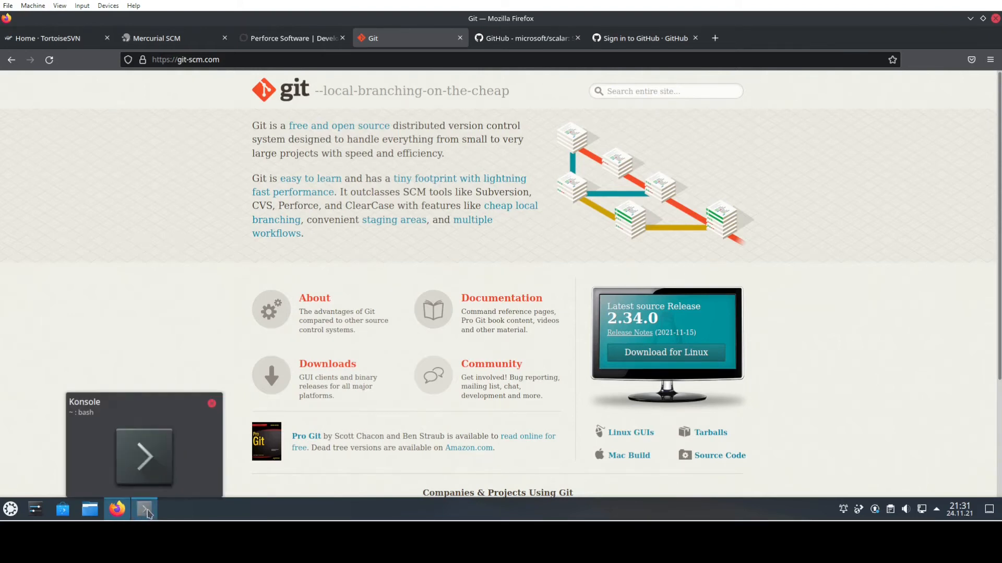
Run 'sudo apt-get install git' in a terminal and authorise it to install git.
{"action": "left_click", "coordinate": [144, 509]}
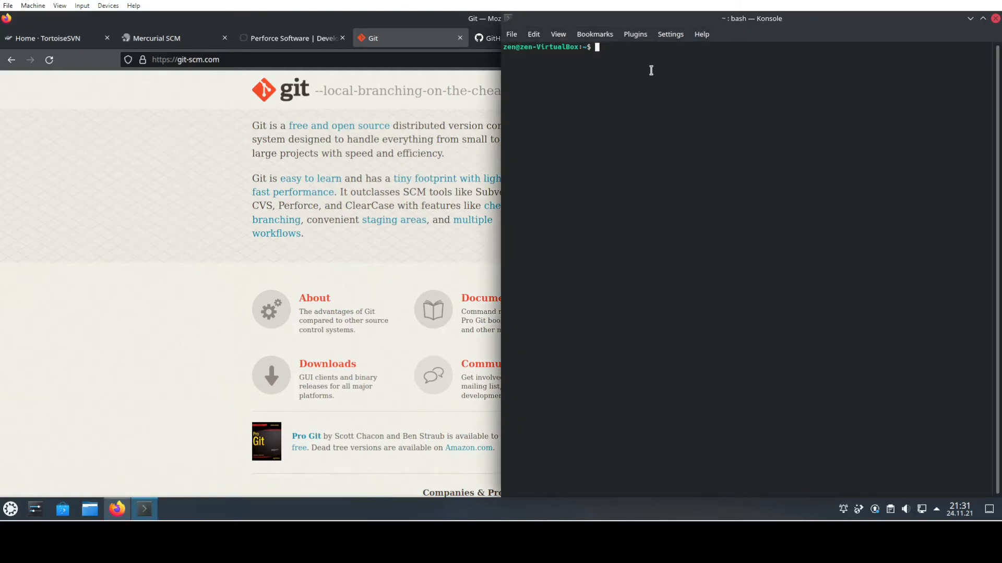
{"action": "mouse_move", "coordinate": [636, 157]}
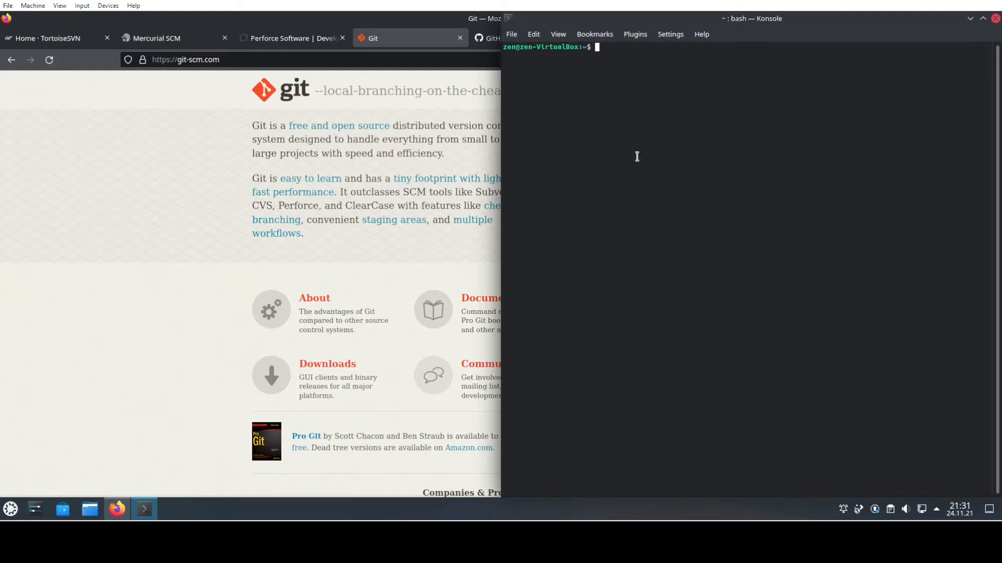
{"action": "type", "text": "sudo"}
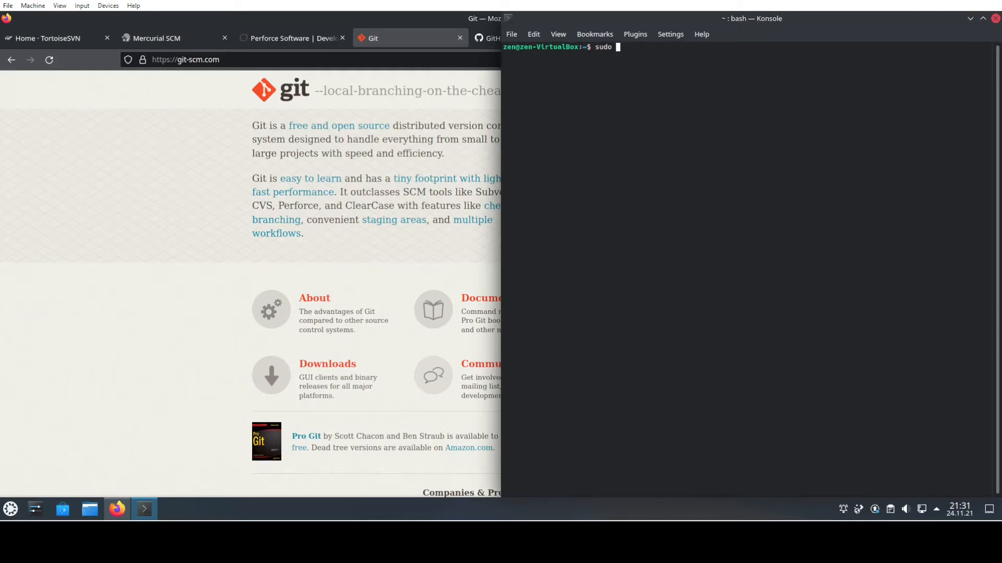
{"action": "type", "text": "apt"}
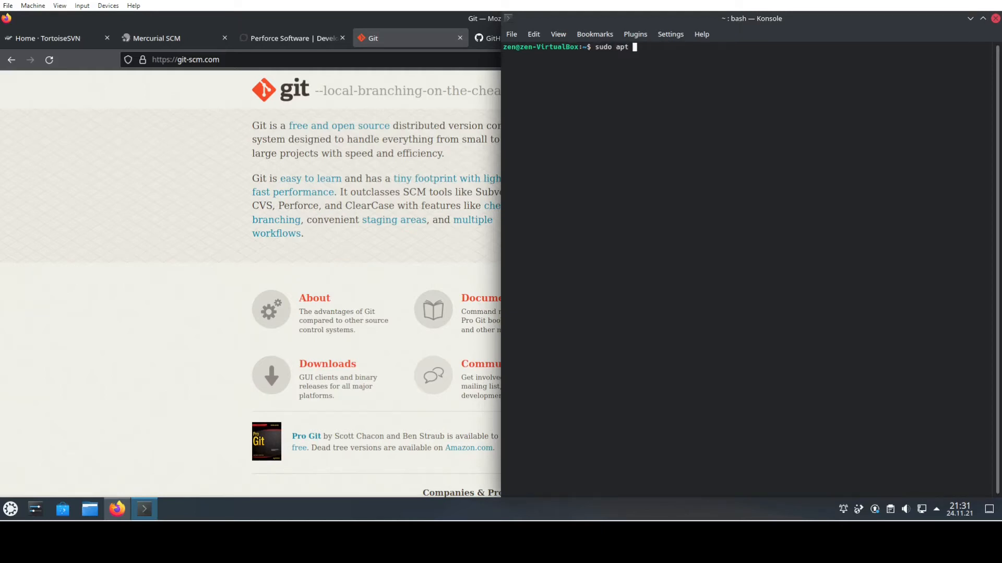
{"action": "type", "text": "get"}
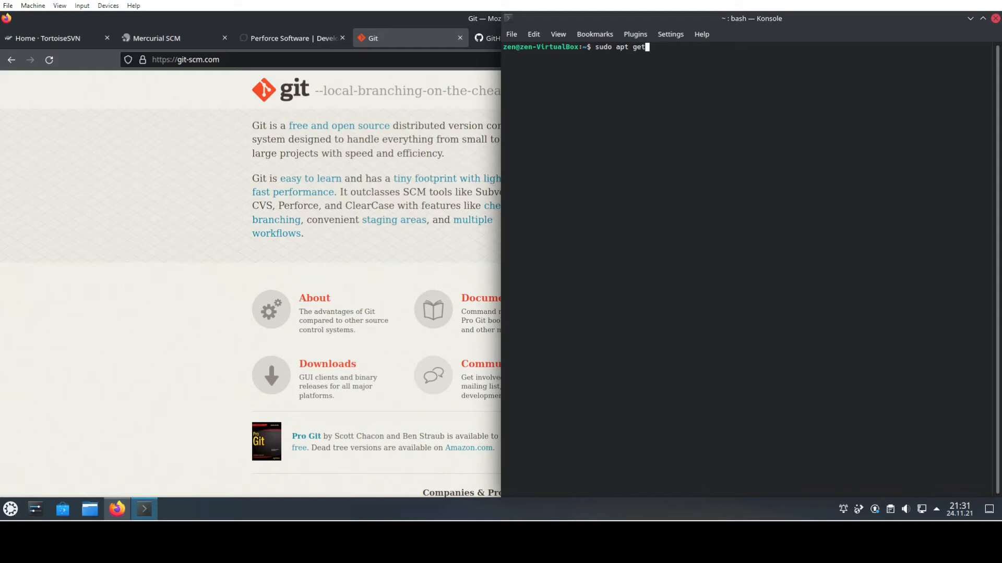
{"action": "type", "text": "install git"}
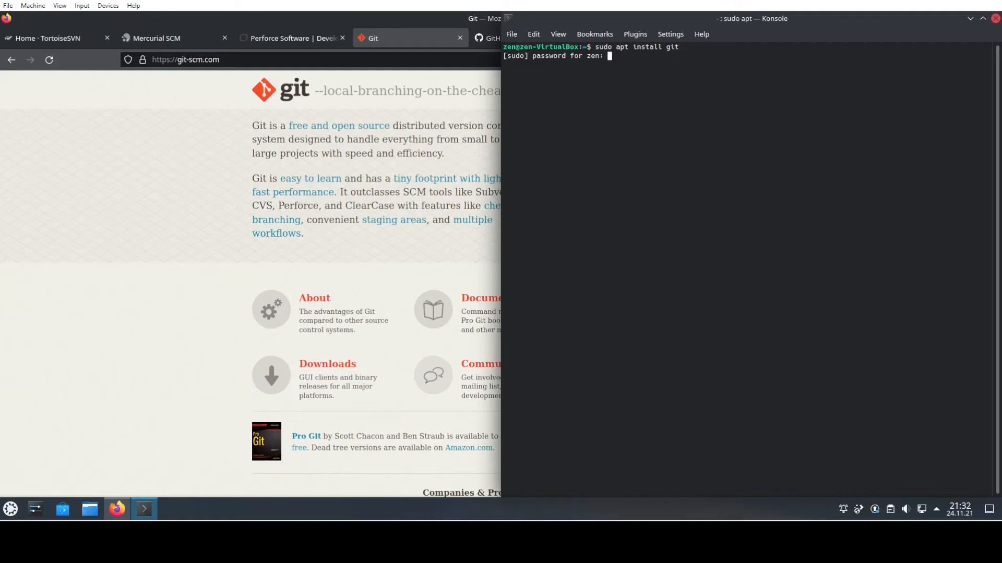
{"action": "key", "text": "Return"}
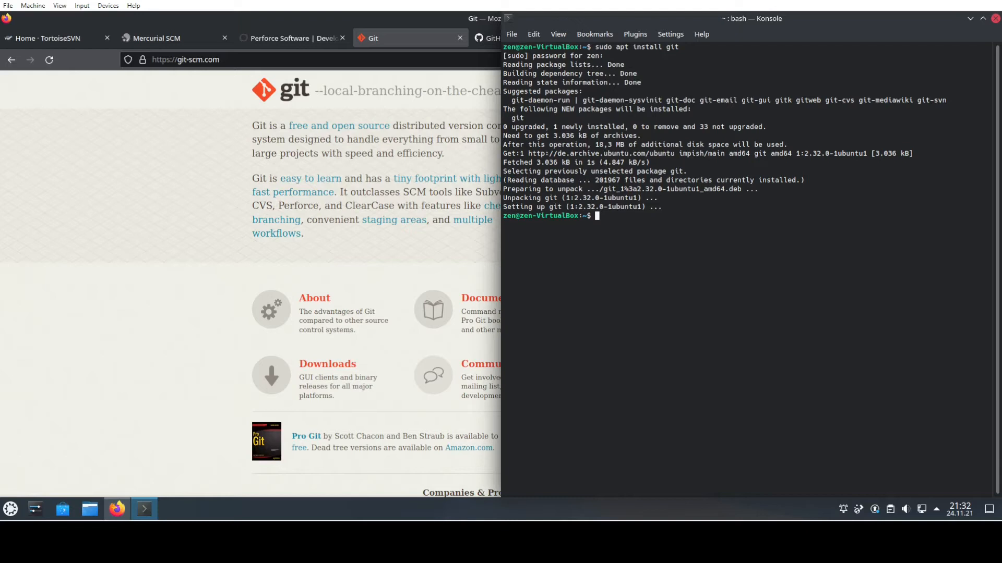
{"action": "type", "text": "s"}
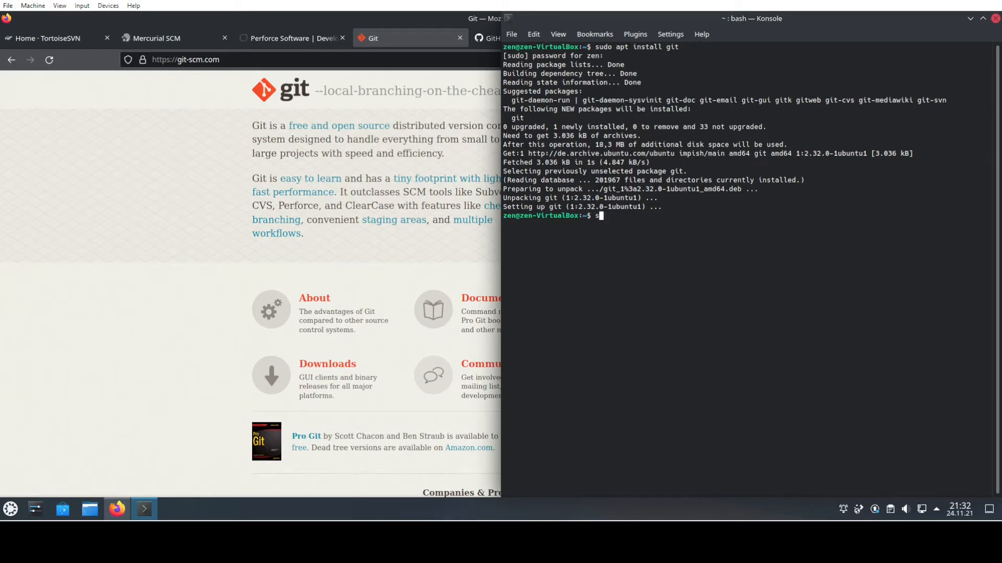
{"action": "type", "text": "sh"}
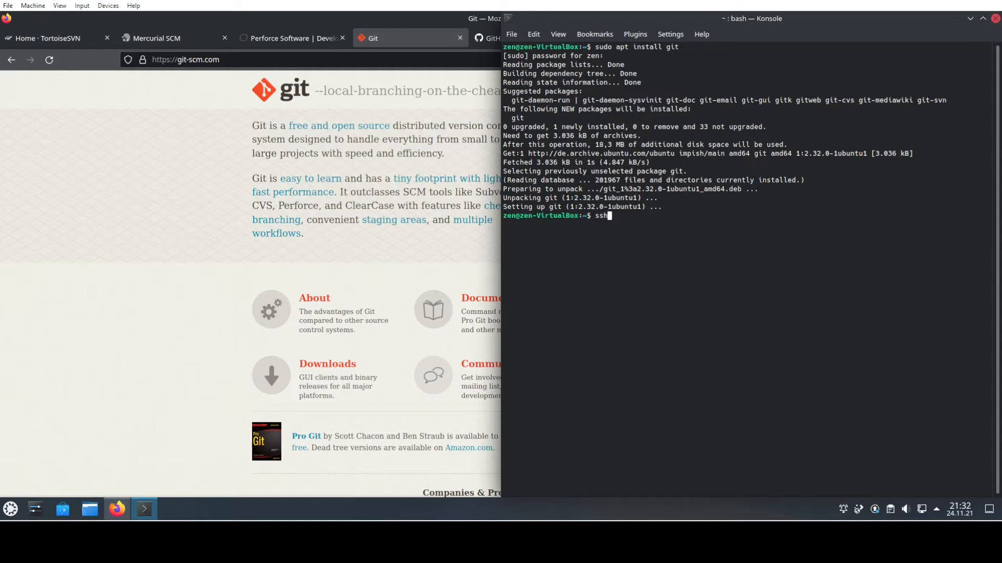
{"action": "type", "text": "-keygen"}
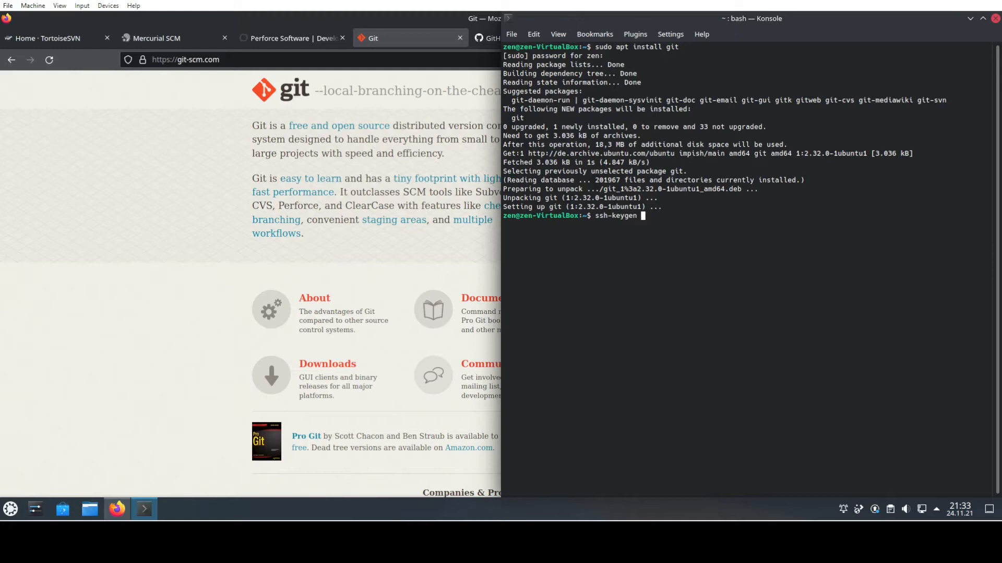
{"action": "type", "text": "-t"}
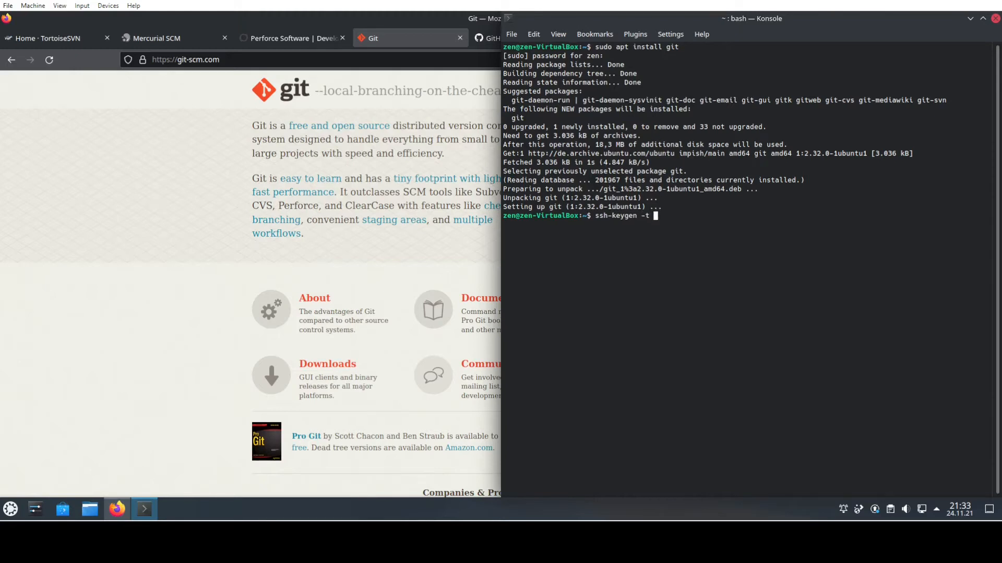
{"action": "type", "text": "ed"}
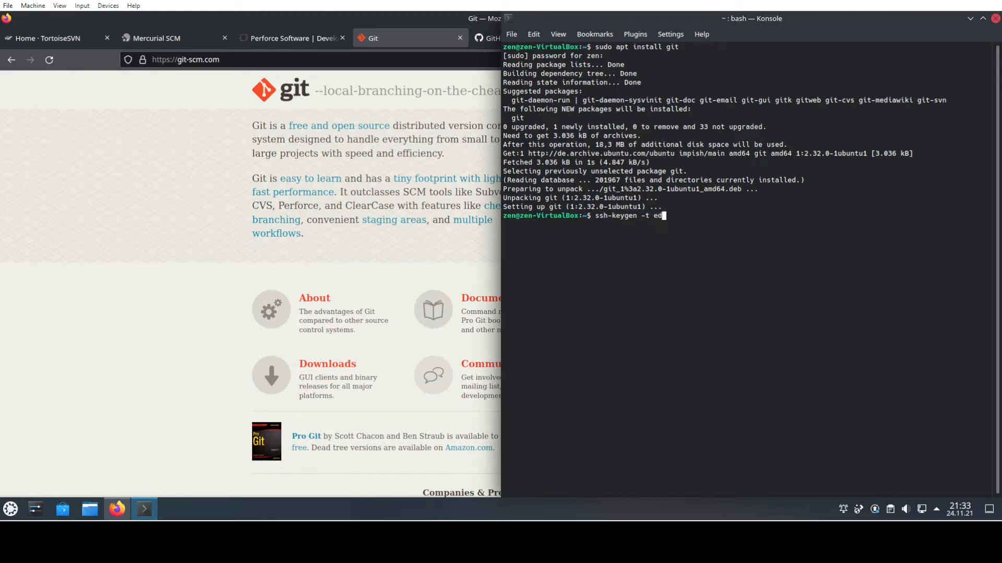
{"action": "type", "text": "2"}
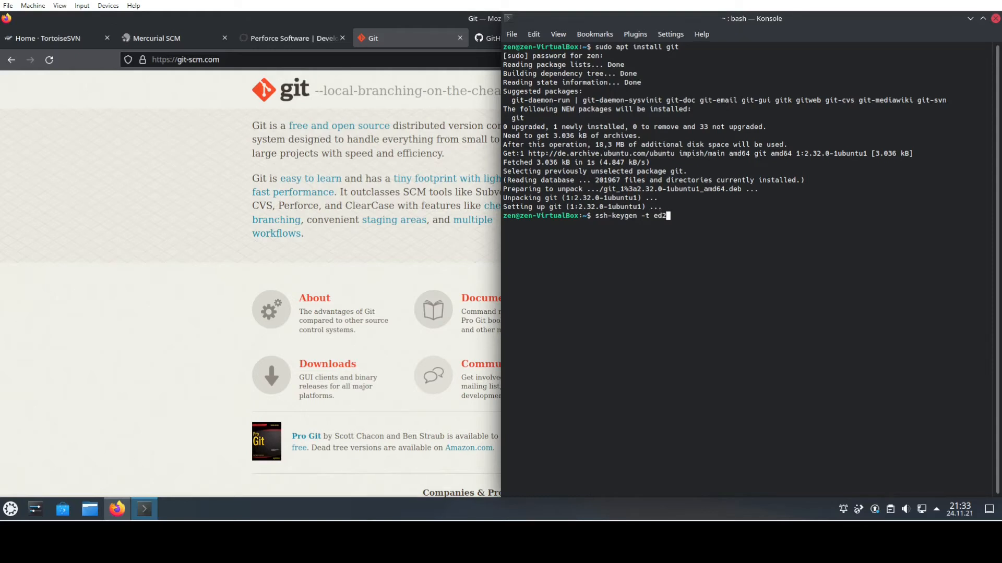
{"action": "type", "text": "409"}
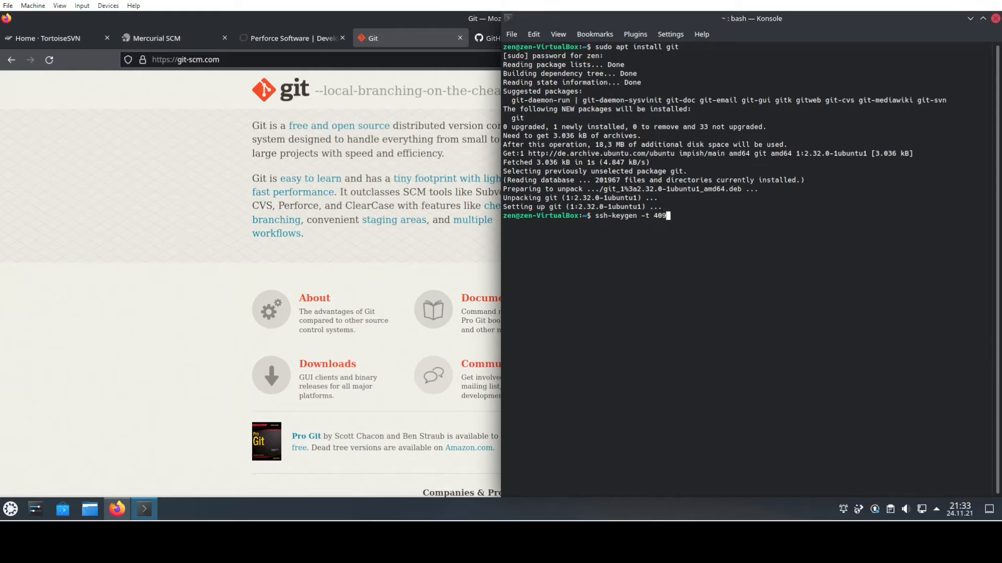
{"action": "type", "text": "6"}
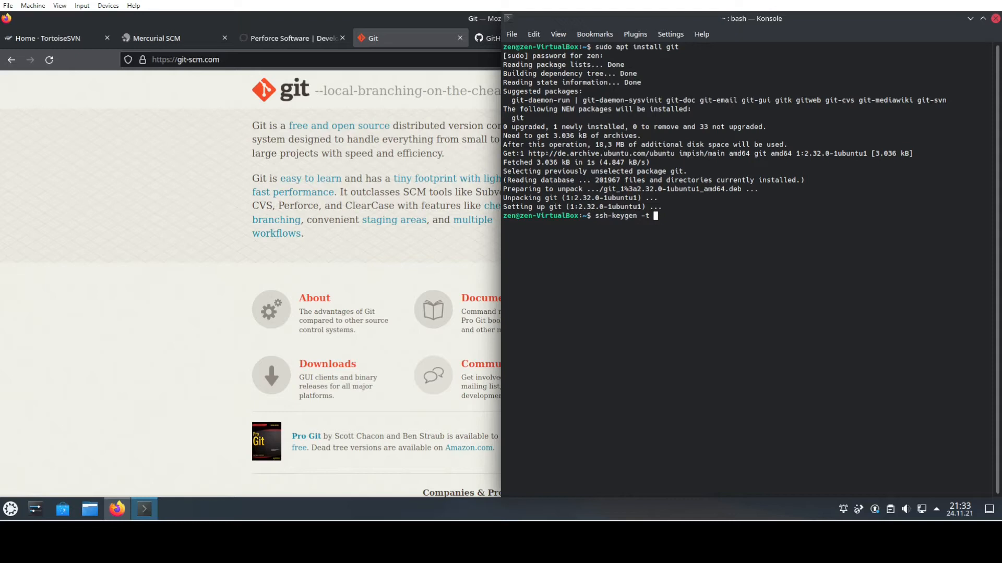
{"action": "type", "text": "ed2"}
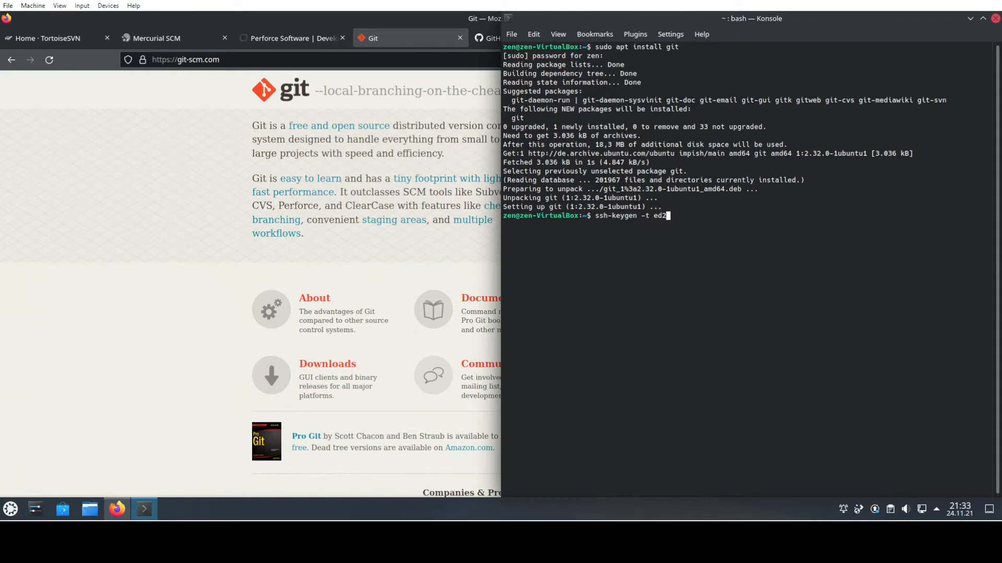
{"action": "type", "text": "5519"}
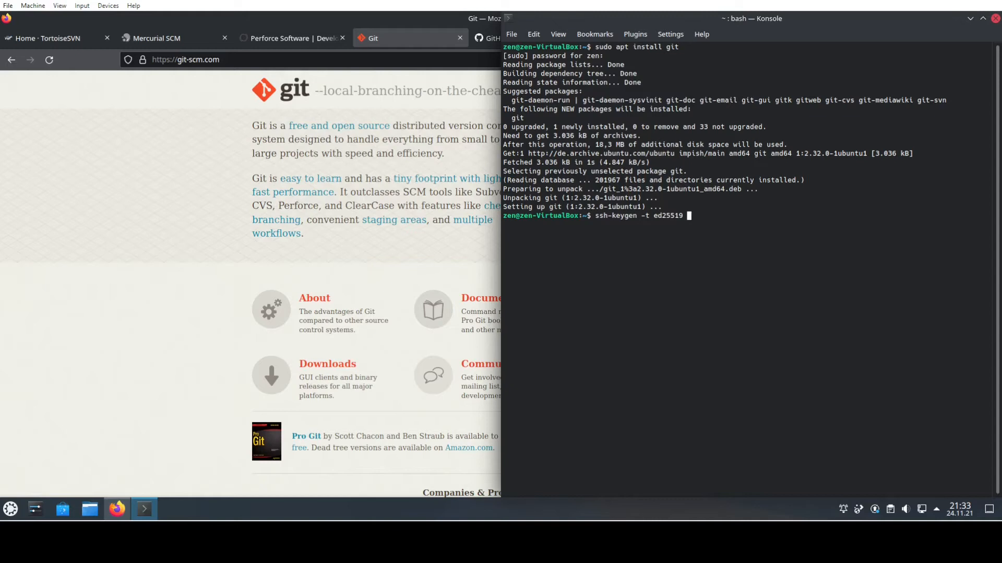
{"action": "type", "text": "-"}
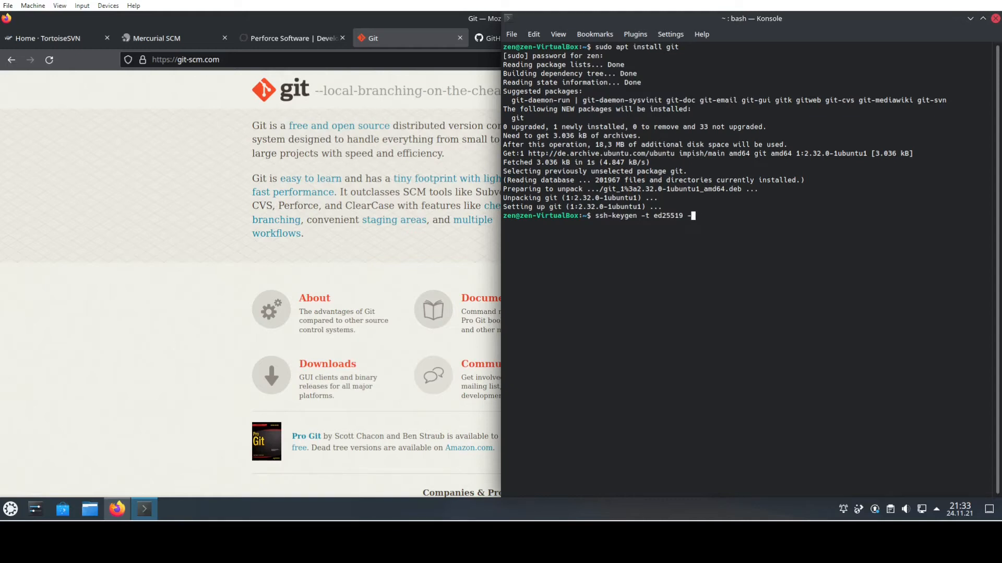
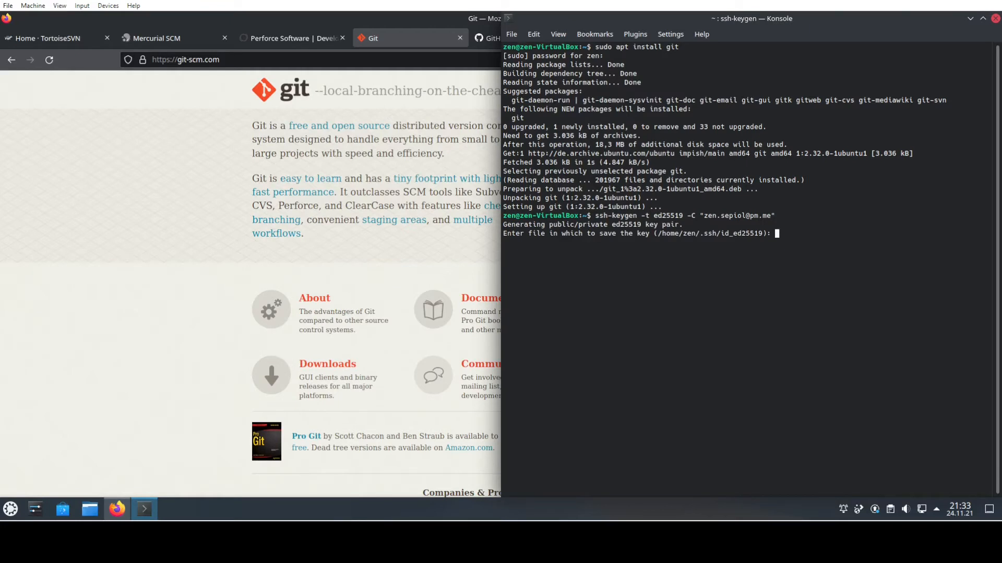
Accept the default key location and an empty passphrase.
{"action": "key", "text": "Return"}
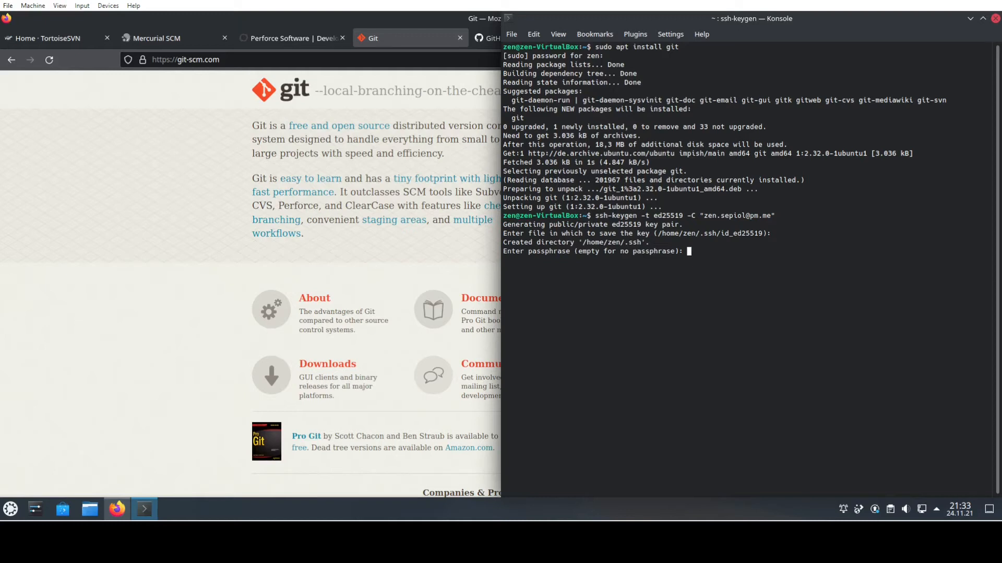
{"action": "key", "text": "Return"}
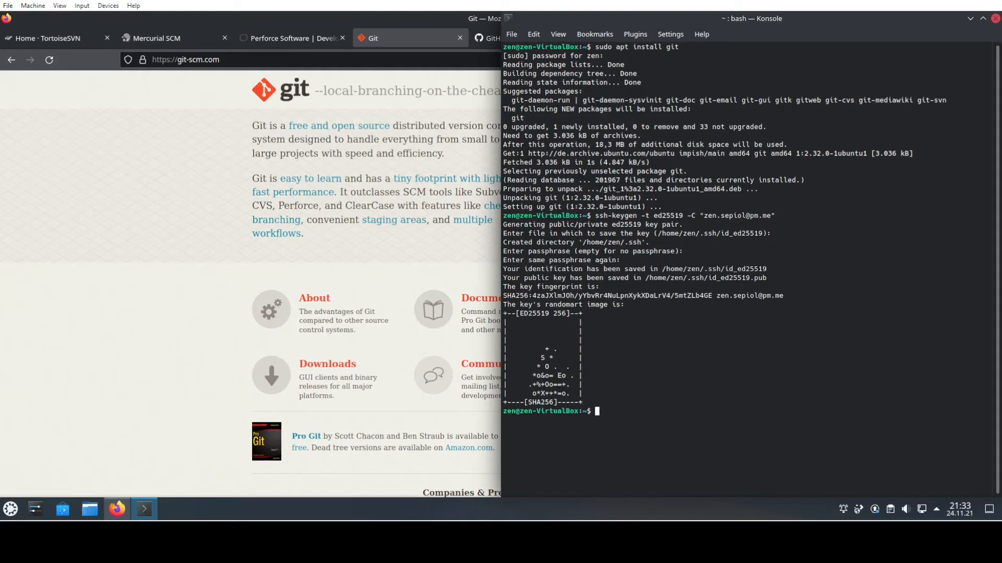
{"action": "mouse_move", "coordinate": [752, 202]}
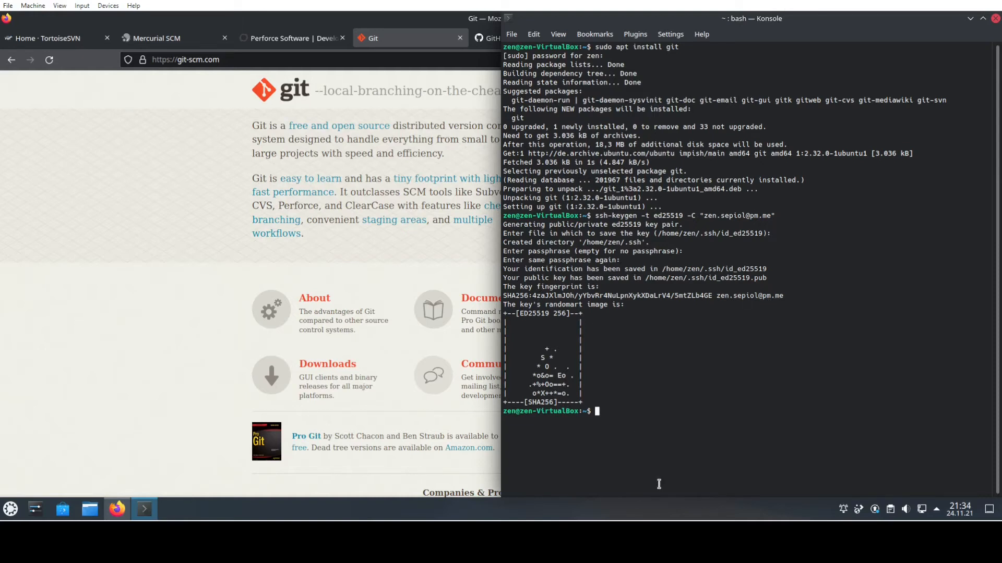
{"action": "mouse_move", "coordinate": [206, 403]}
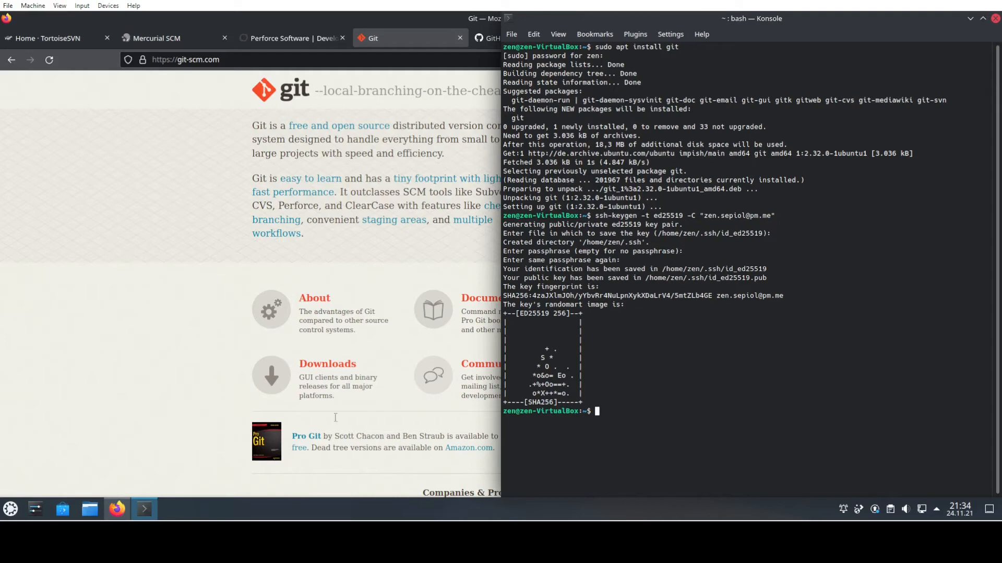
{"action": "mouse_move", "coordinate": [579, 443]}
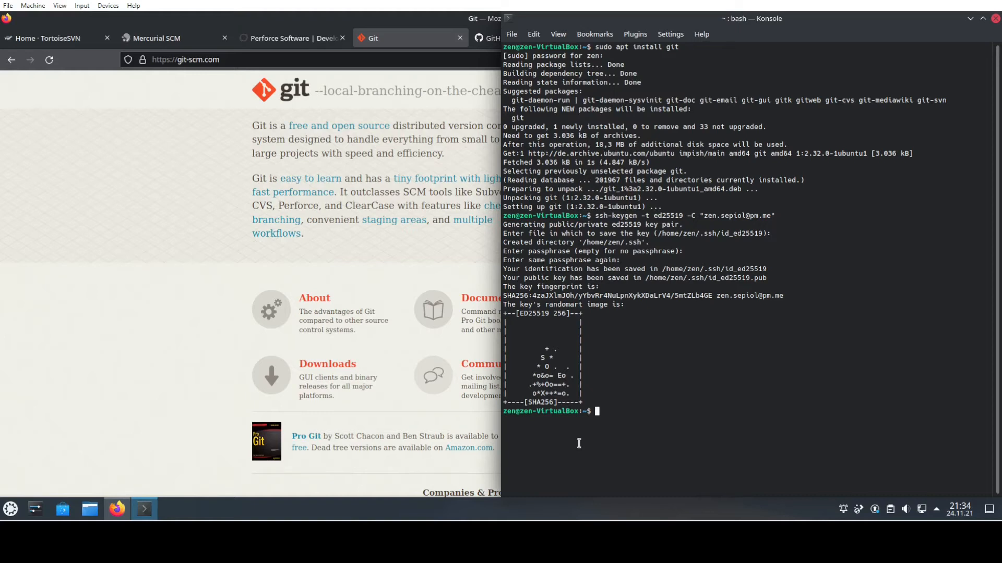
{"action": "mouse_move", "coordinate": [276, 392]}
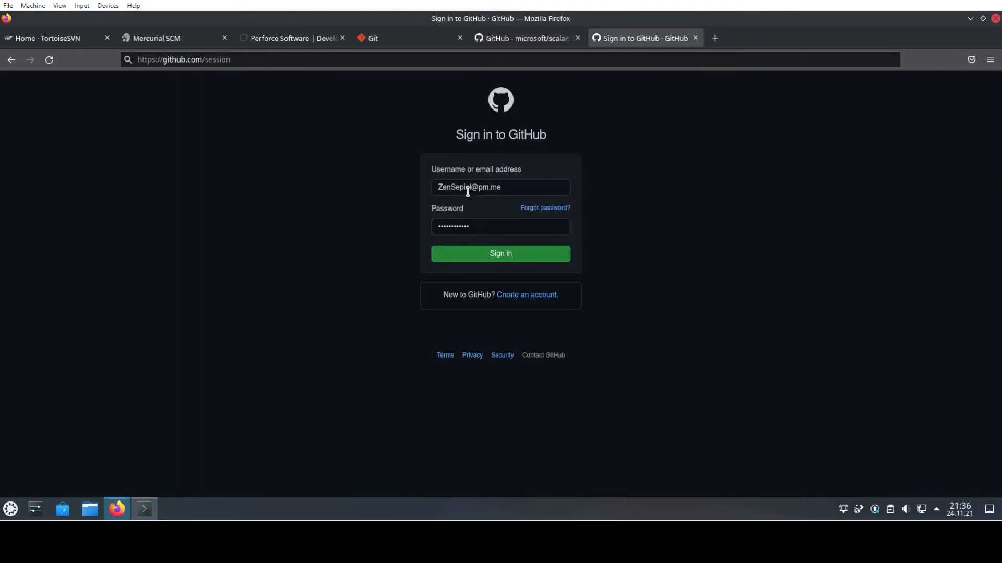
Sign in to GitHub and let Firefox remember the login.
{"action": "left_click", "coordinate": [500, 253]}
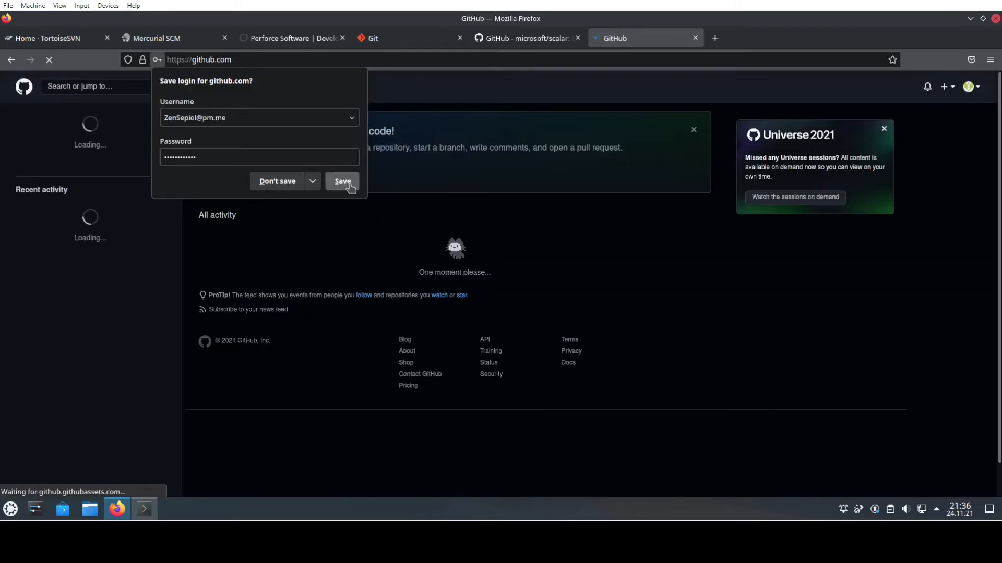
{"action": "left_click", "coordinate": [342, 180]}
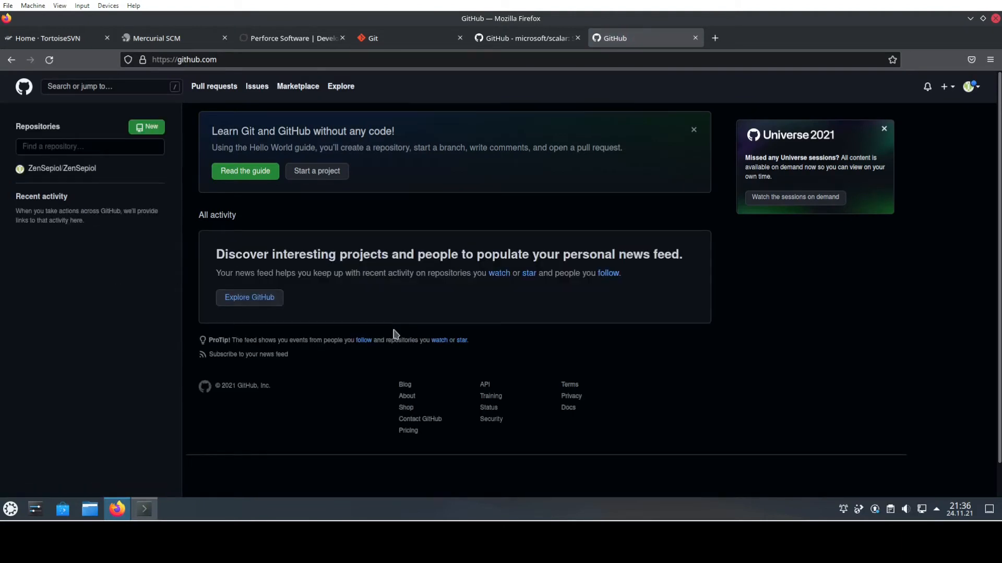
{"action": "mouse_move", "coordinate": [391, 334]}
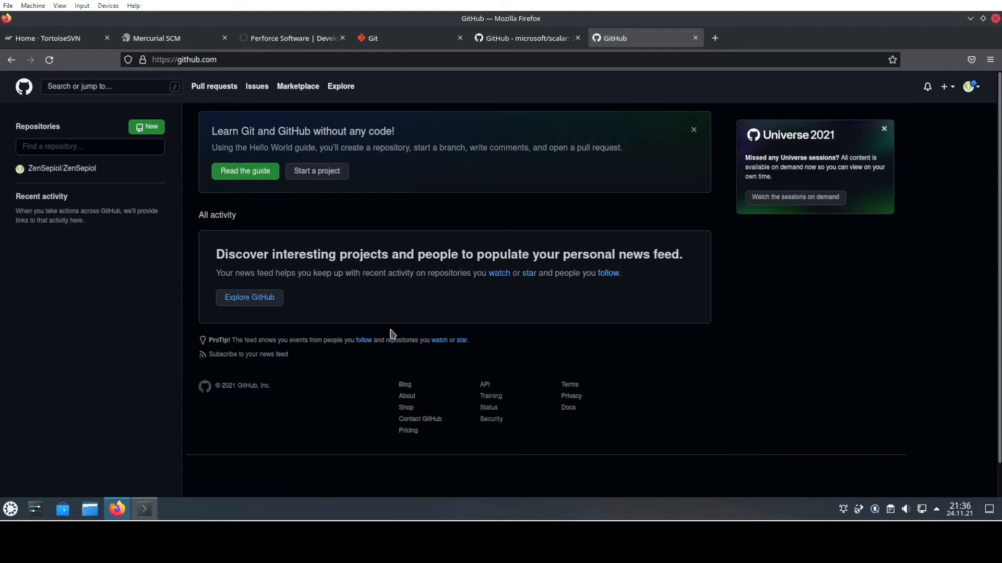
{"action": "mouse_move", "coordinate": [371, 327]}
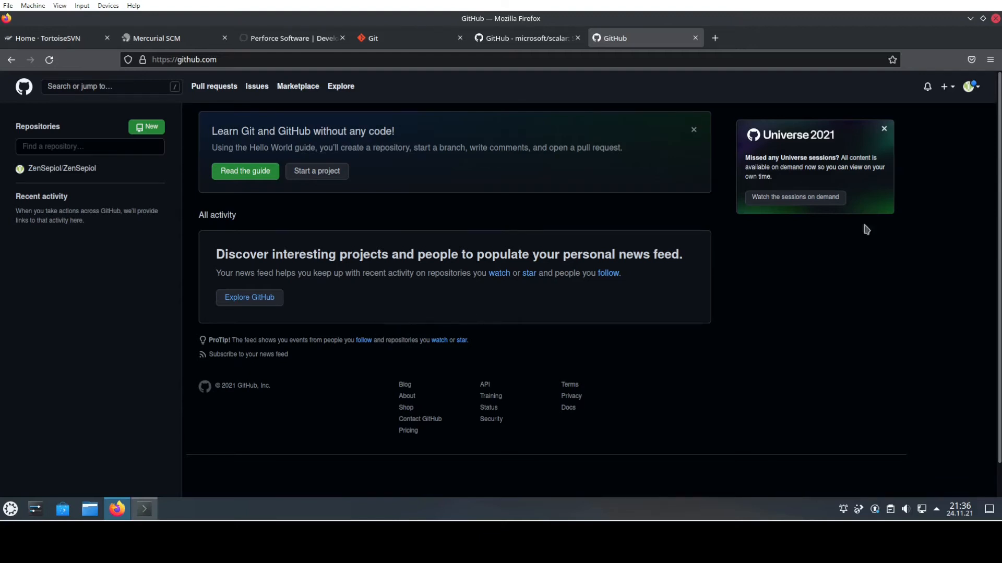
Go to the account Settings from the avatar menu.
{"action": "left_click", "coordinate": [969, 86]}
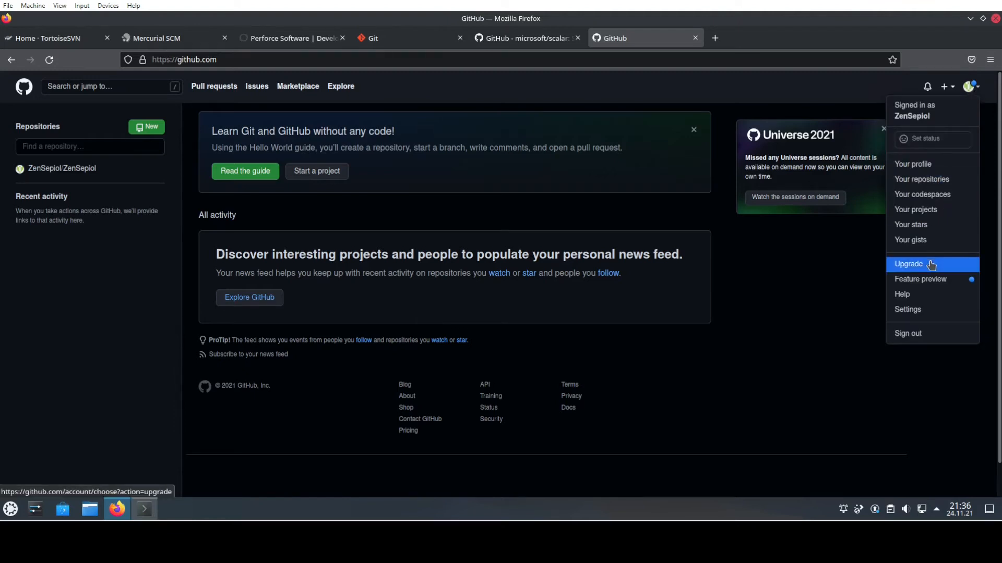
{"action": "left_click", "coordinate": [912, 164]}
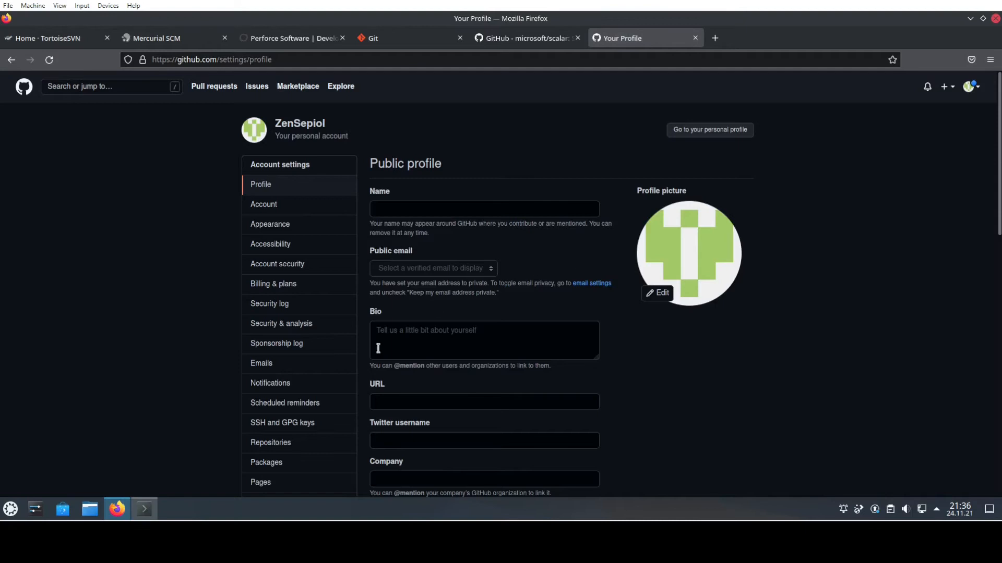
Navigate to SSH and GPG keys and start a New SSH key entry.
{"action": "left_click", "coordinate": [282, 423]}
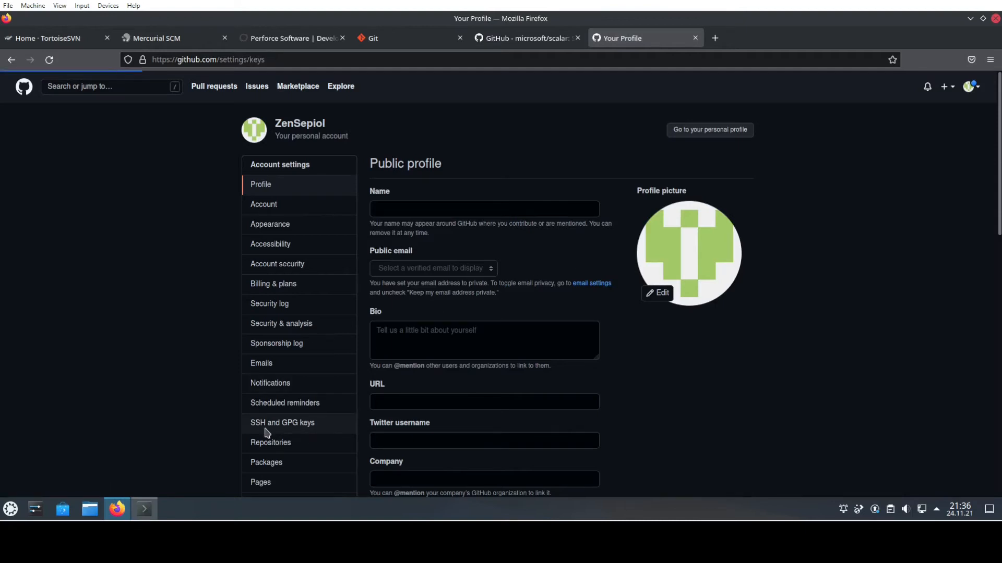
{"action": "left_click", "coordinate": [282, 423]}
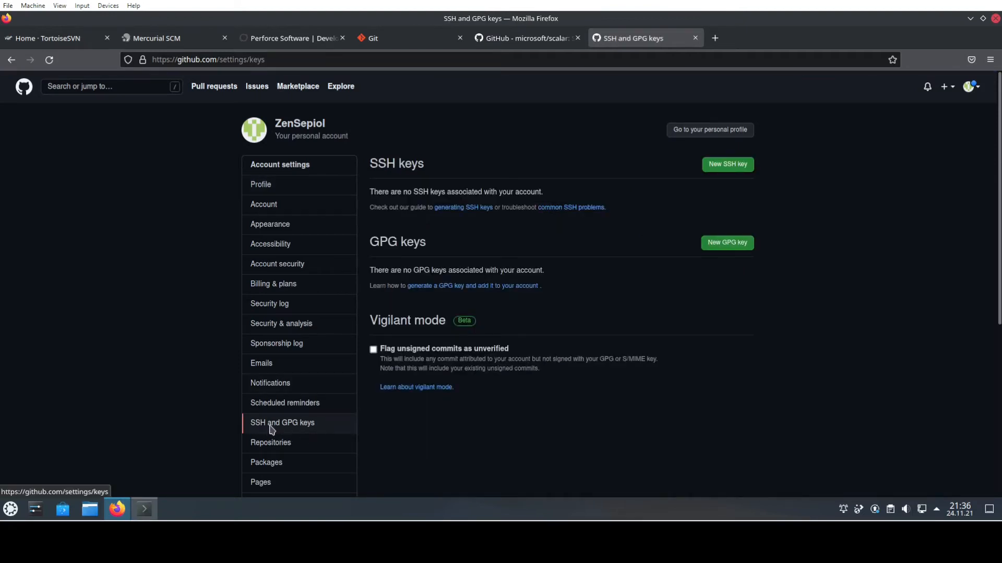
{"action": "mouse_move", "coordinate": [446, 225]}
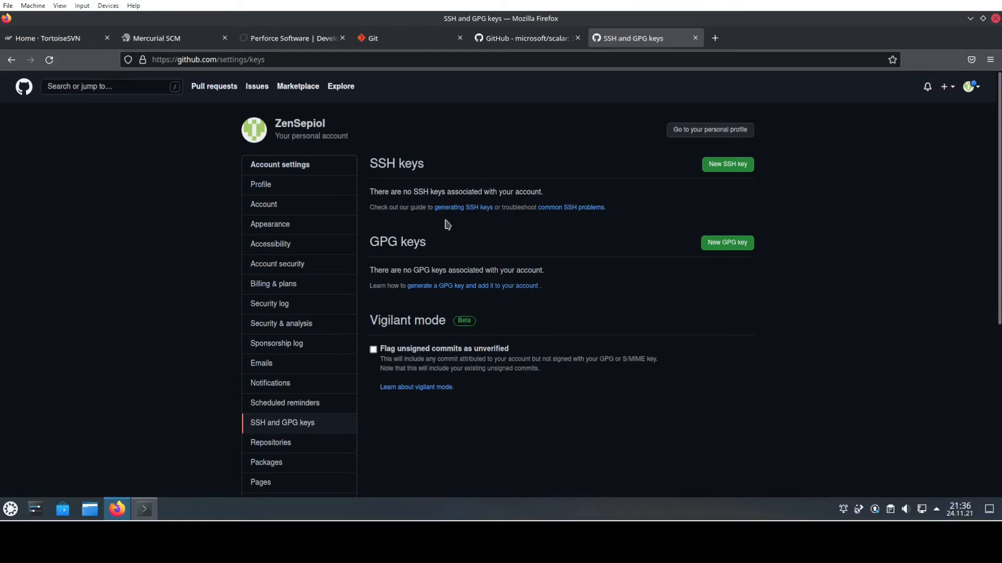
{"action": "mouse_move", "coordinate": [581, 215]}
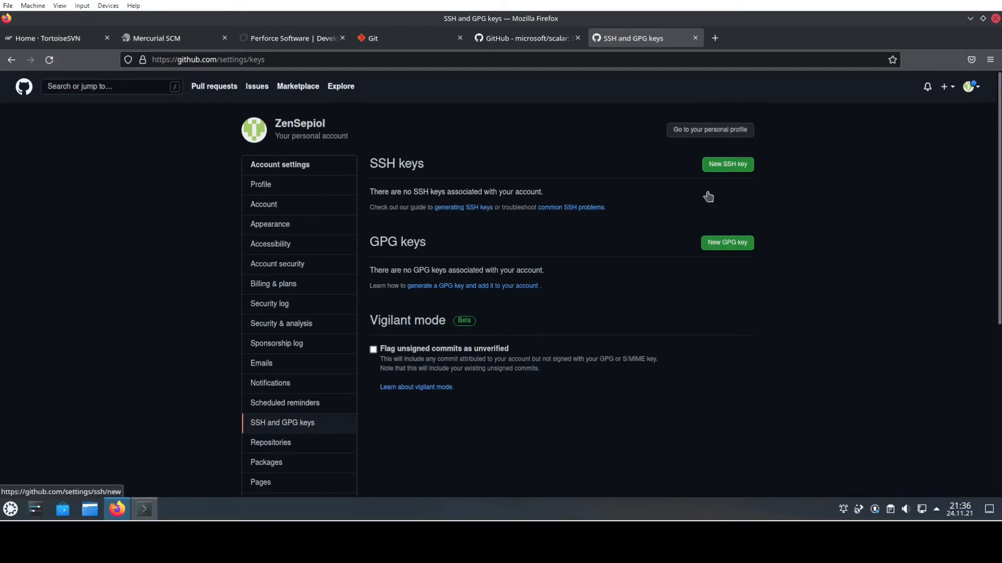
{"action": "left_click", "coordinate": [726, 164]}
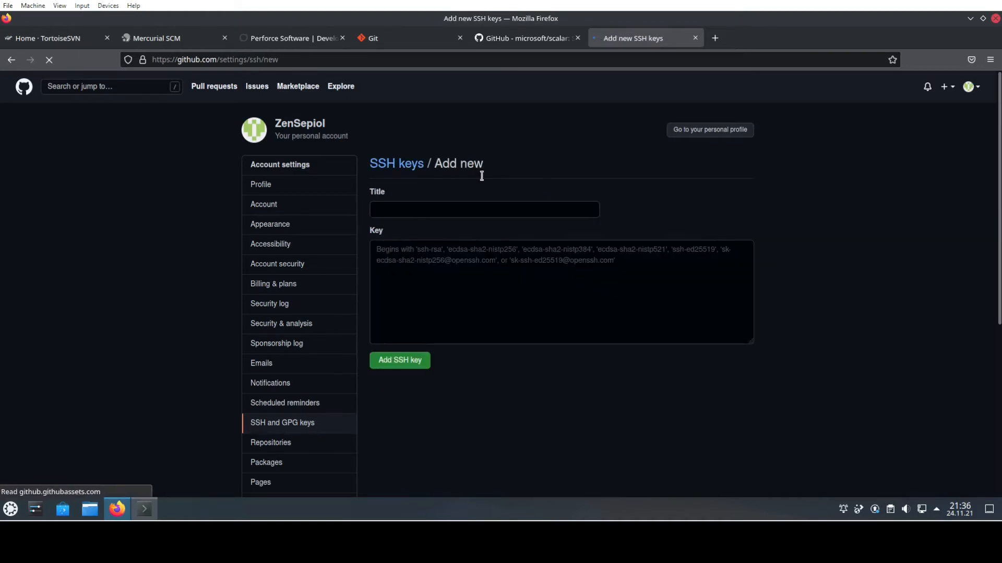
{"action": "left_click", "coordinate": [562, 292]}
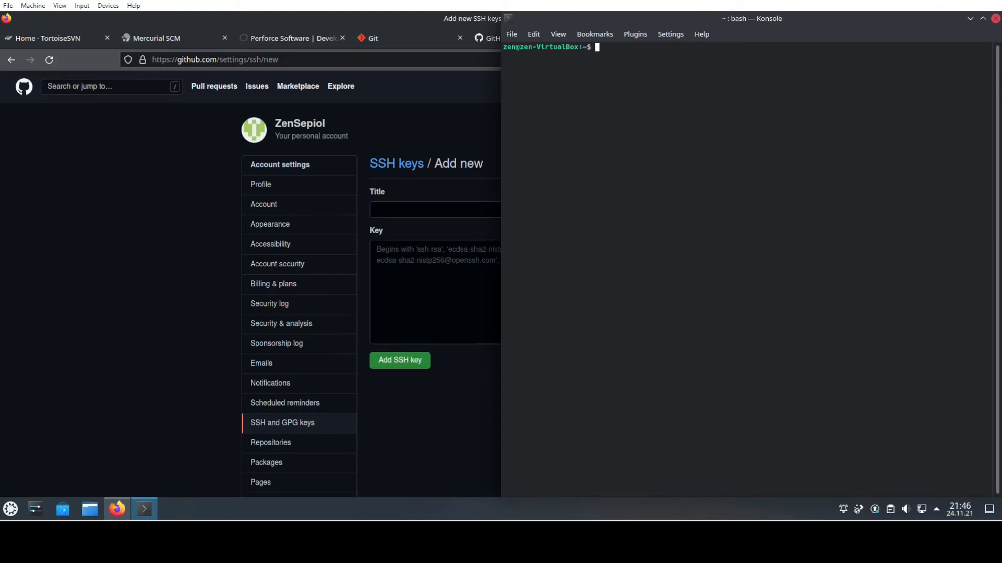
Install xclip with 'sudo apt install xclip'.
{"action": "type", "text": "sudo apt"}
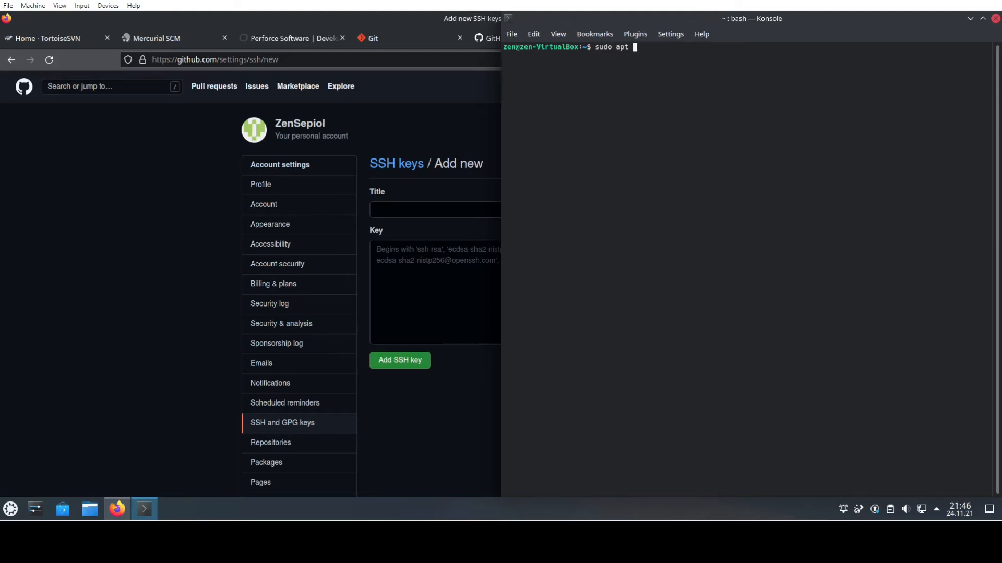
{"action": "type", "text": "install xc"}
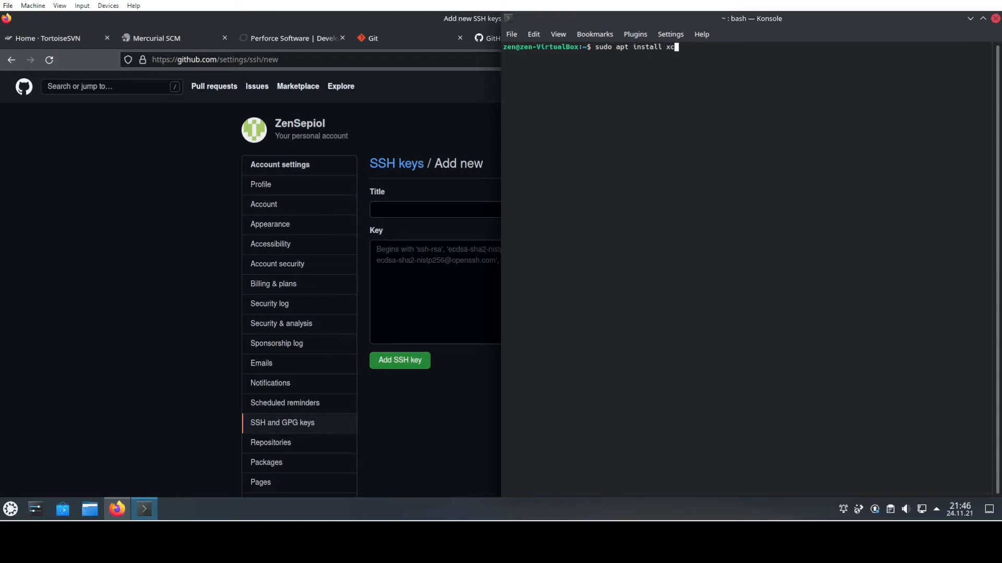
{"action": "key", "text": "Return"}
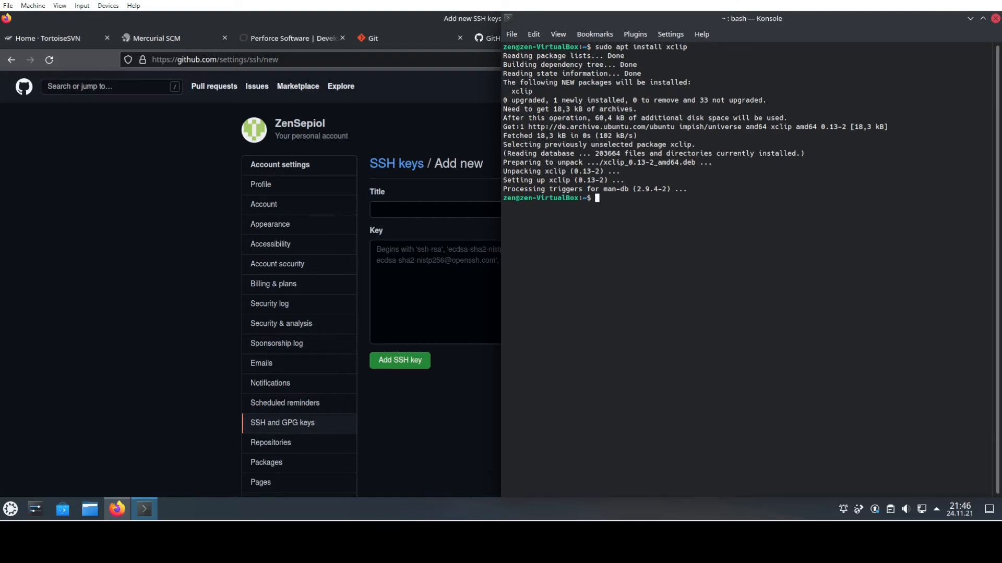
Pipe ~/.ssh/id_ed25519.pub into 'xclip -selection clipboard' to copy the public key.
{"action": "type", "text": "cat ~"}
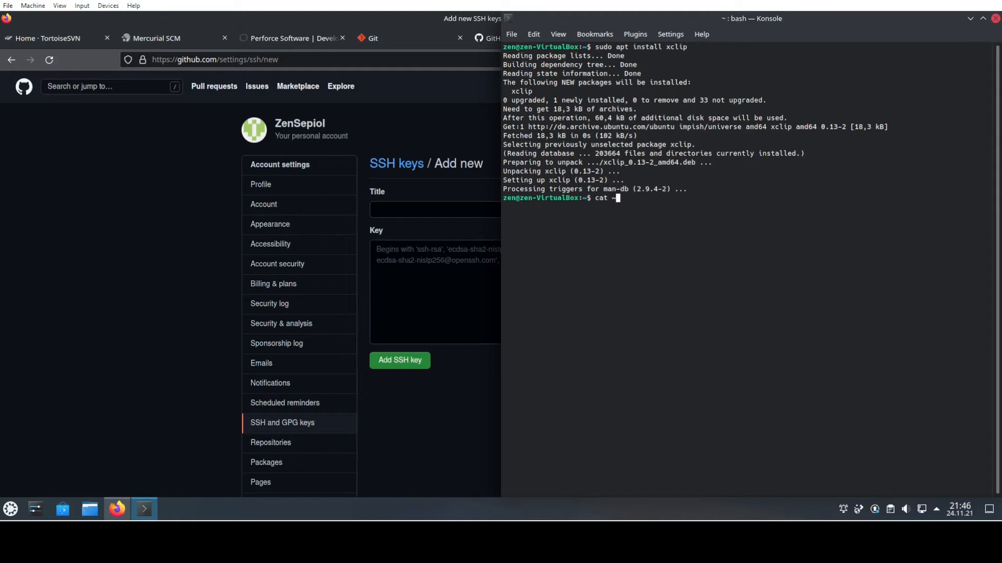
{"action": "type", "text": "/."}
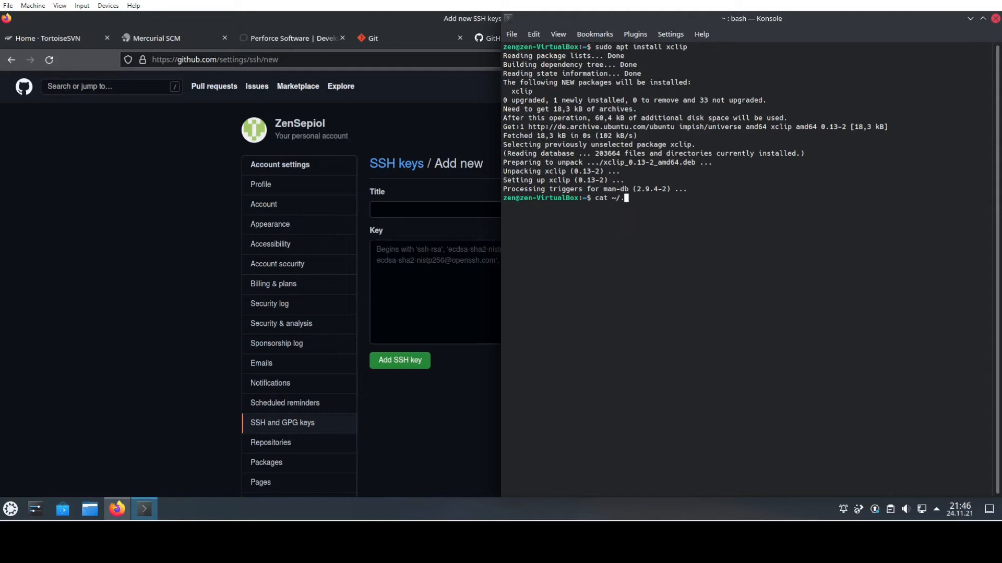
{"action": "type", "text": "ssh/id_ed25519"}
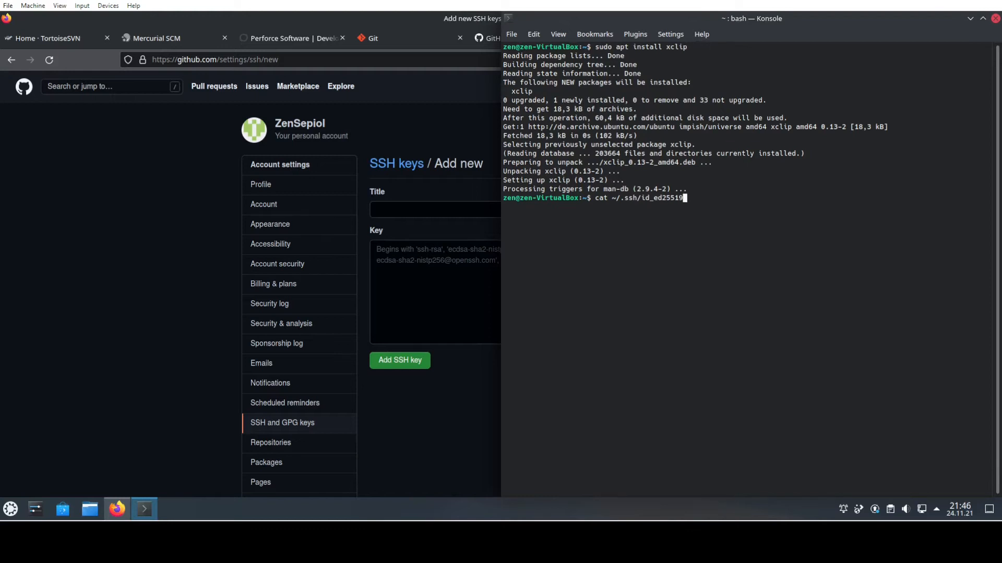
{"action": "type", "text": ".p"}
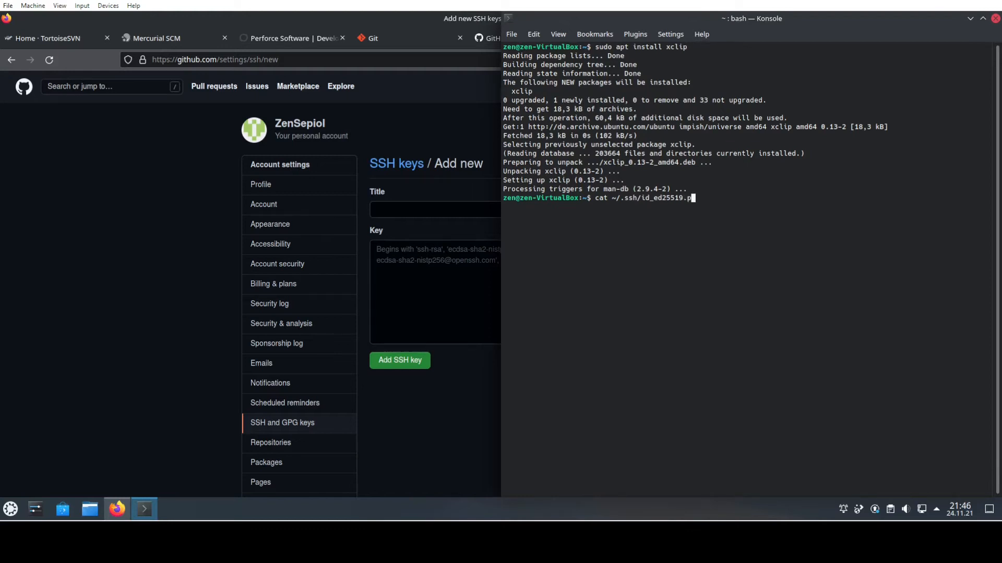
{"action": "type", "text": "ub|"}
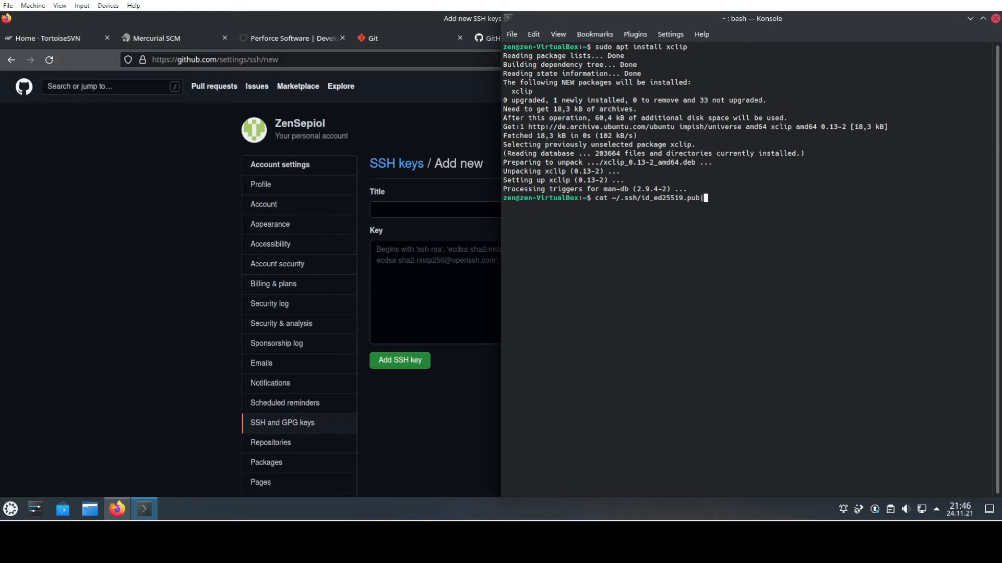
{"action": "type", "text": "xc"}
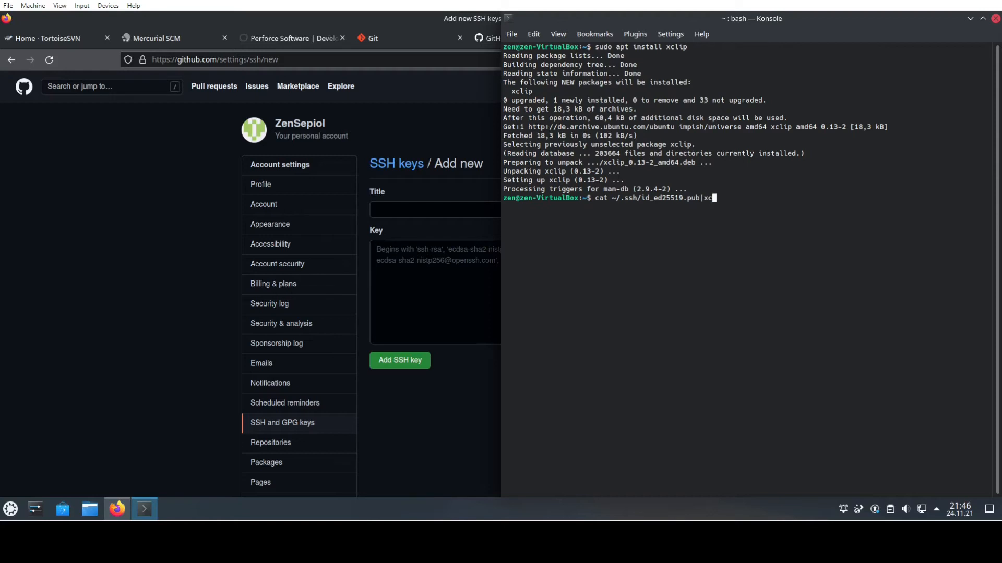
{"action": "type", "text": "lip -i -"}
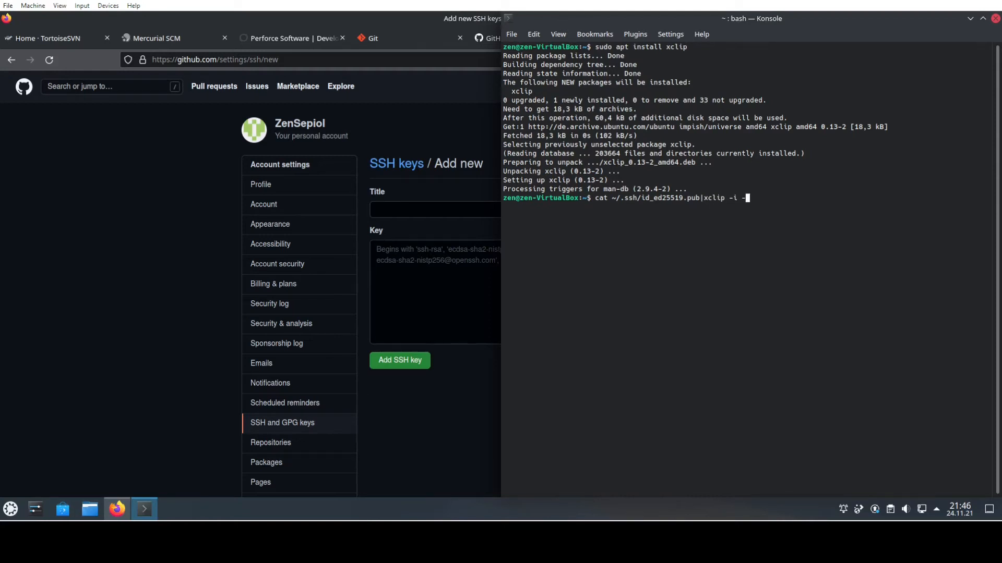
{"action": "type", "text": "selectio"}
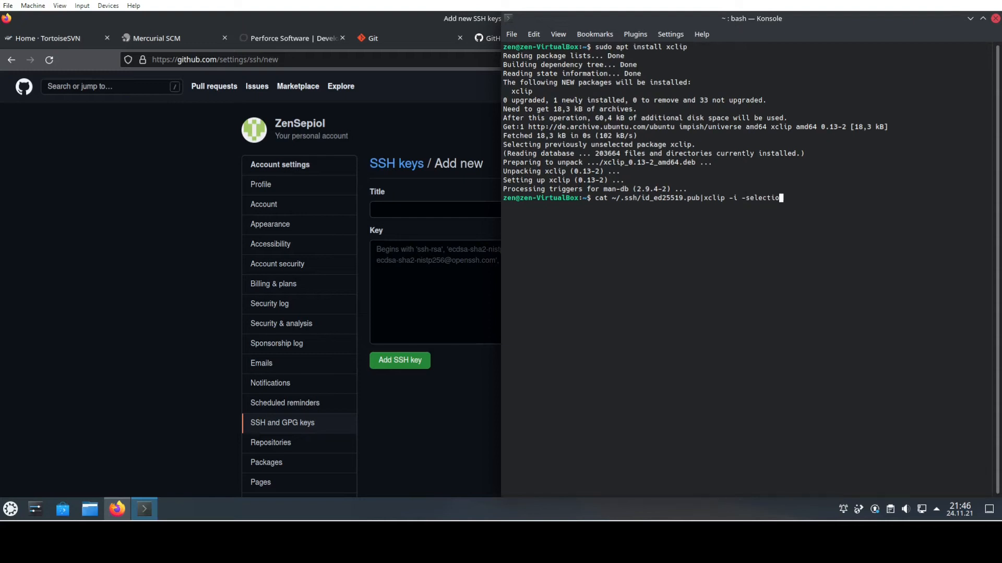
{"action": "type", "text": "n"}
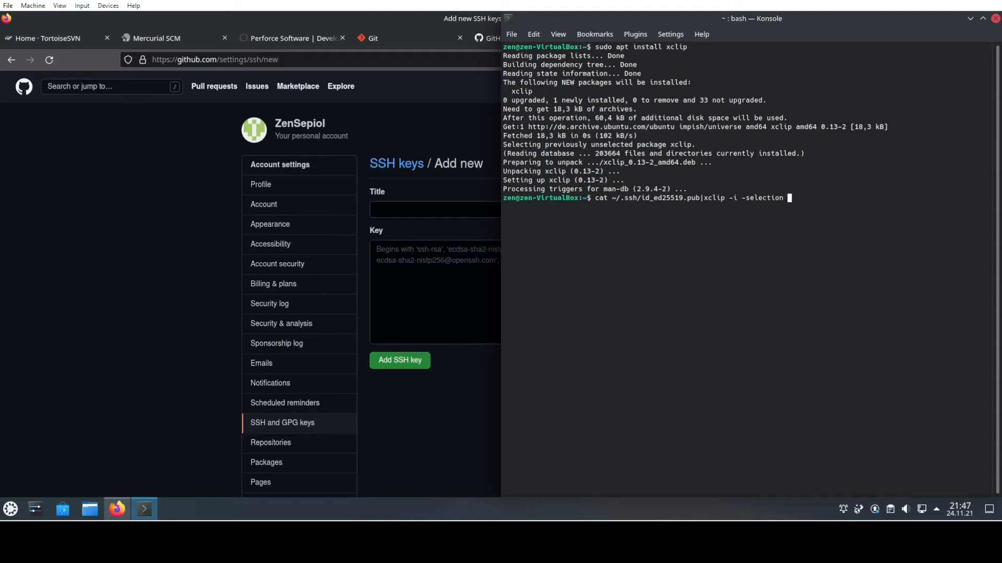
{"action": "type", "text": "clipboard"}
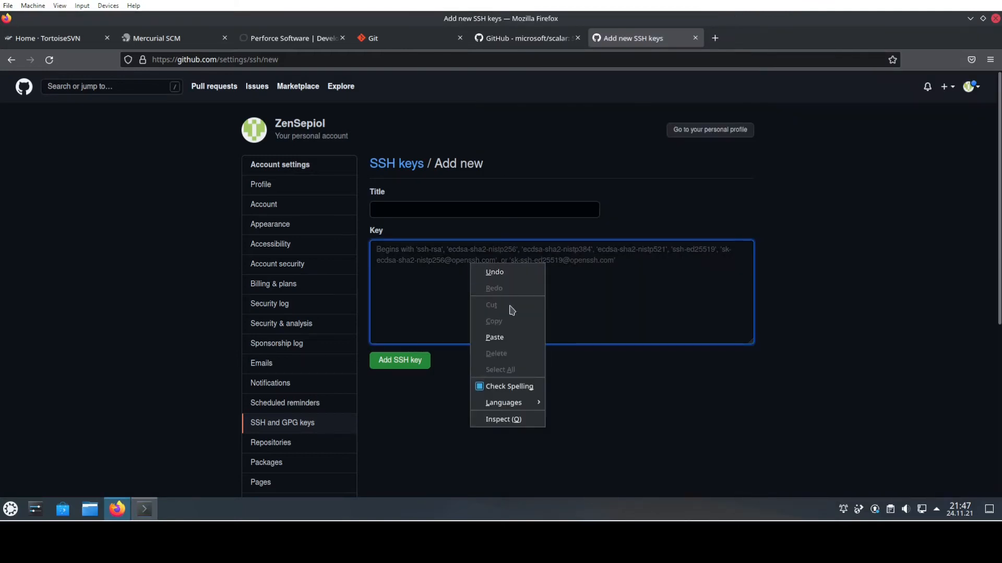
Paste the public key, title it 'Zen' and add it to the account.
{"action": "left_click", "coordinate": [495, 337]}
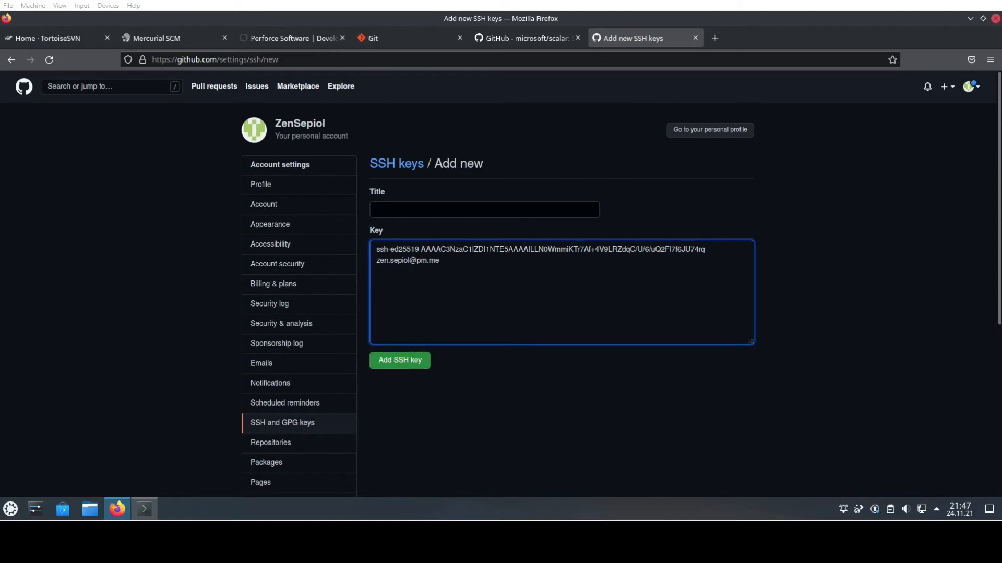
{"action": "left_click", "coordinate": [483, 210]}
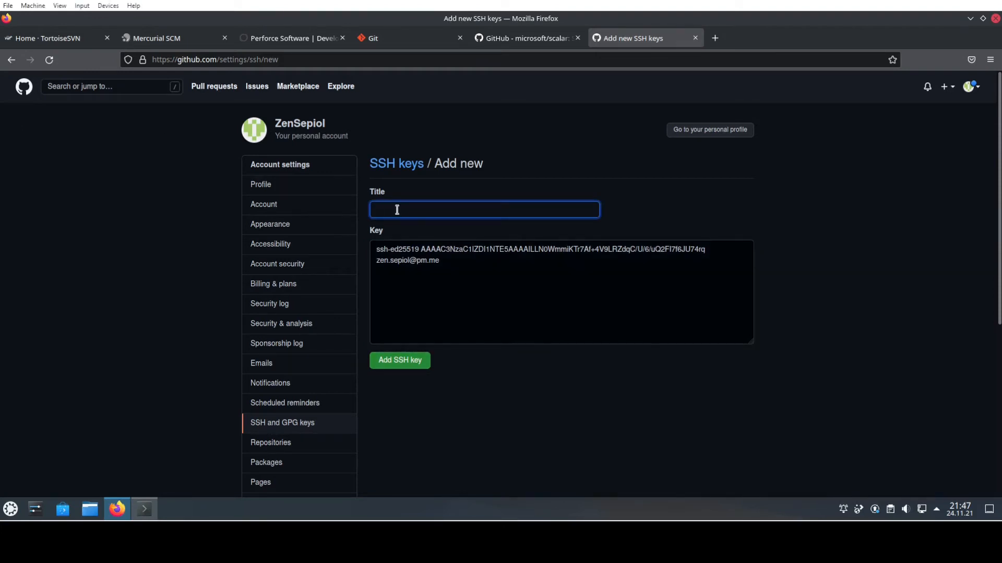
{"action": "type", "text": "Zen"}
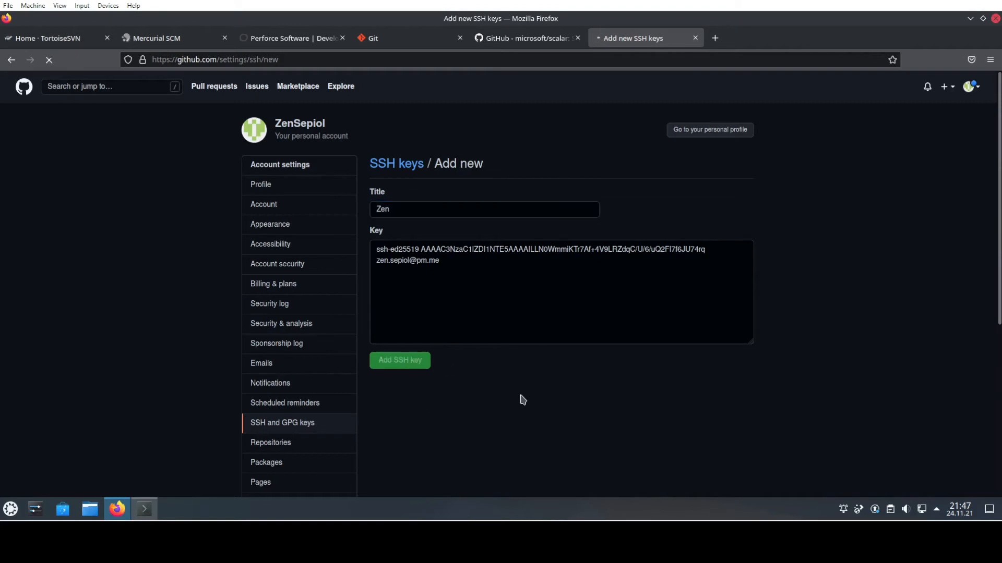
{"action": "left_click", "coordinate": [399, 360]}
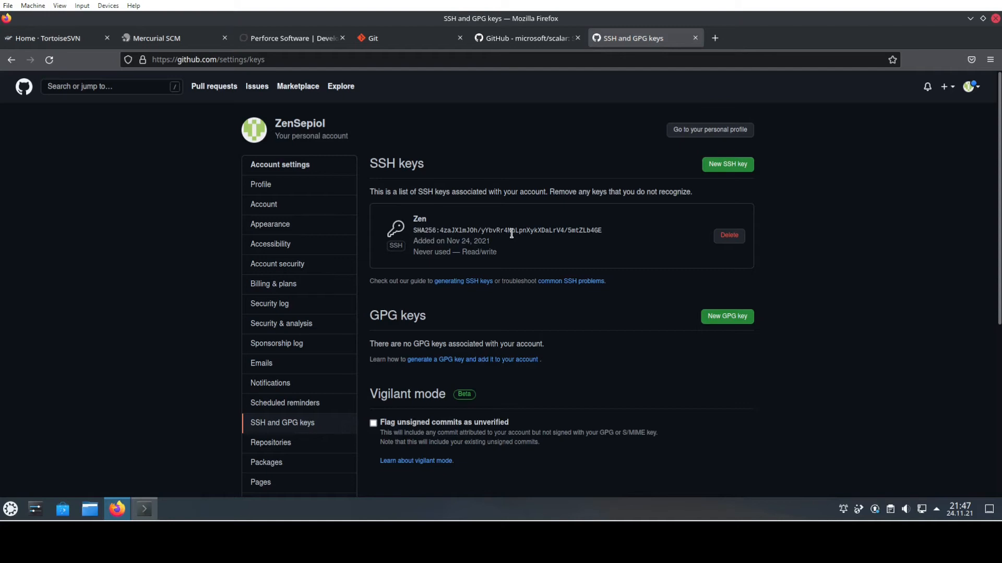
{"action": "mouse_move", "coordinate": [467, 254]}
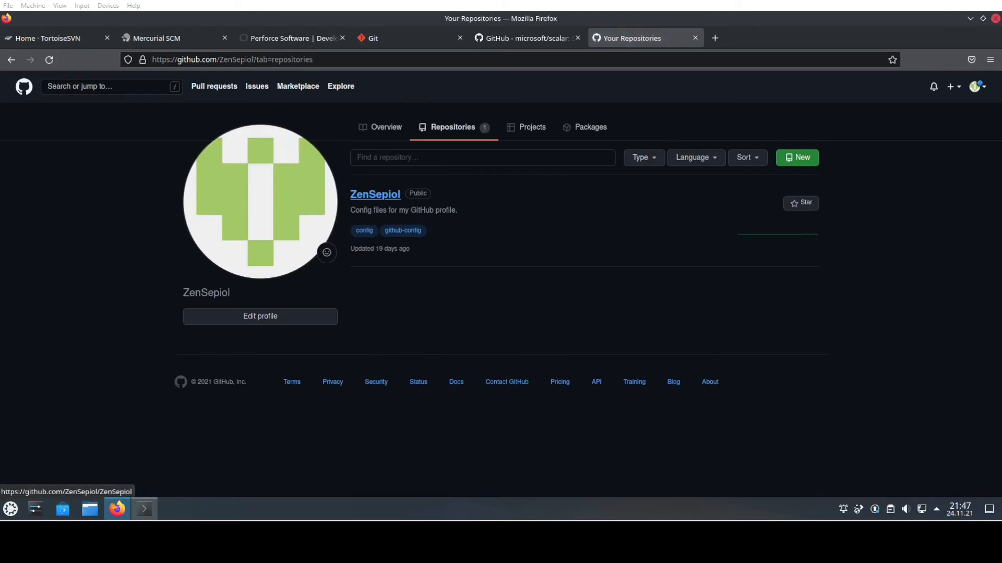
{"action": "left_click", "coordinate": [375, 194]}
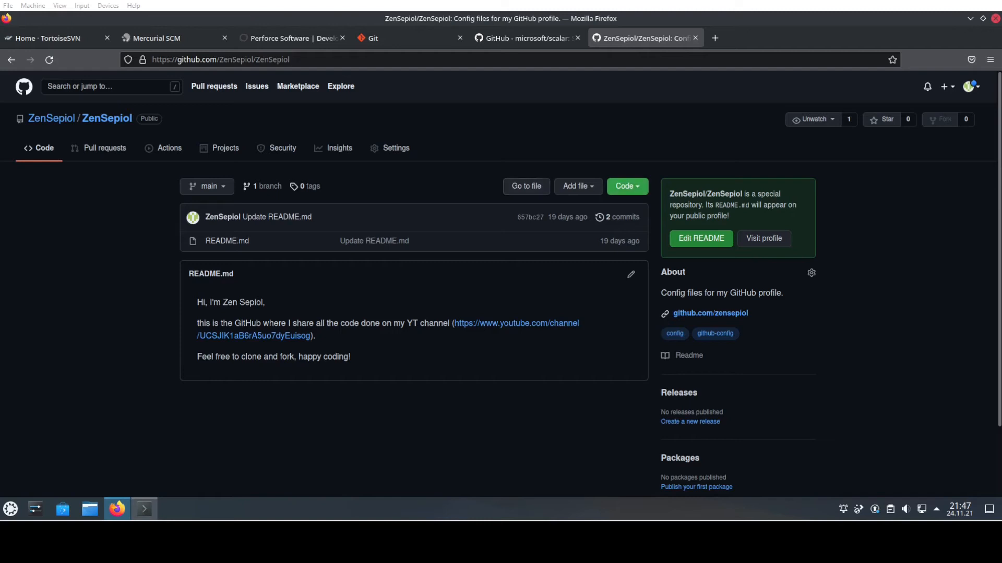
{"action": "left_click", "coordinate": [626, 186]}
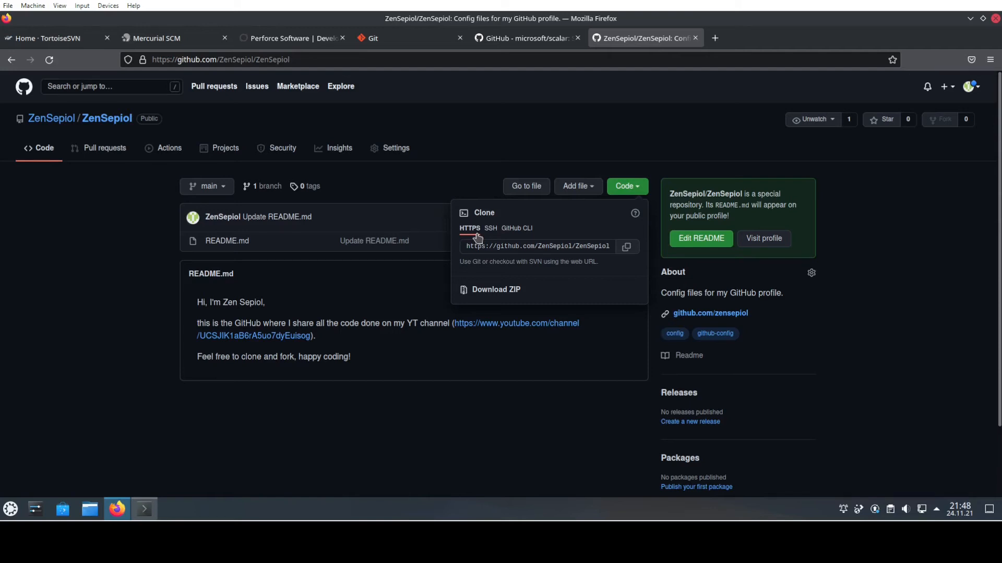
{"action": "mouse_move", "coordinate": [489, 235]}
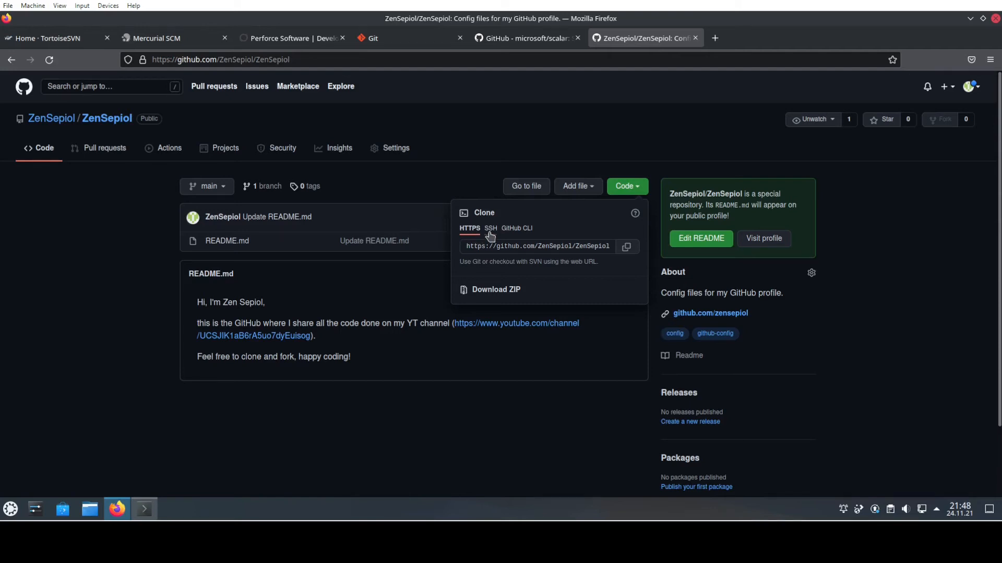
{"action": "left_click", "coordinate": [490, 229]}
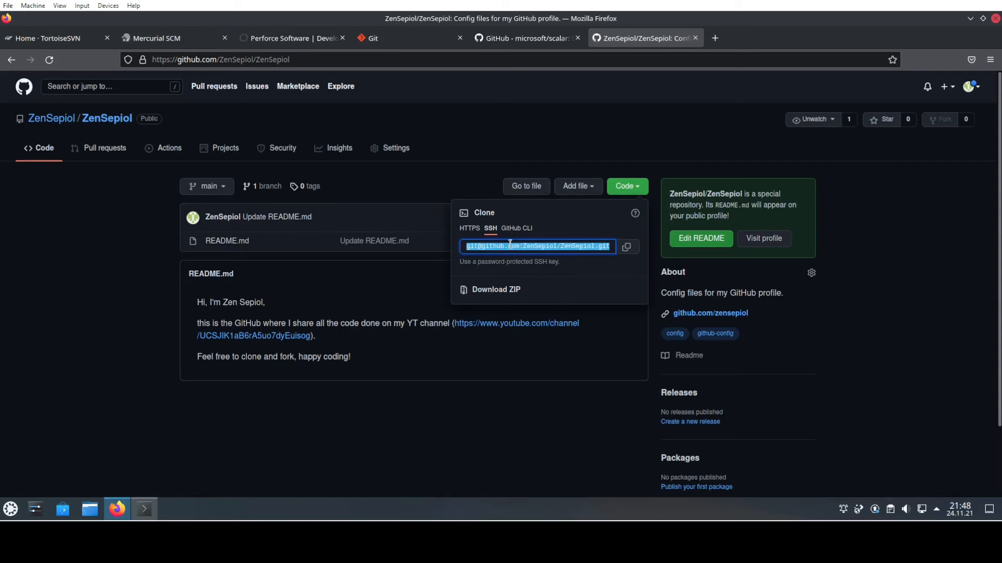
{"action": "mouse_move", "coordinate": [488, 238]}
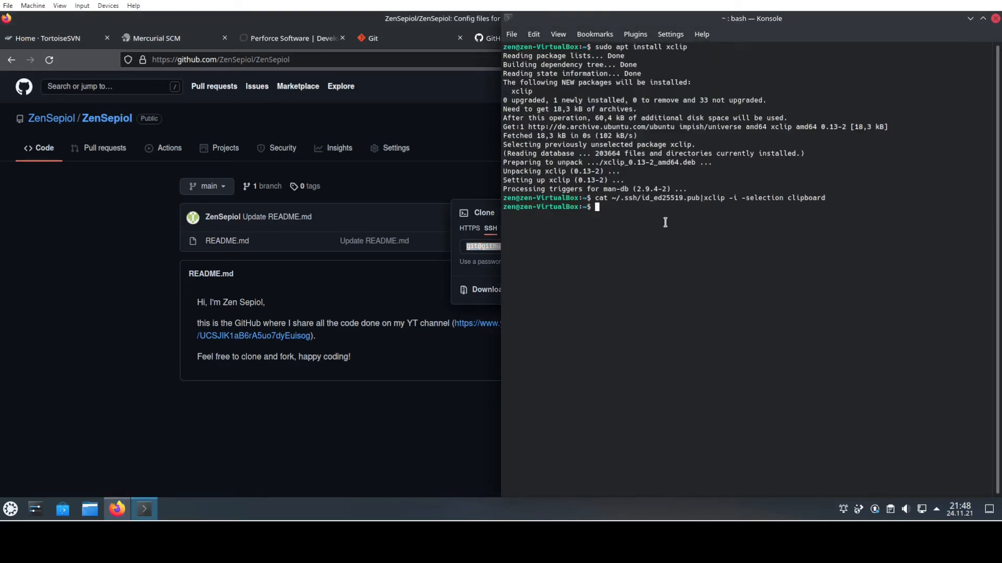
{"action": "type", "text": "git clone"}
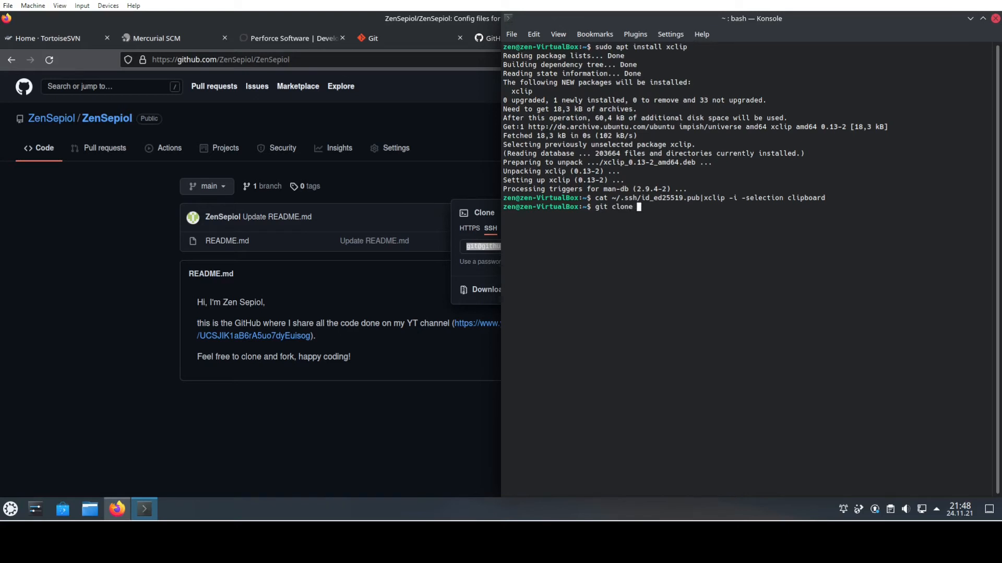
{"action": "type", "text": "git@github.com:ZenSepiol/ZenSepiol.git"}
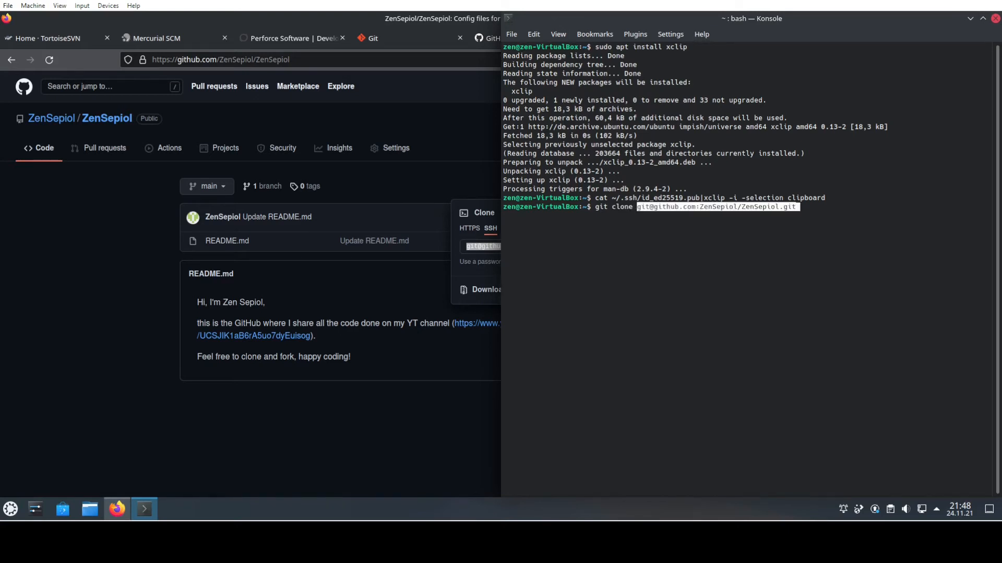
{"action": "key", "text": "Return"}
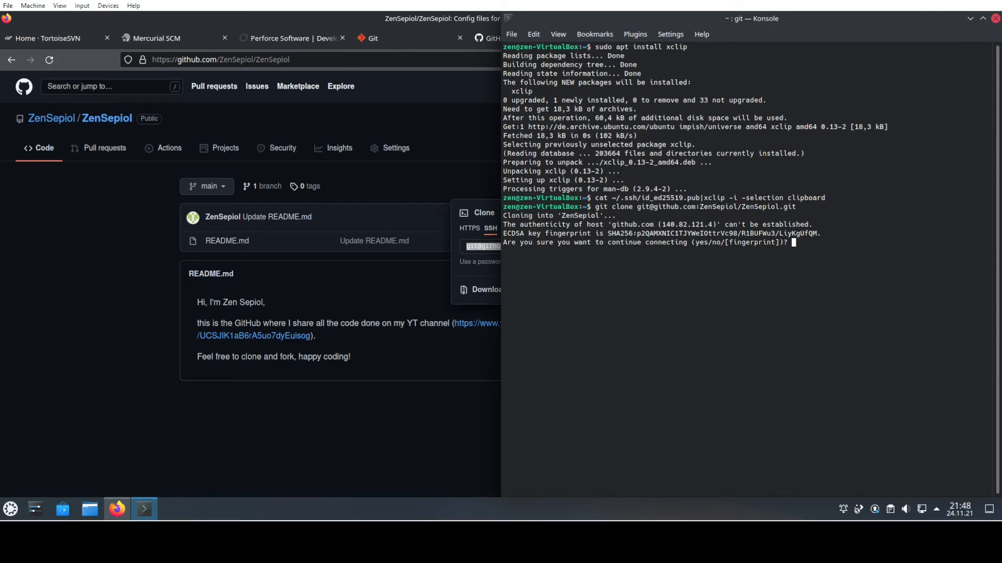
{"action": "mouse_move", "coordinate": [534, 277]}
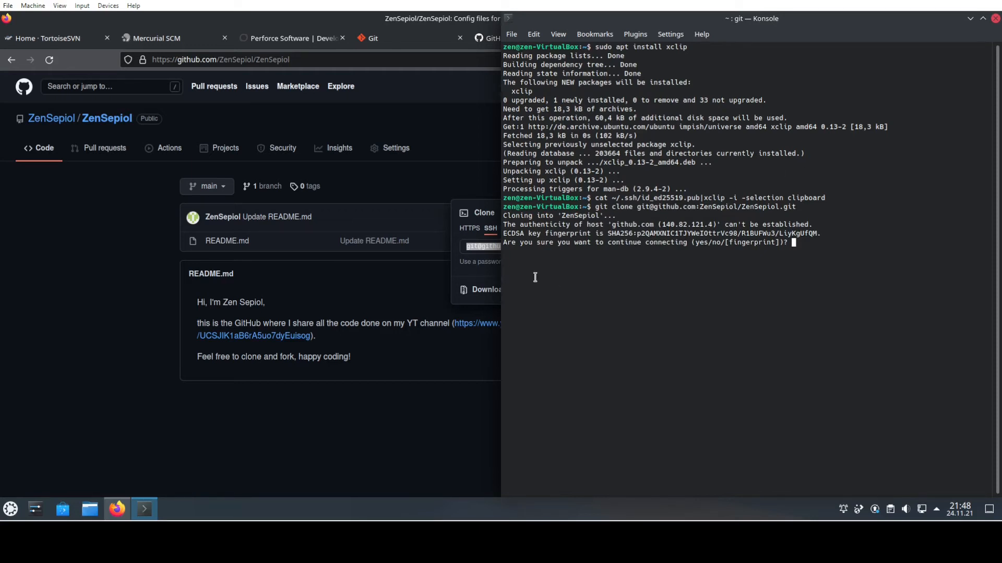
{"action": "mouse_move", "coordinate": [716, 276]}
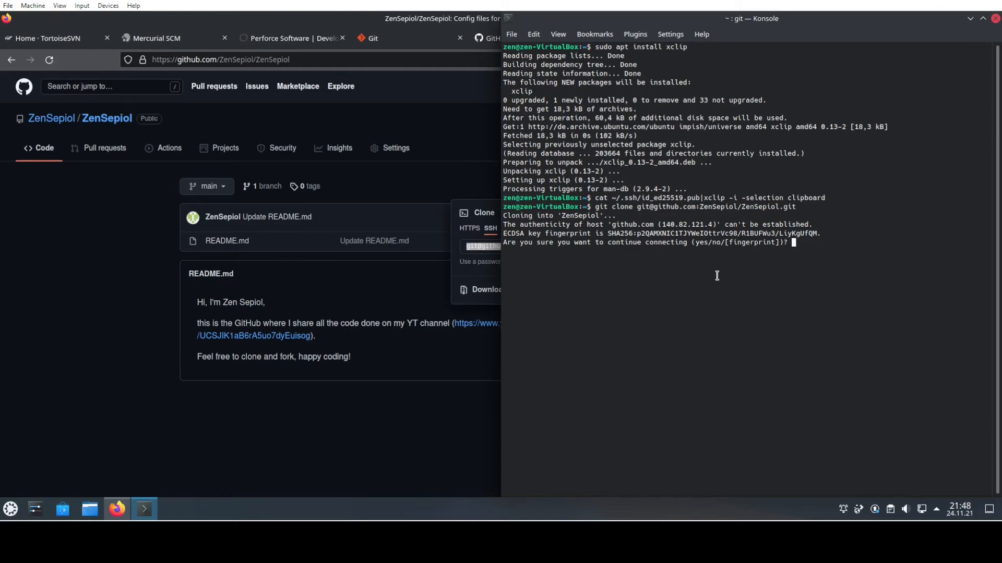
{"action": "mouse_move", "coordinate": [761, 330]}
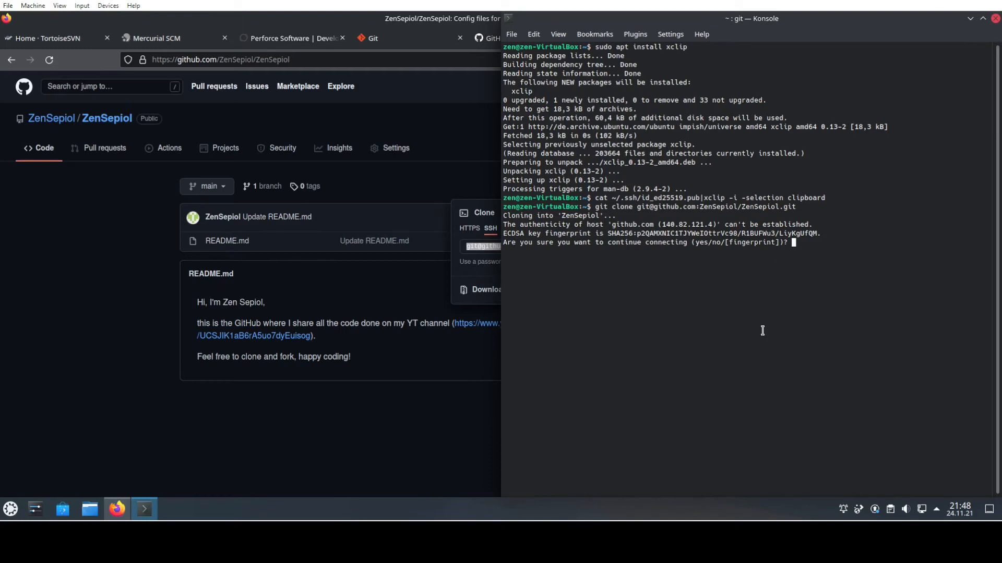
{"action": "type", "text": "yes"}
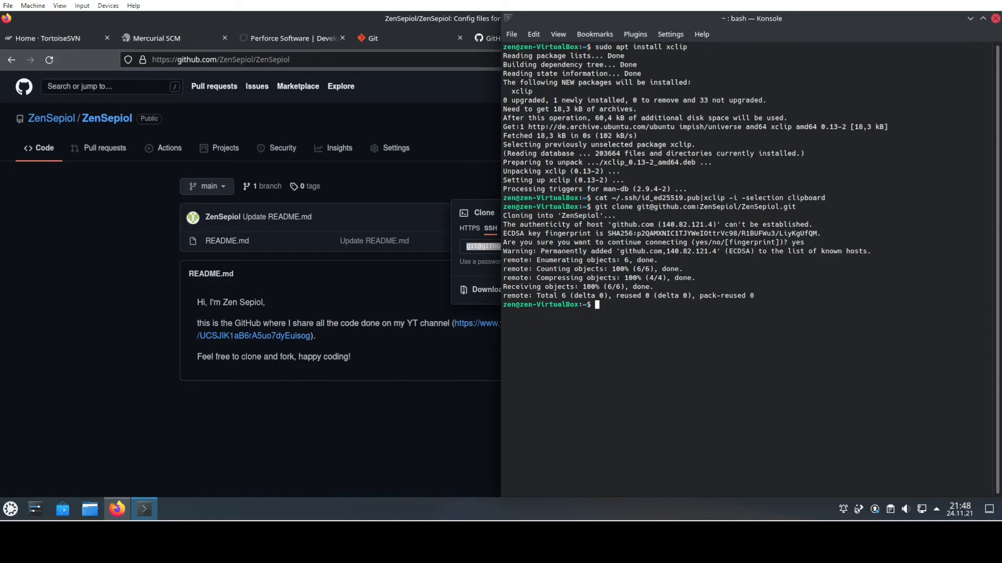
{"action": "mouse_move", "coordinate": [654, 394]}
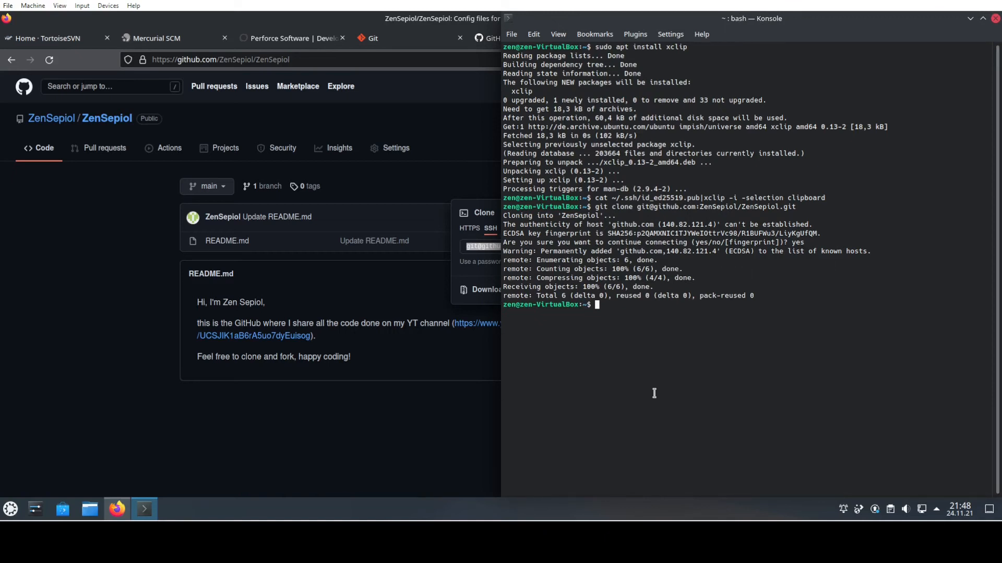
{"action": "mouse_move", "coordinate": [650, 376]}
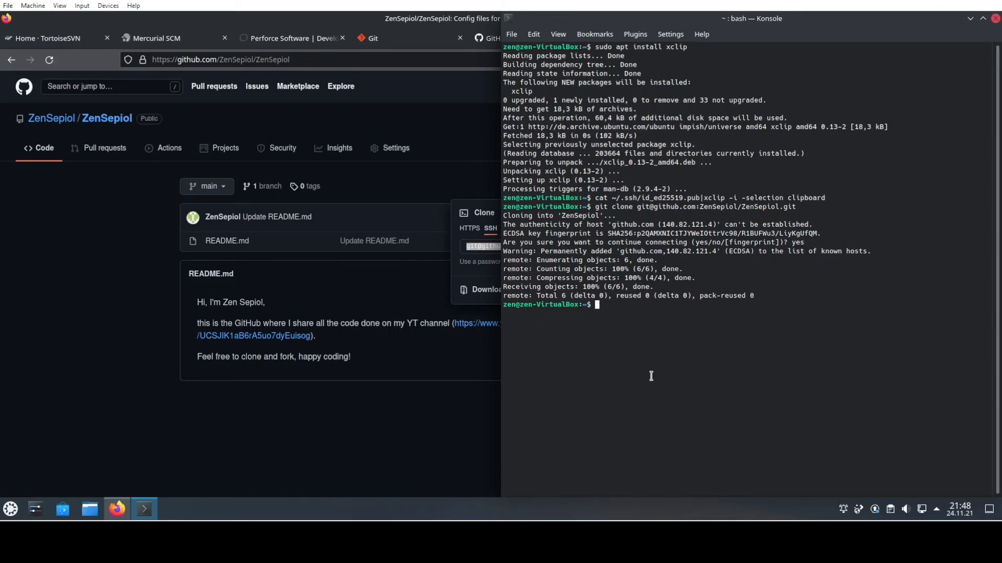
List the home folder and change into Documents/zen.
{"action": "type", "text": "ls"}
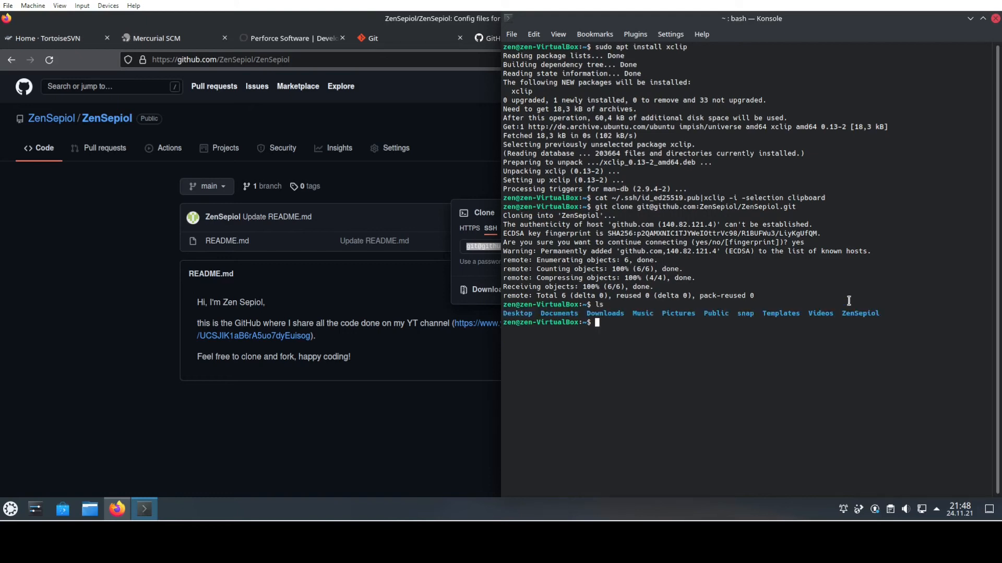
{"action": "mouse_move", "coordinate": [838, 317]}
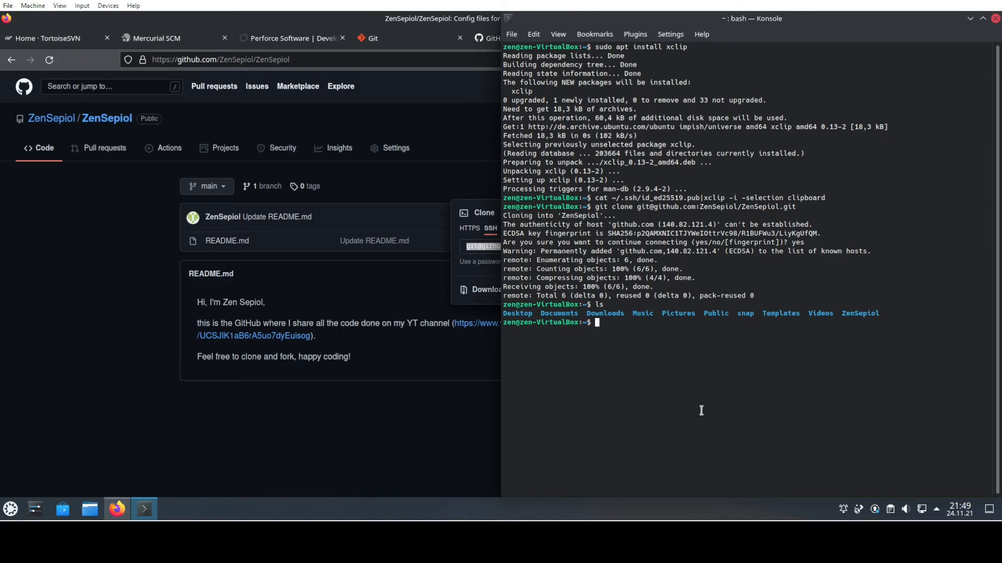
{"action": "mouse_move", "coordinate": [800, 374]}
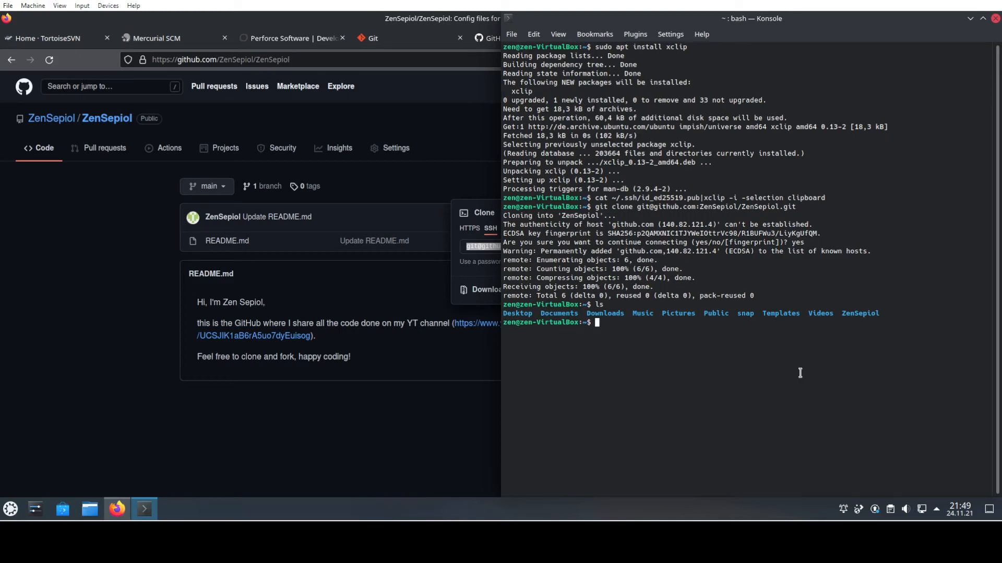
{"action": "mouse_move", "coordinate": [879, 313]}
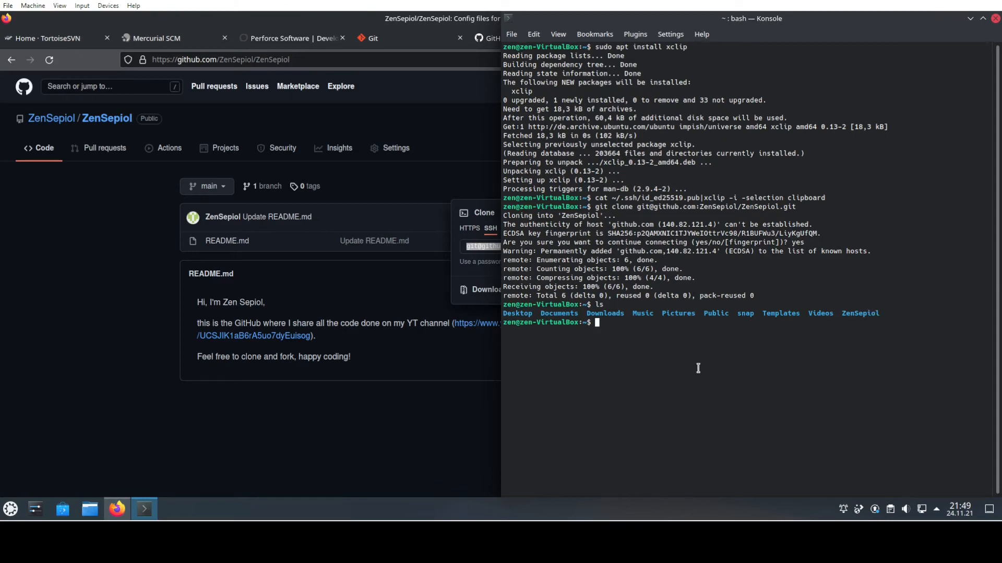
{"action": "type", "text": "c"}
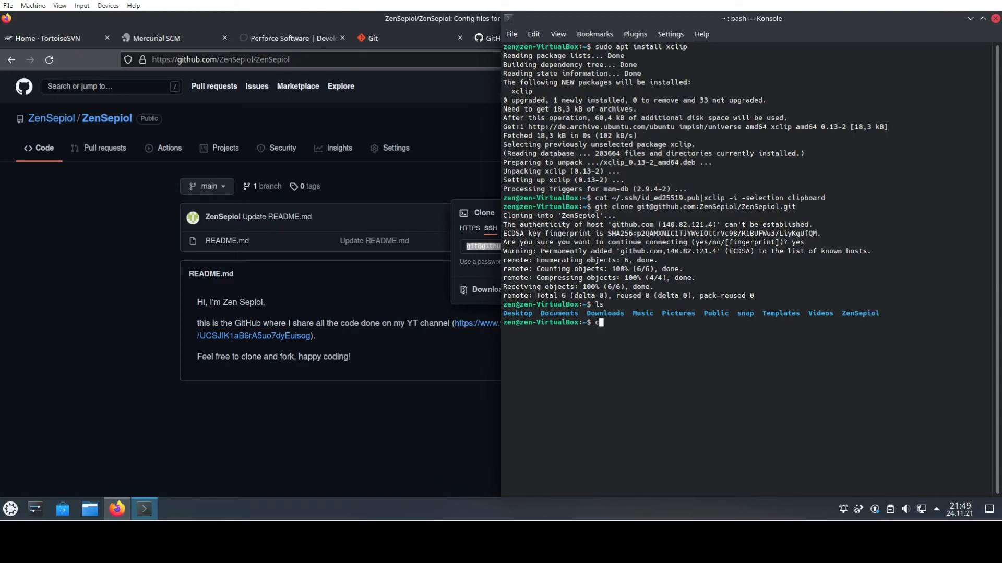
{"action": "type", "text": "d Documents/"}
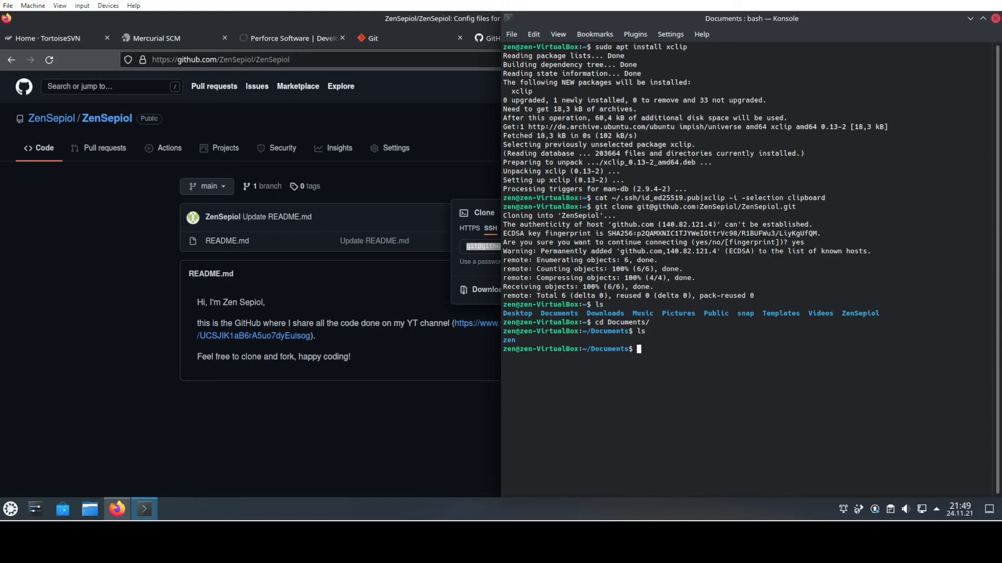
{"action": "type", "text": "cd zen"}
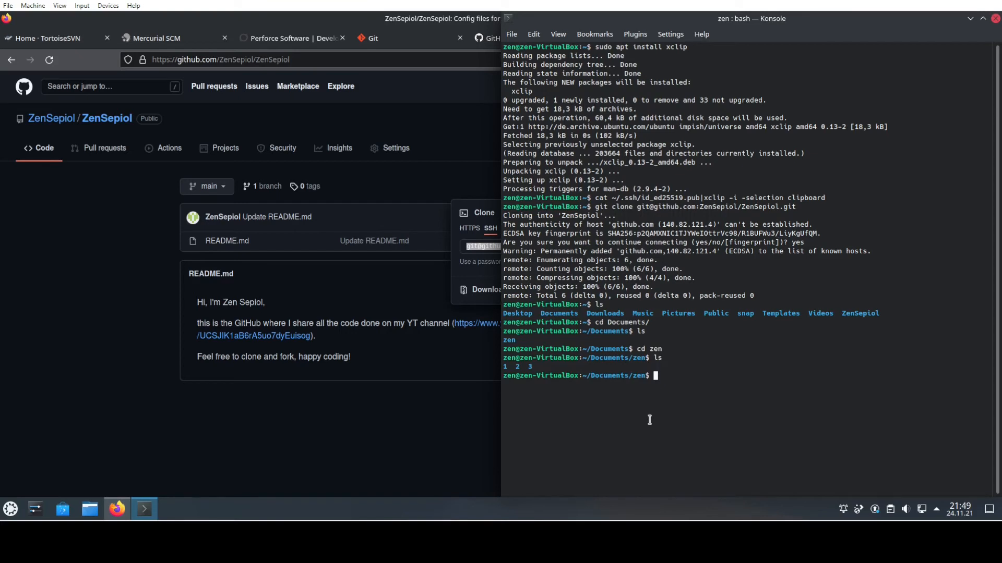
{"action": "mouse_move", "coordinate": [701, 436]}
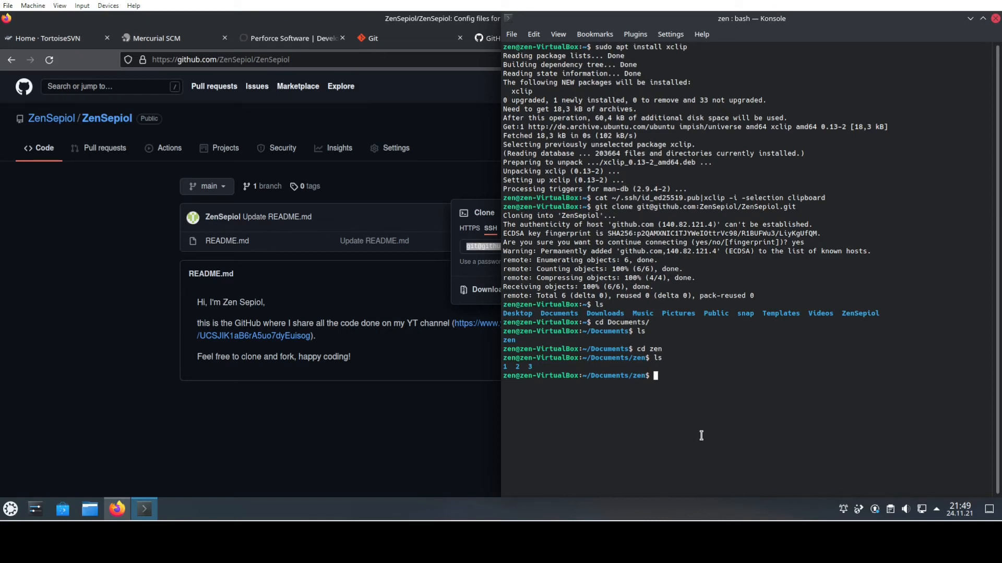
Move everything with 'mv * ../../ZenSepiol/' and change into the clone to confirm.
{"action": "type", "text": "cd"}
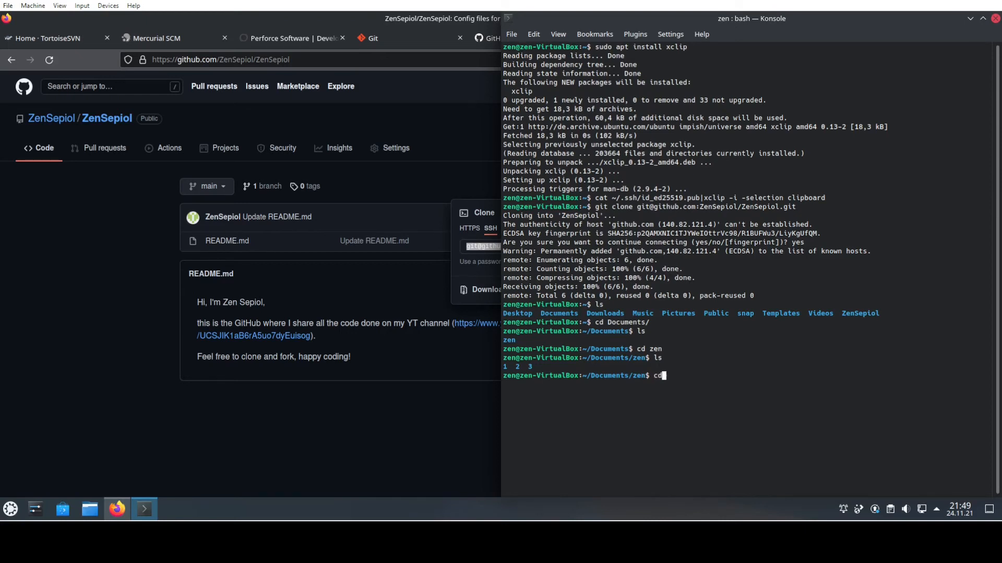
{"action": "type", "text": "mv *"}
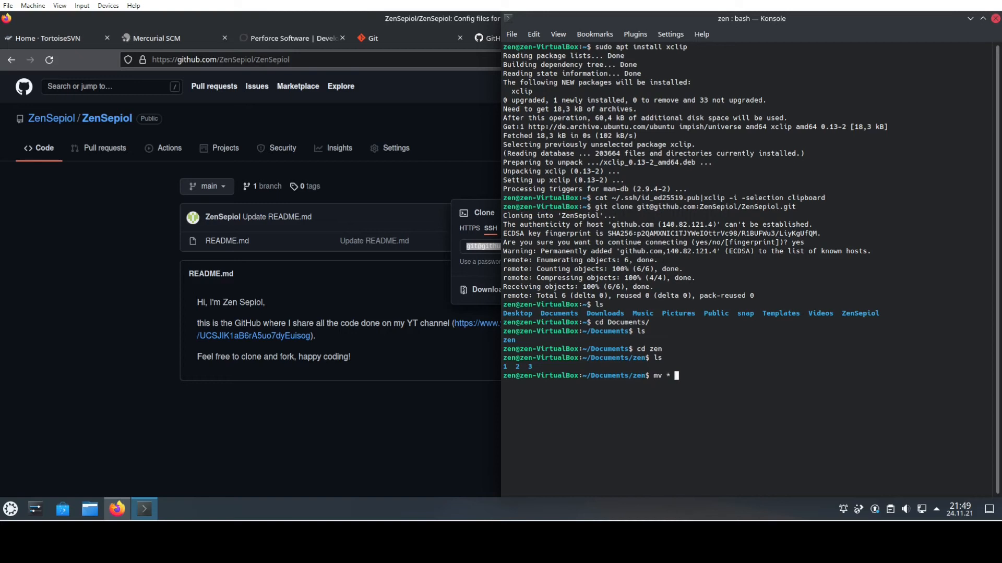
{"action": "type", "text": ".."}
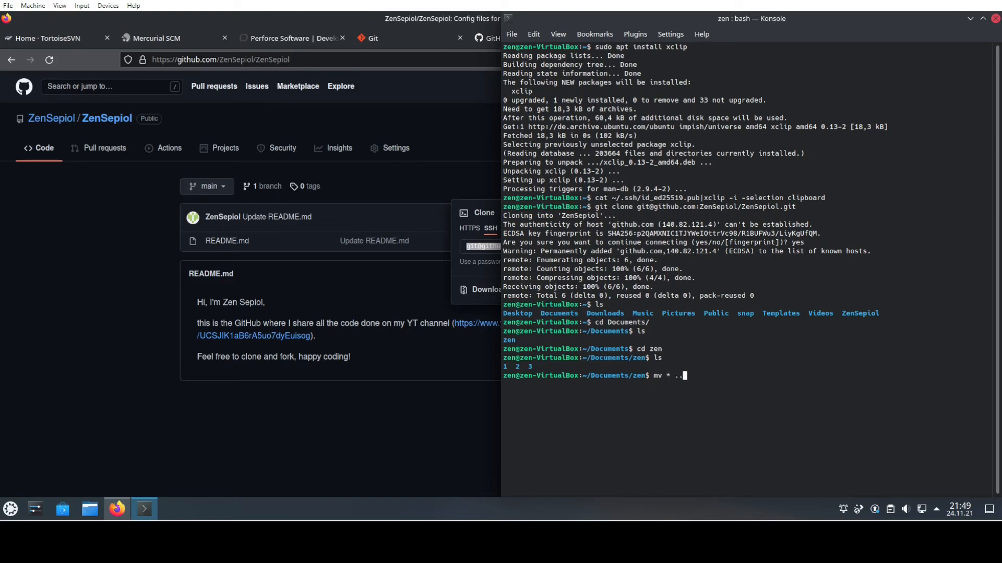
{"action": "type", "text": "../../ZenSepiol/"}
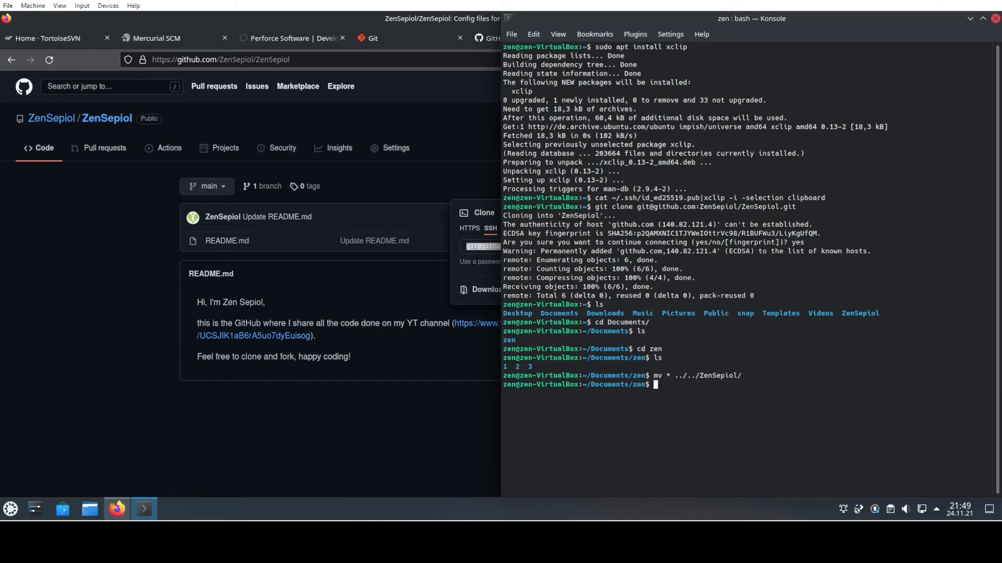
{"action": "type", "text": "cd …"}
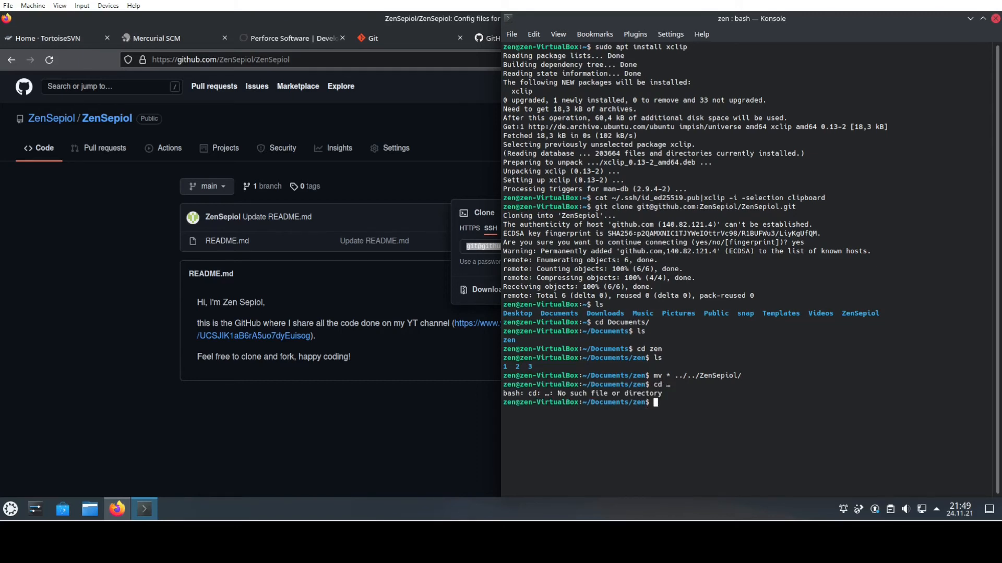
{"action": "type", "text": "cd ../../ZenSepiol/"}
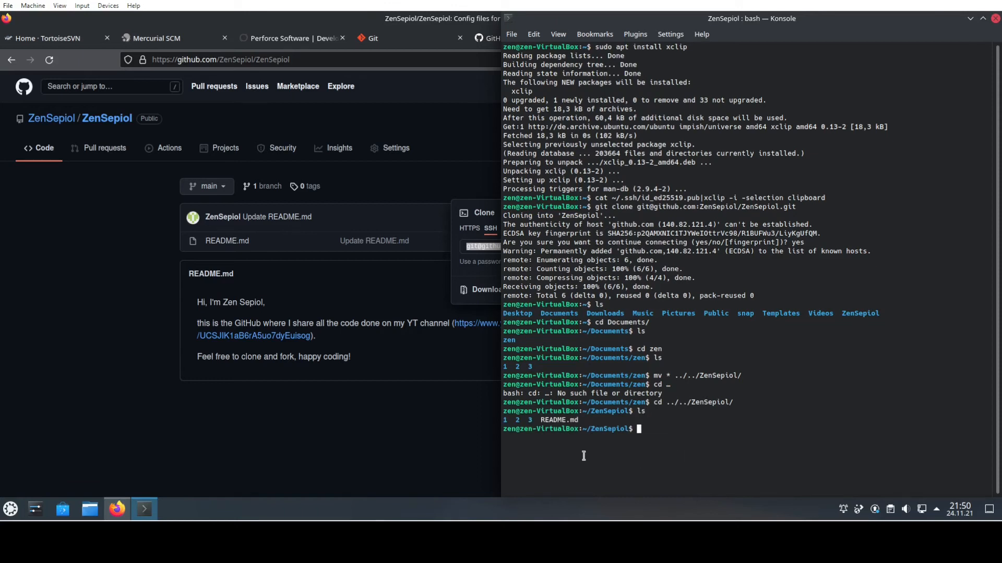
{"action": "mouse_move", "coordinate": [529, 426]}
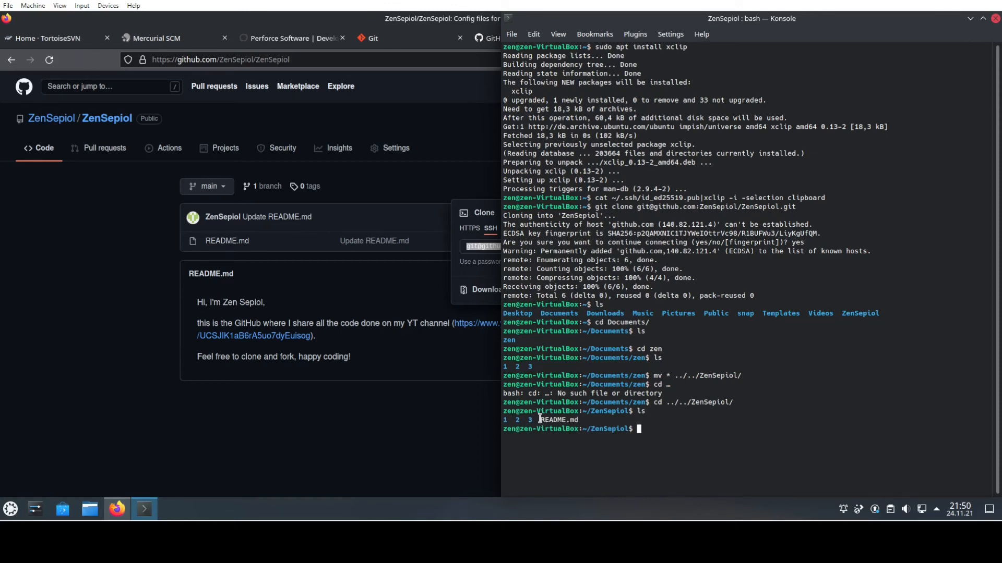
{"action": "mouse_move", "coordinate": [601, 474]}
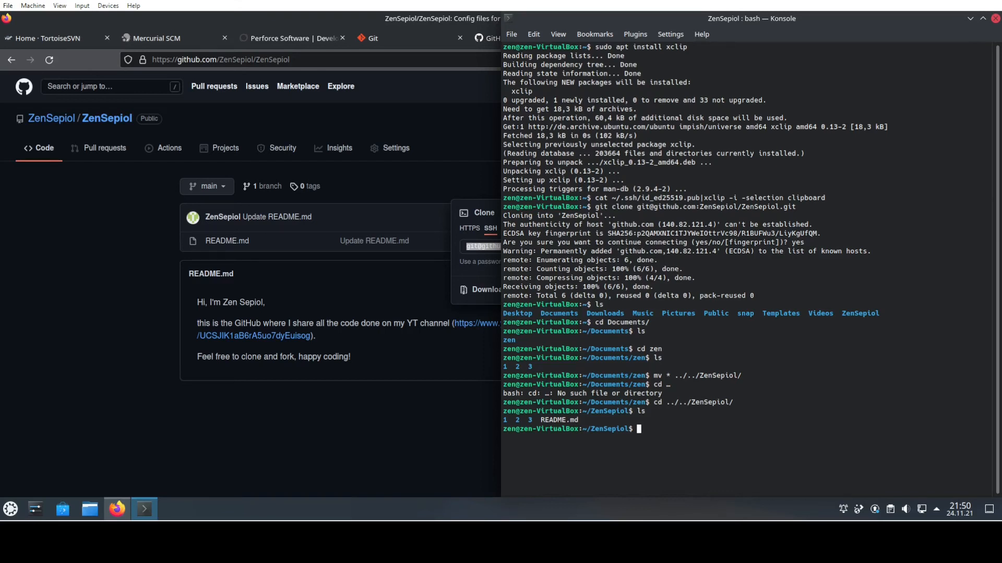
Check git status for untracked folders 1, 2, 3, then change into folder 1.
{"action": "type", "text": "git status"}
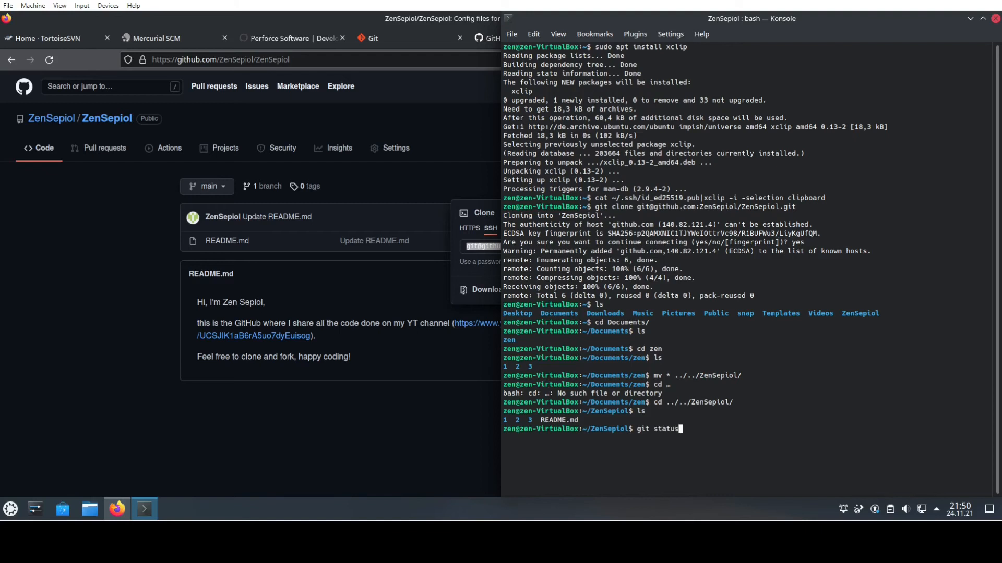
{"action": "key", "text": "Return"}
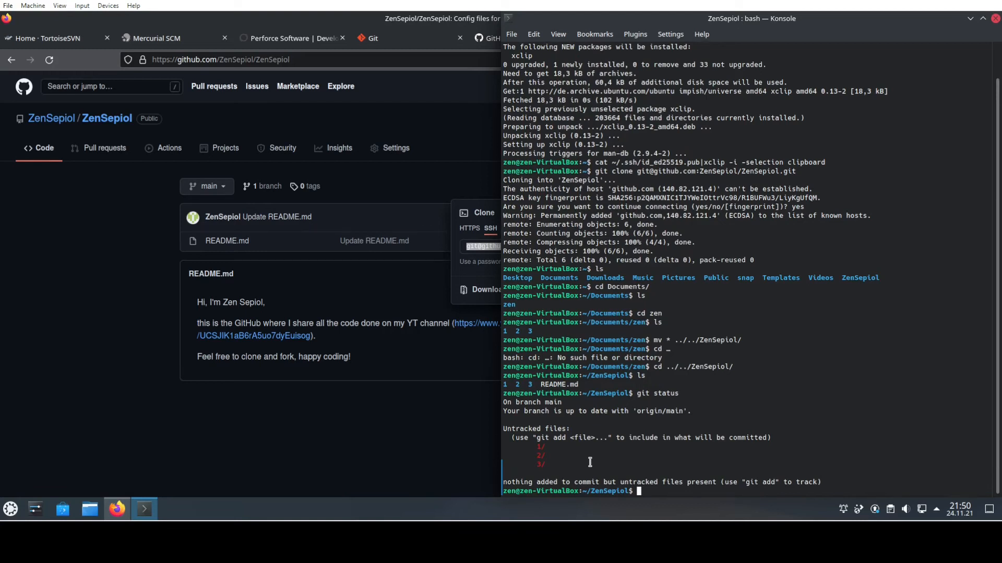
{"action": "mouse_move", "coordinate": [552, 462]}
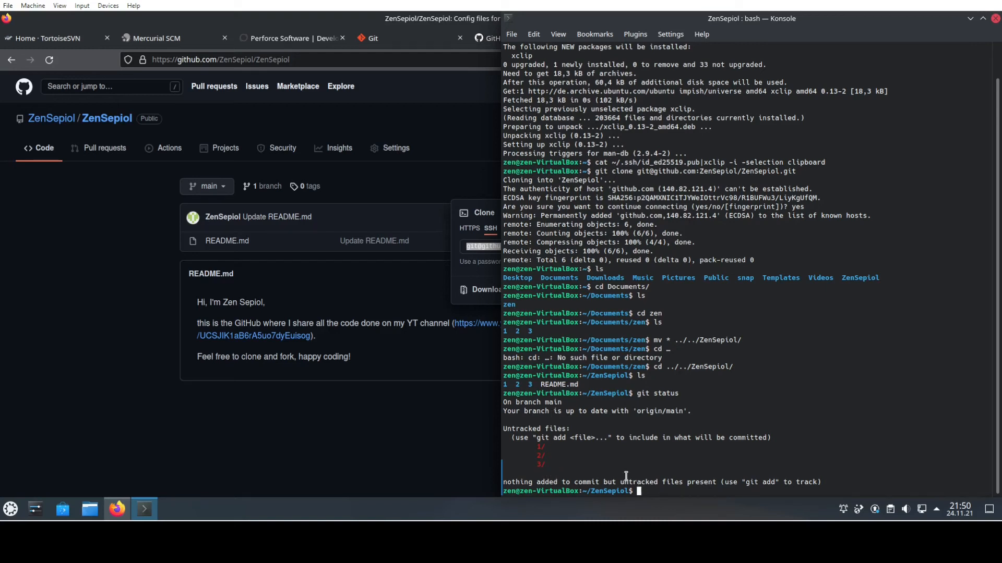
{"action": "type", "text": "cd 1"}
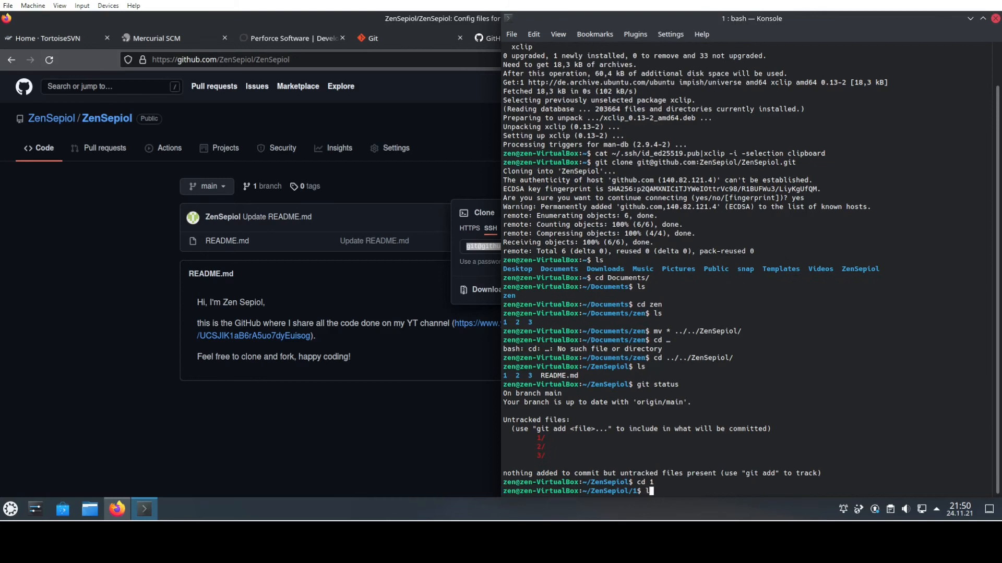
{"action": "key", "text": "Return"}
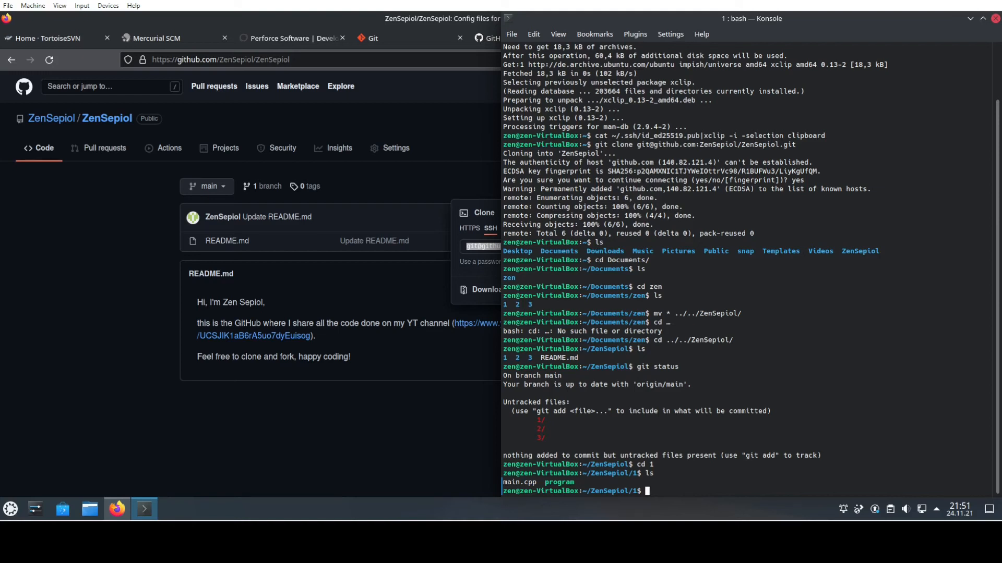
Install the git-gui package with sudo apt install git-gui.
{"action": "type", "text": "sudo aptz"}
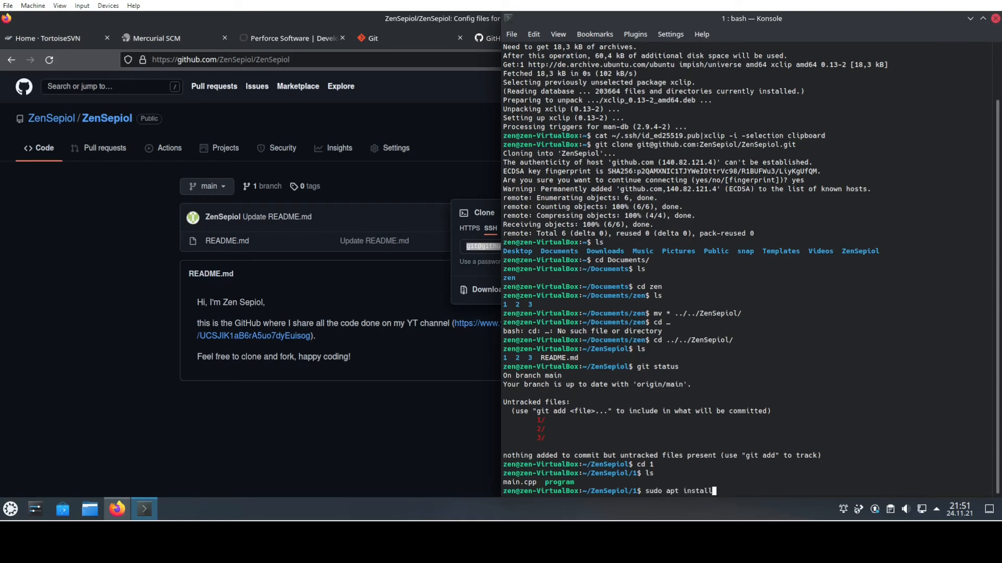
{"action": "type", "text": "gitgui"}
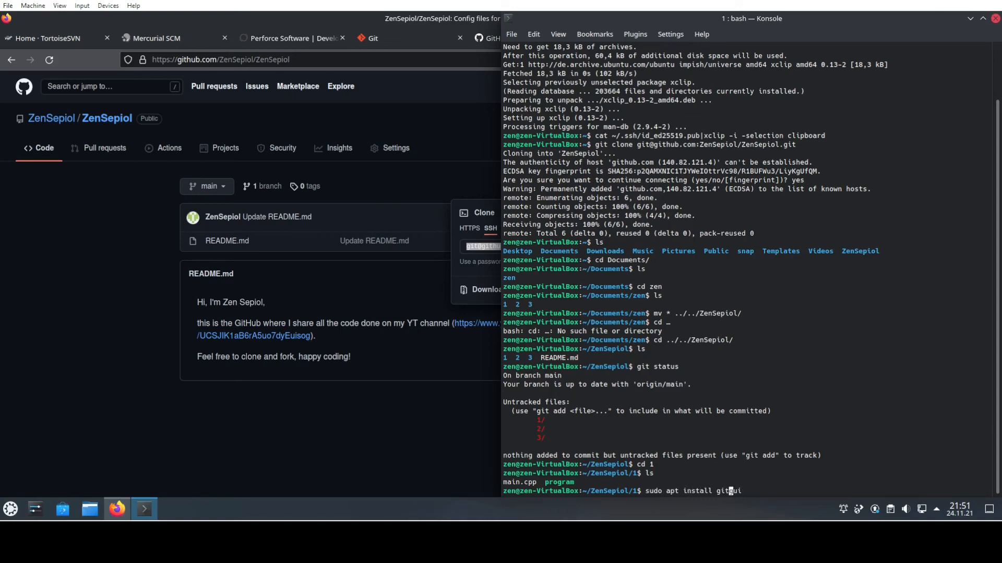
{"action": "key", "text": "Return"}
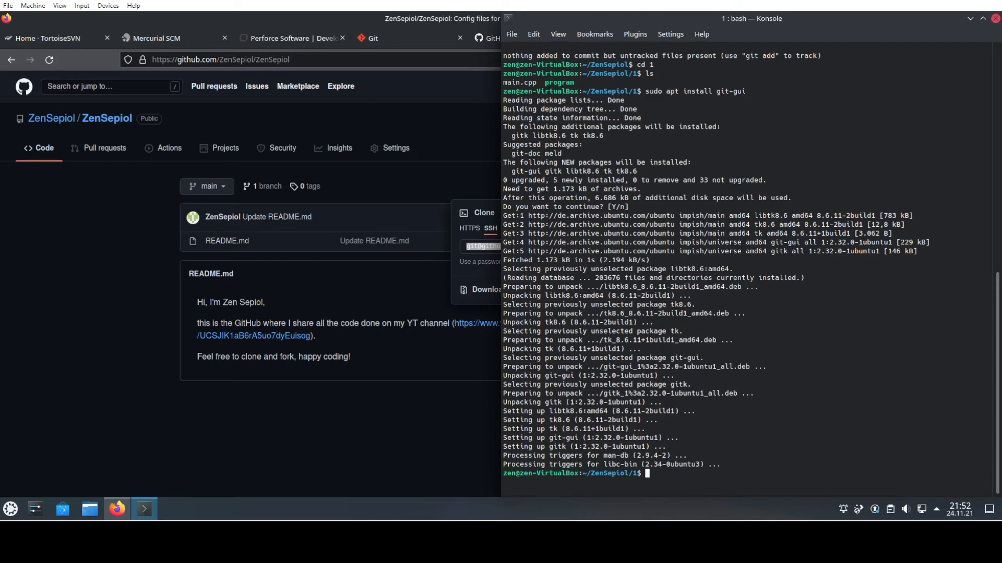
Launch git gui on the repository and stage all eight untracked files.
{"action": "type", "text": "git gui"}
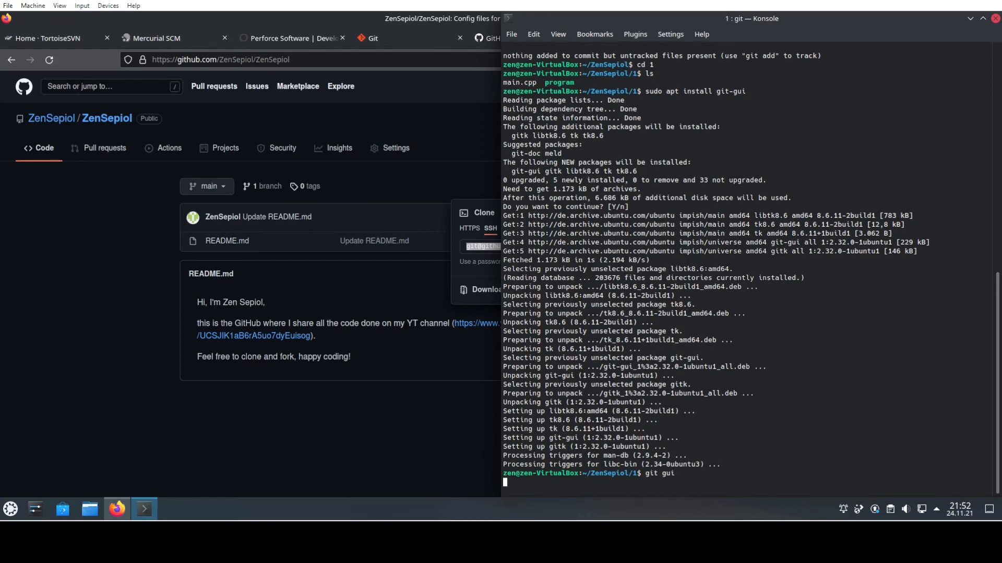
{"action": "key", "text": "Return"}
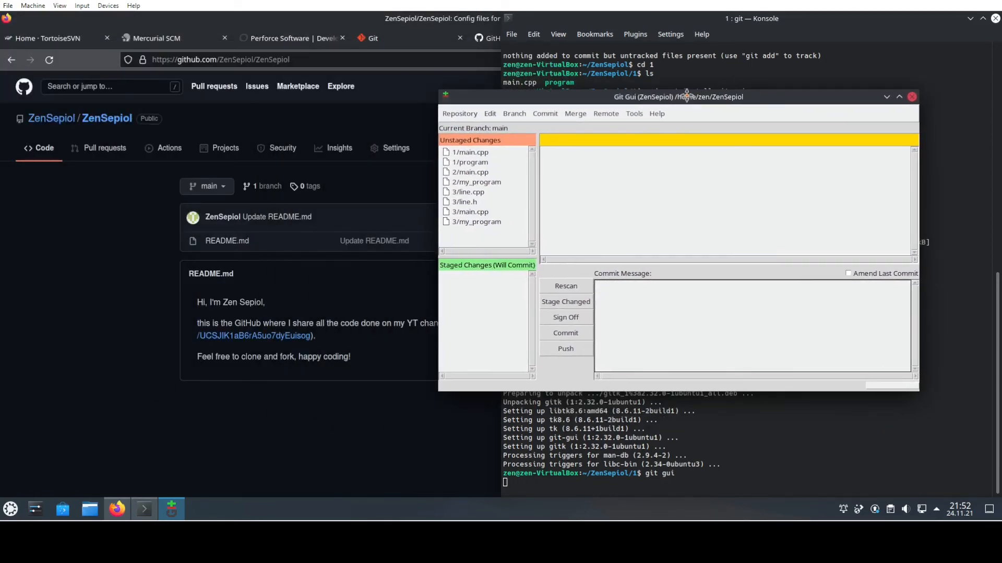
{"action": "left_click_drag", "start_coordinate": [677, 96], "coordinate": [674, 93]}
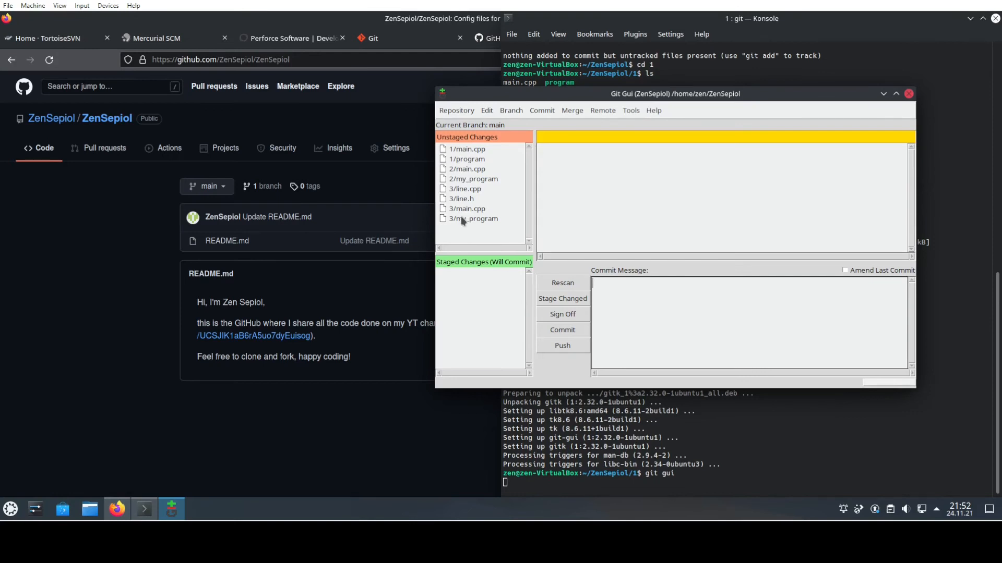
{"action": "mouse_move", "coordinate": [454, 153]}
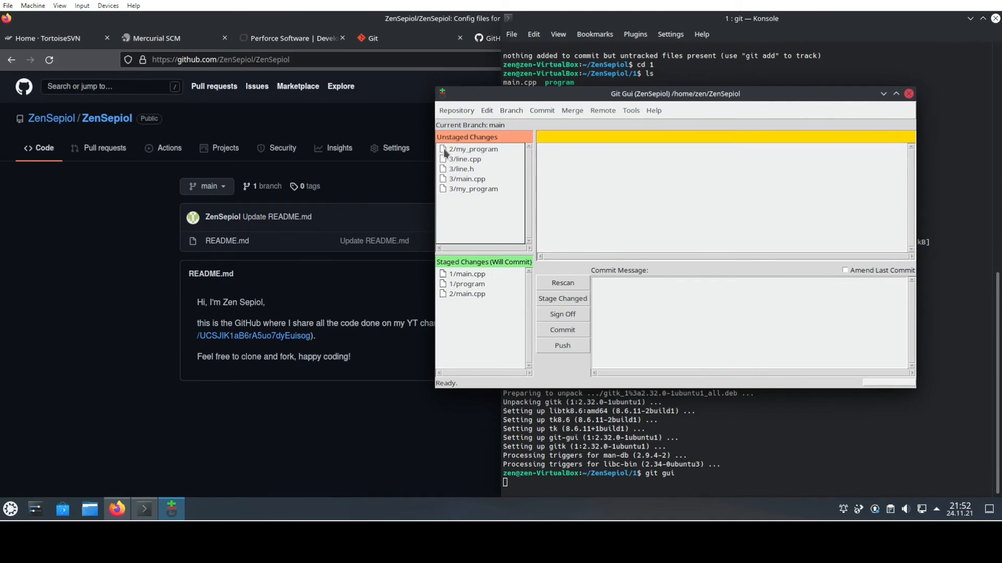
{"action": "left_click", "coordinate": [561, 299]}
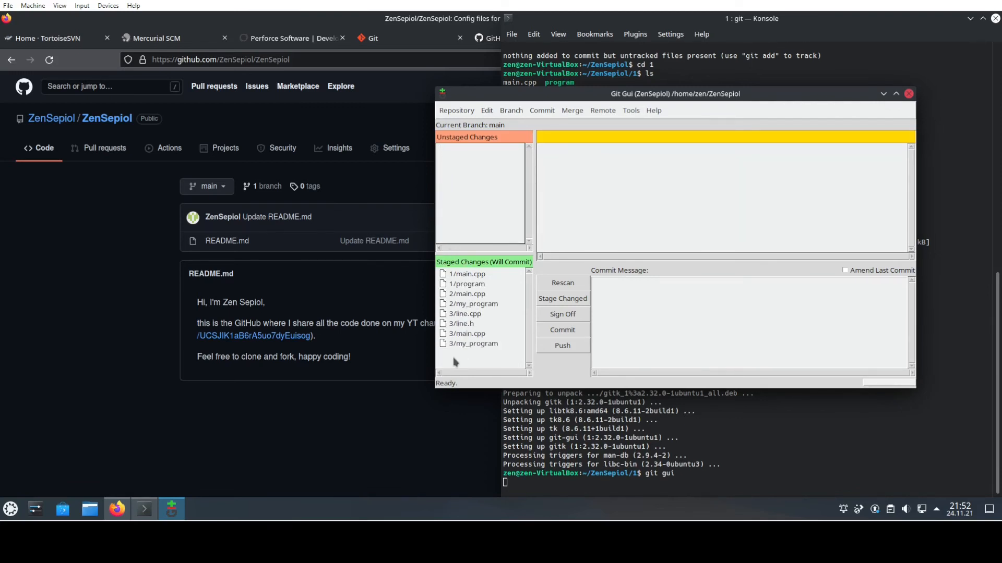
{"action": "mouse_move", "coordinate": [440, 335]}
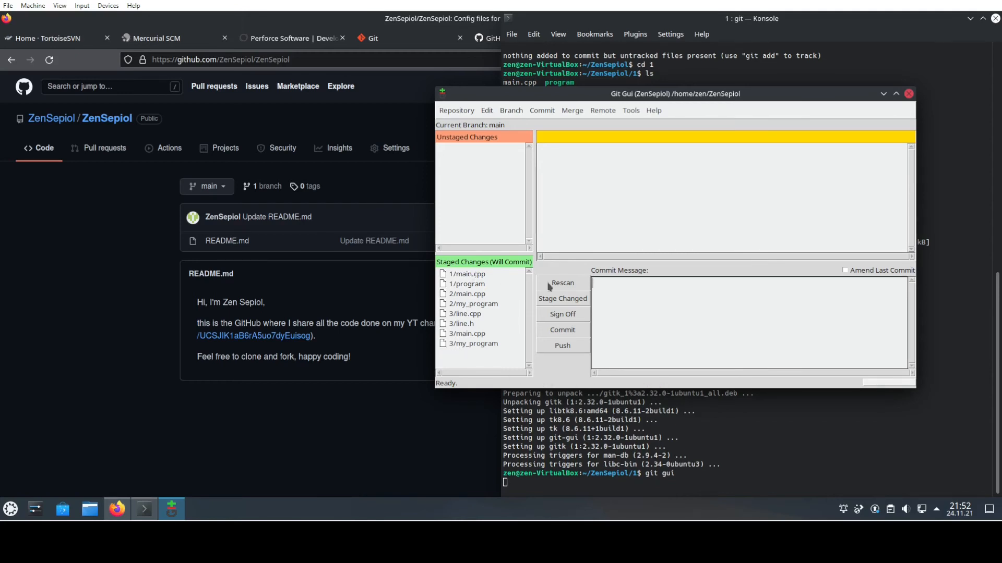
{"action": "mouse_move", "coordinate": [617, 350]}
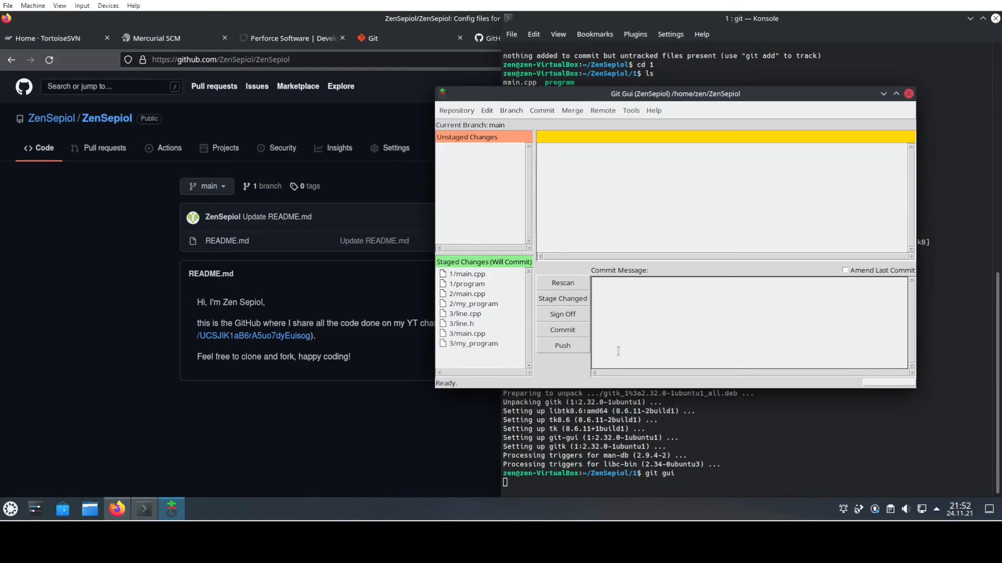
Enter the commit message "Add files based on previous videos.".
{"action": "type", "text": "A"}
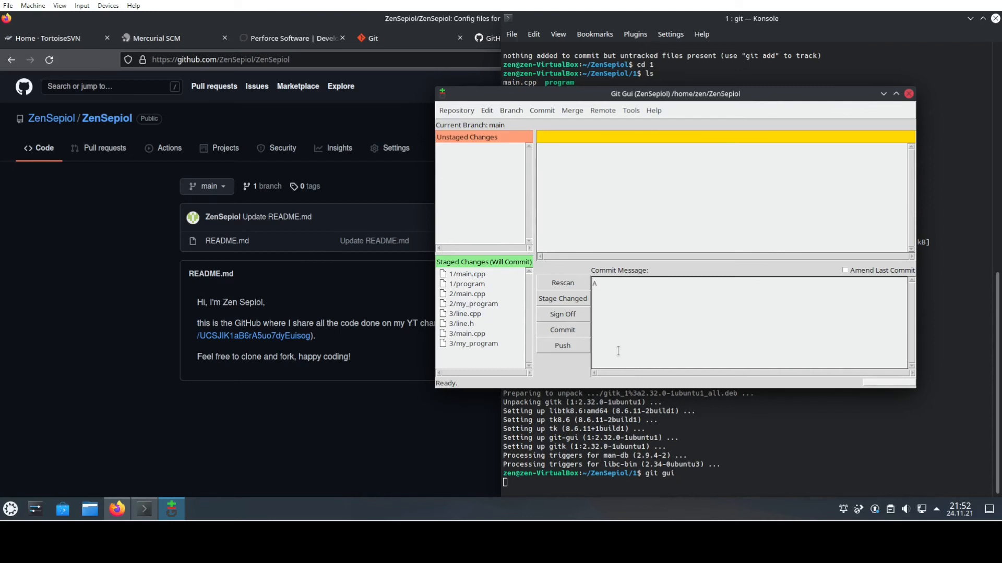
{"action": "type", "text": "dd fi"}
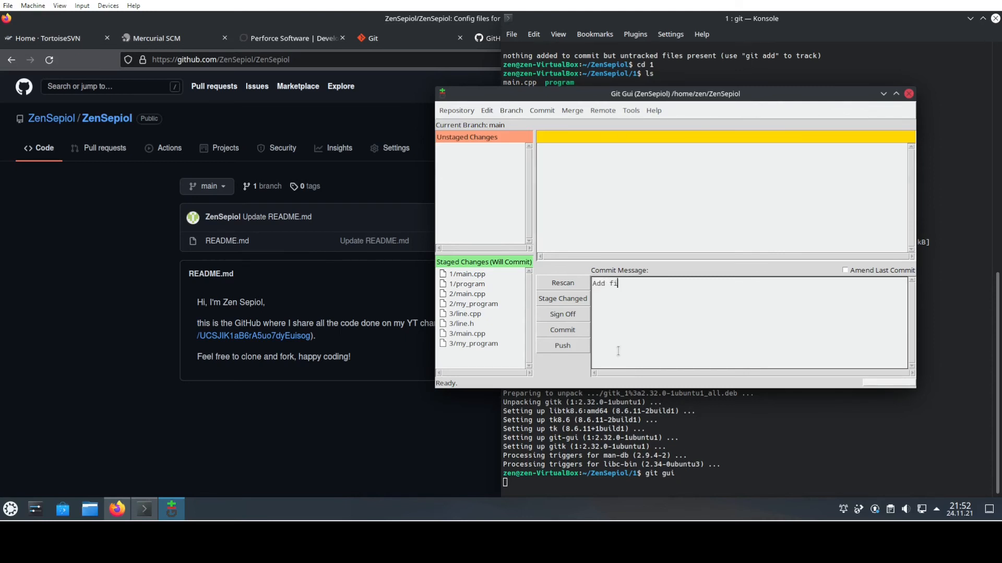
{"action": "type", "text": "les"}
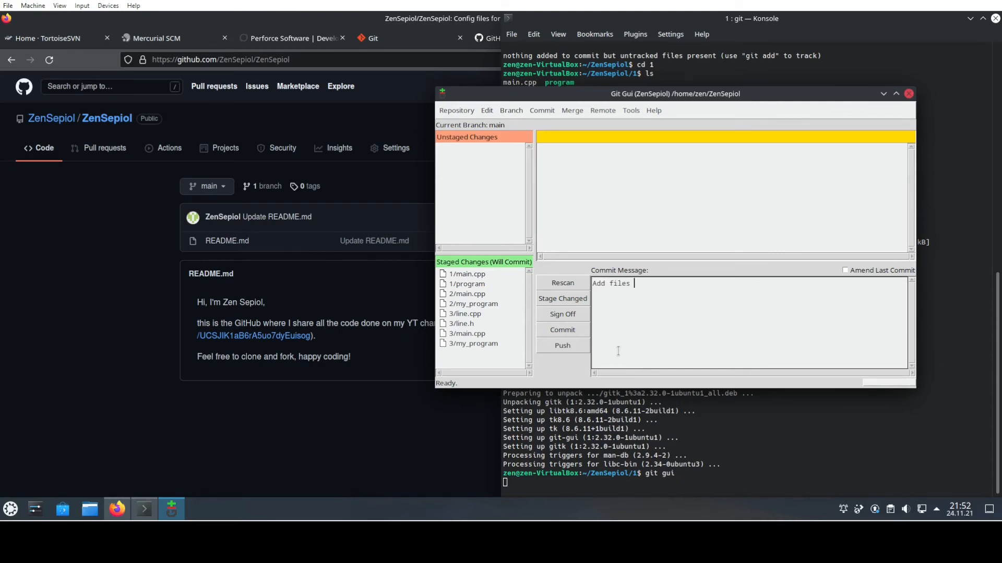
{"action": "type", "text": "based o"}
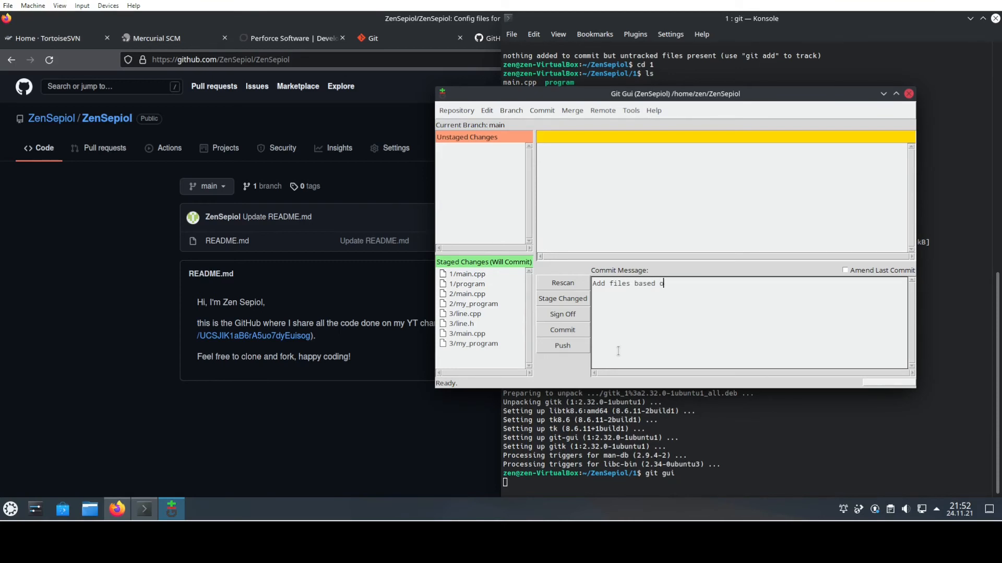
{"action": "type", "text": "n previous"}
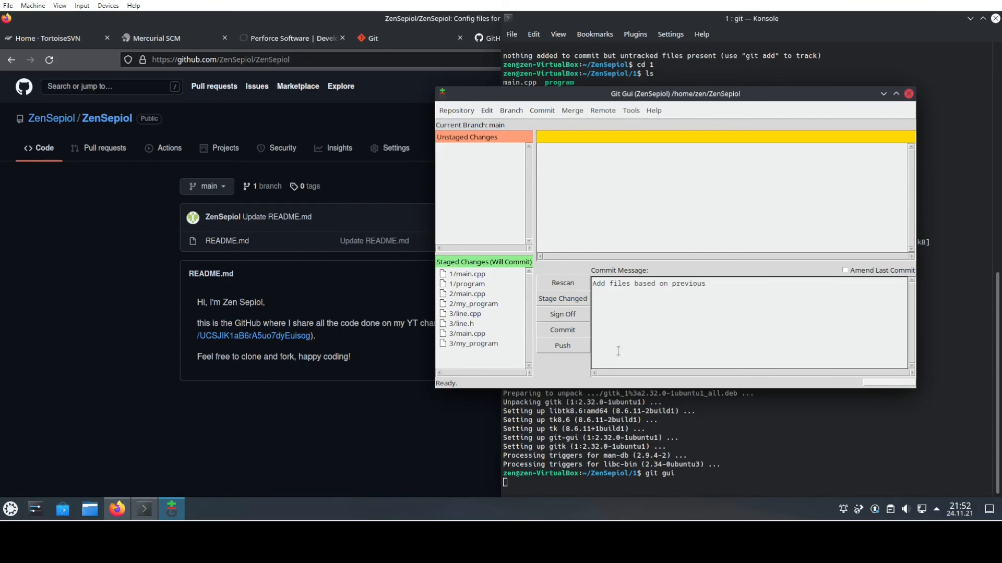
{"action": "type", "text": "videos"}
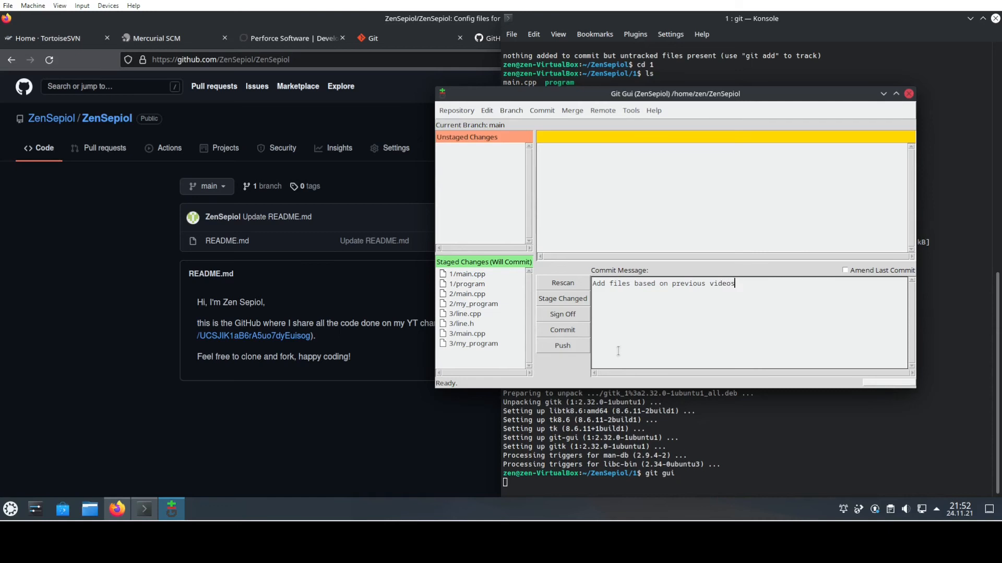
{"action": "mouse_move", "coordinate": [642, 344]}
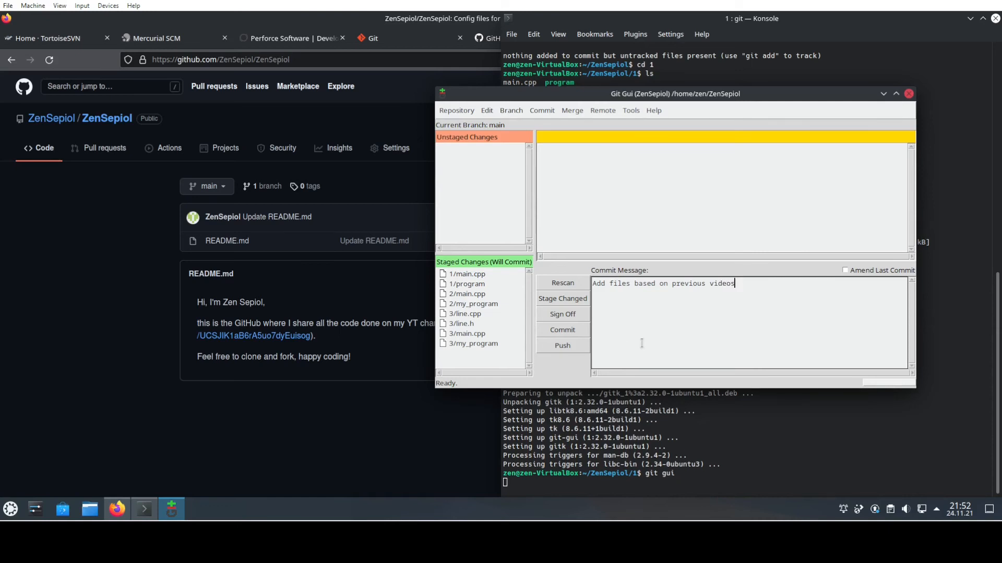
{"action": "type", "text": "."}
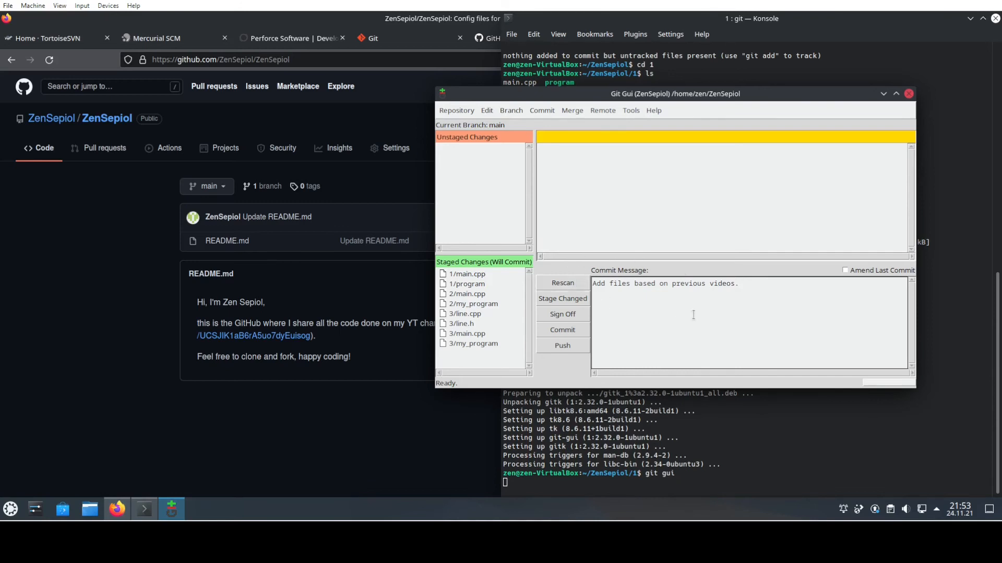
{"action": "mouse_move", "coordinate": [693, 332]}
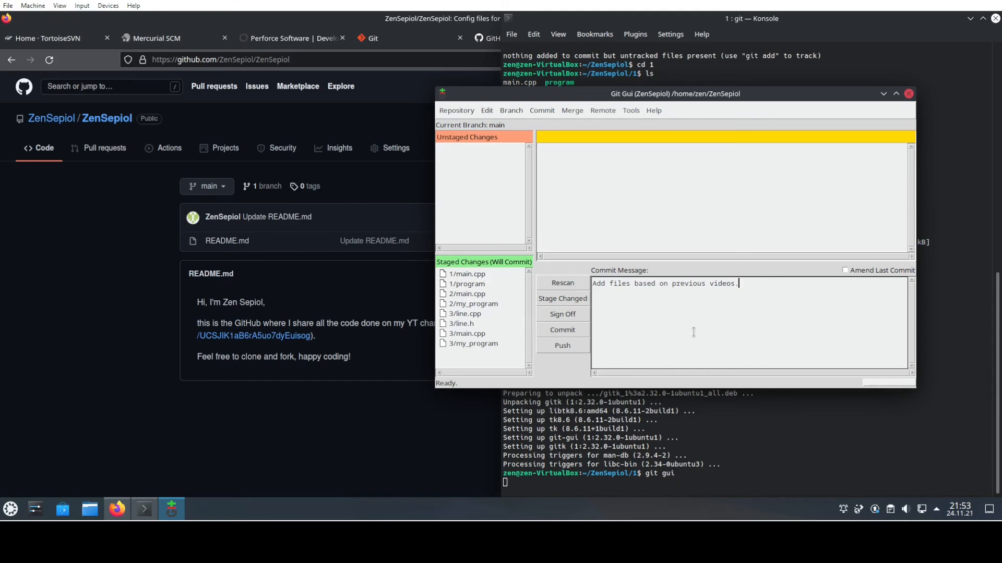
{"action": "mouse_move", "coordinate": [672, 319]}
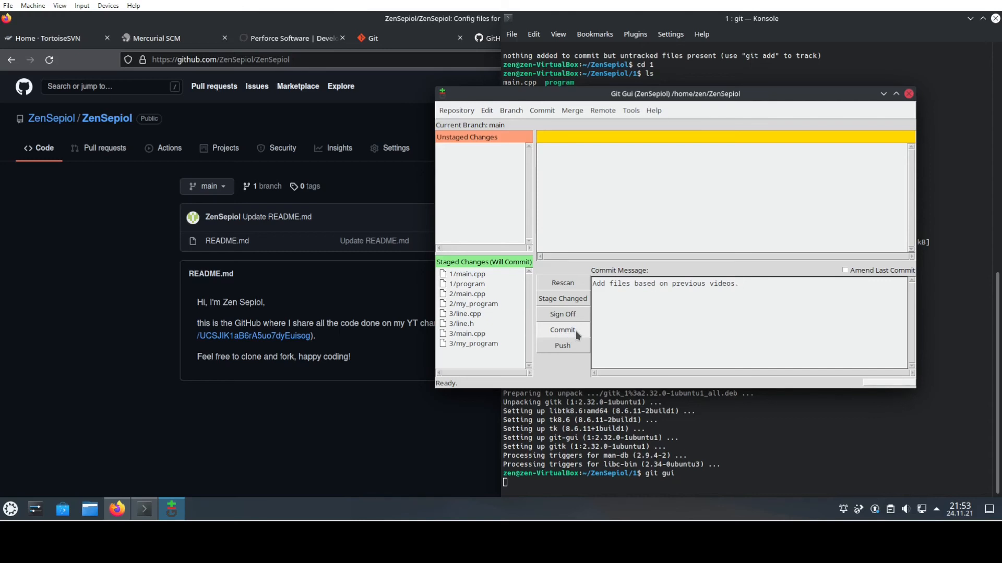
Attempt the commit, which fails with an unknown committer identity error.
{"action": "left_click", "coordinate": [561, 330]}
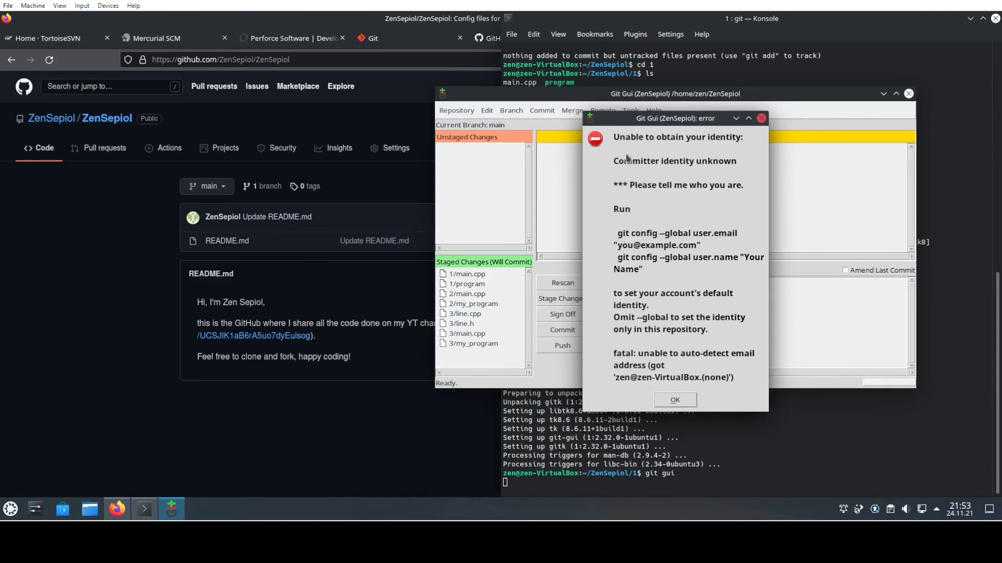
{"action": "mouse_move", "coordinate": [690, 298]}
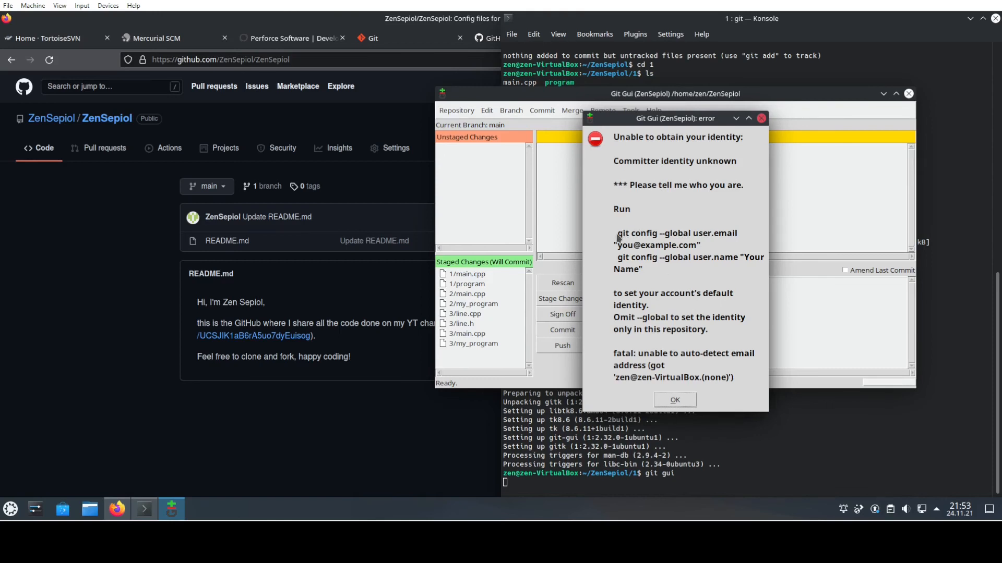
{"action": "mouse_move", "coordinate": [650, 246]}
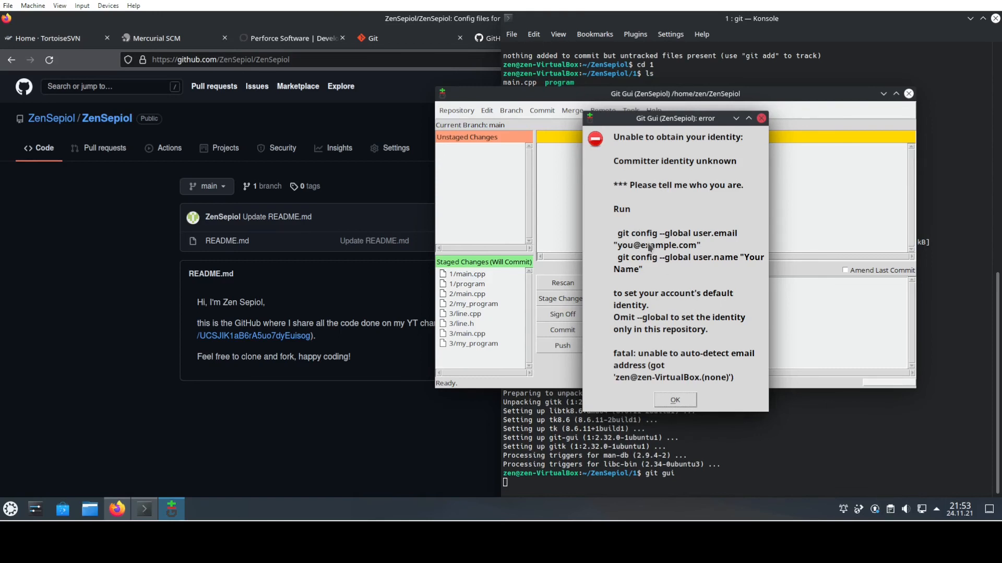
{"action": "mouse_move", "coordinate": [667, 135]}
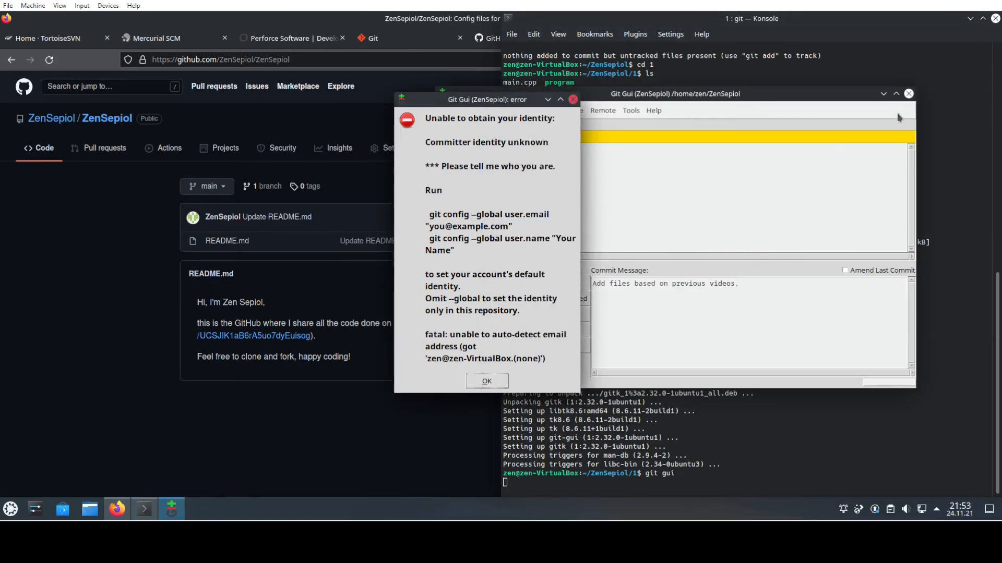
Switch to Konsole, relaunch git gui, and retry the commit, hitting the identity error again.
{"action": "left_click", "coordinate": [486, 381]}
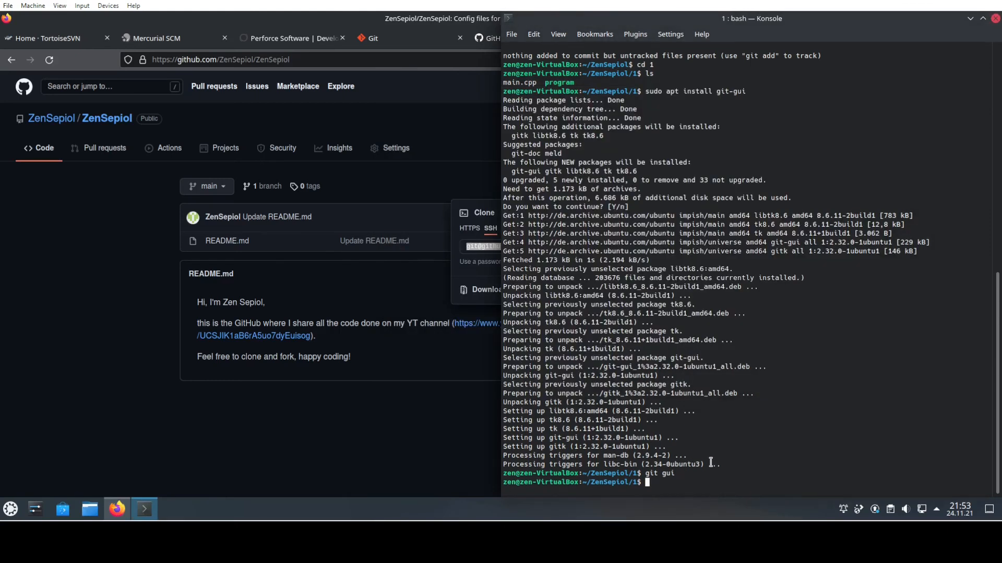
{"action": "type", "text": "git gui&"}
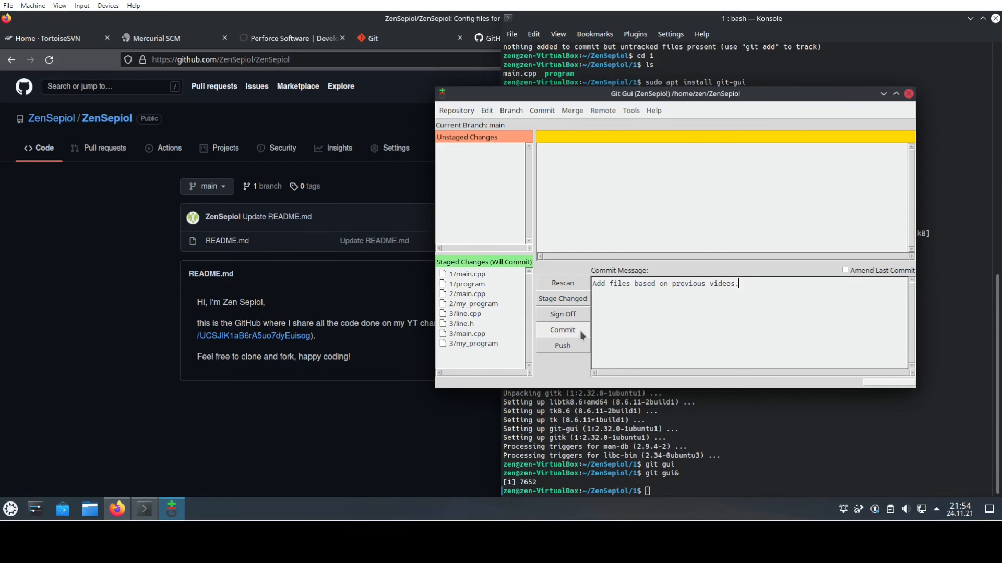
{"action": "left_click", "coordinate": [562, 330]}
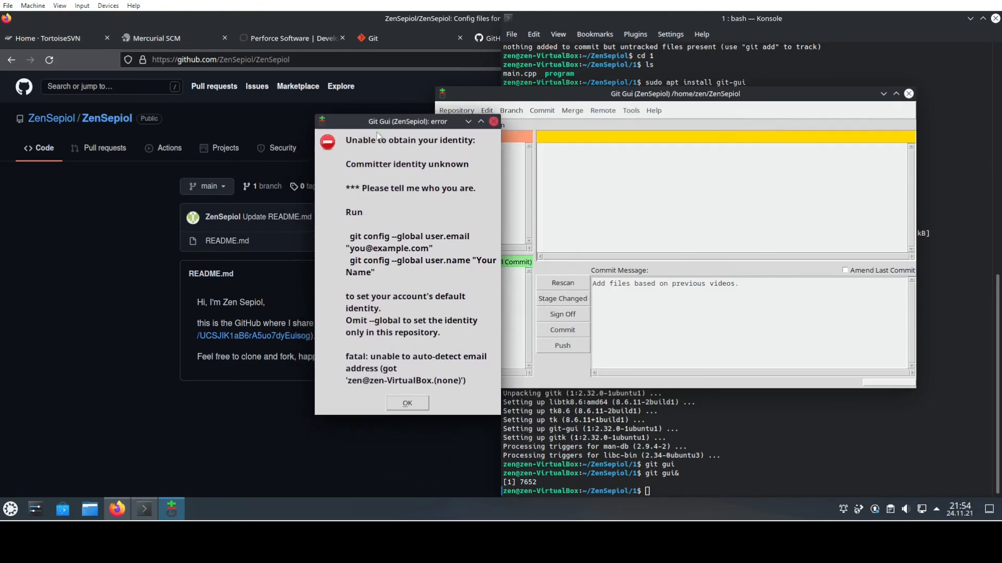
{"action": "mouse_move", "coordinate": [237, 141]}
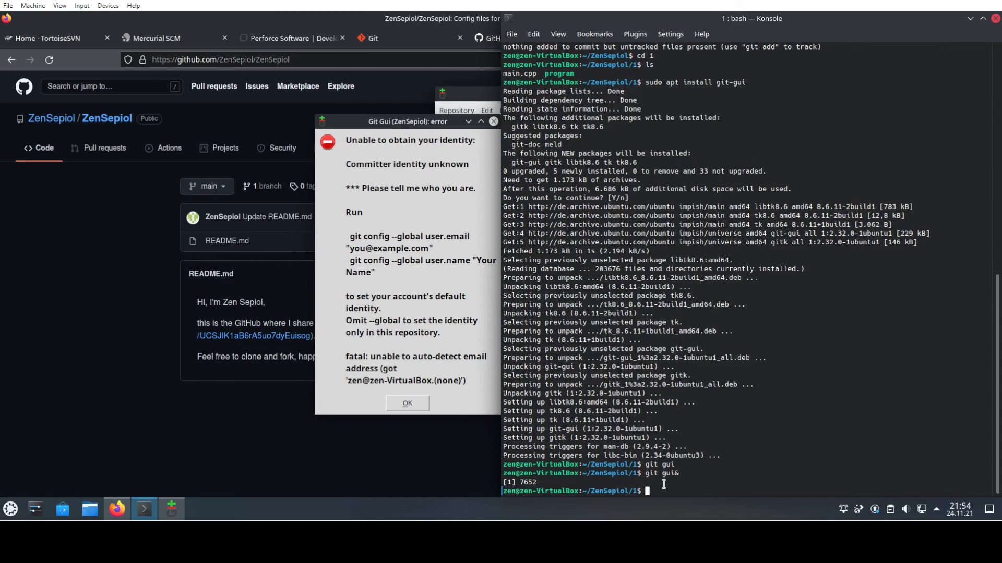
Configure the global git user.email with the zense address.
{"action": "type", "text": "git config"}
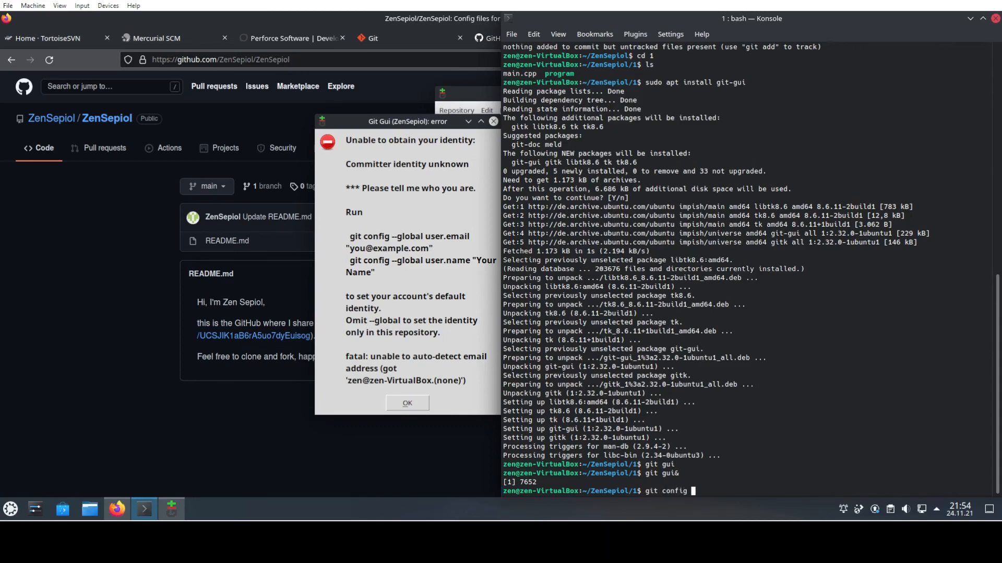
{"action": "type", "text": "--global"}
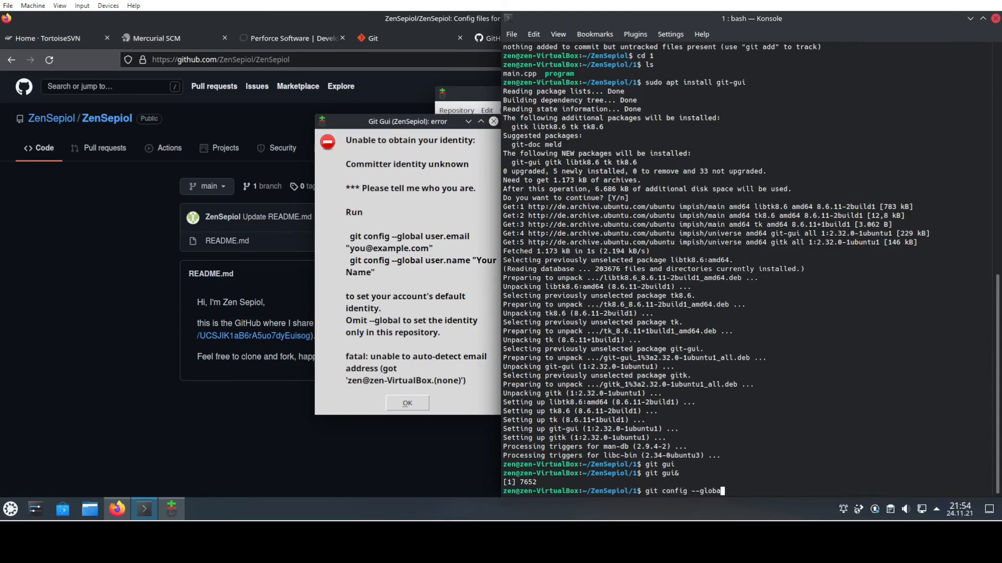
{"action": "type", "text": "user"}
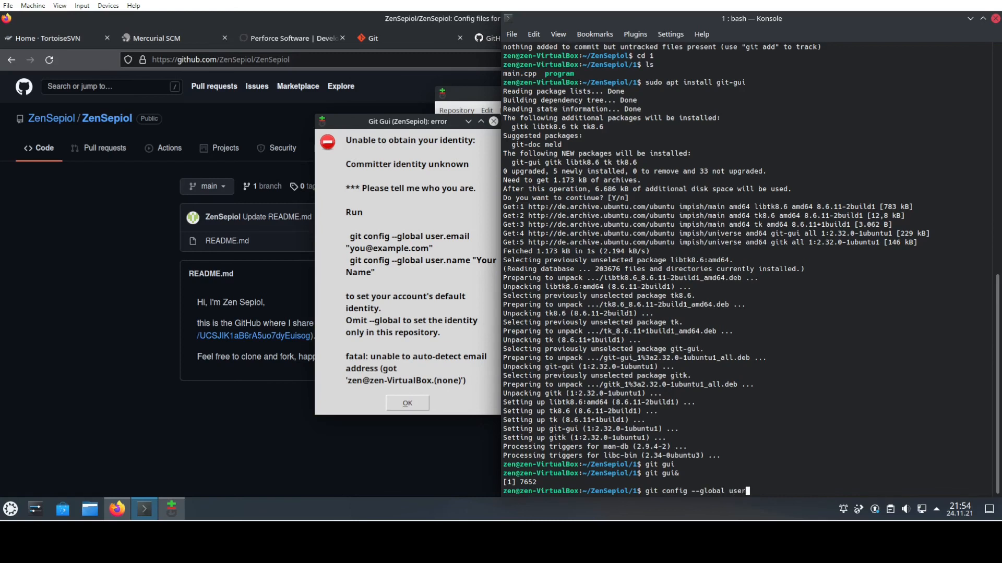
{"action": "type", "text": ".email"}
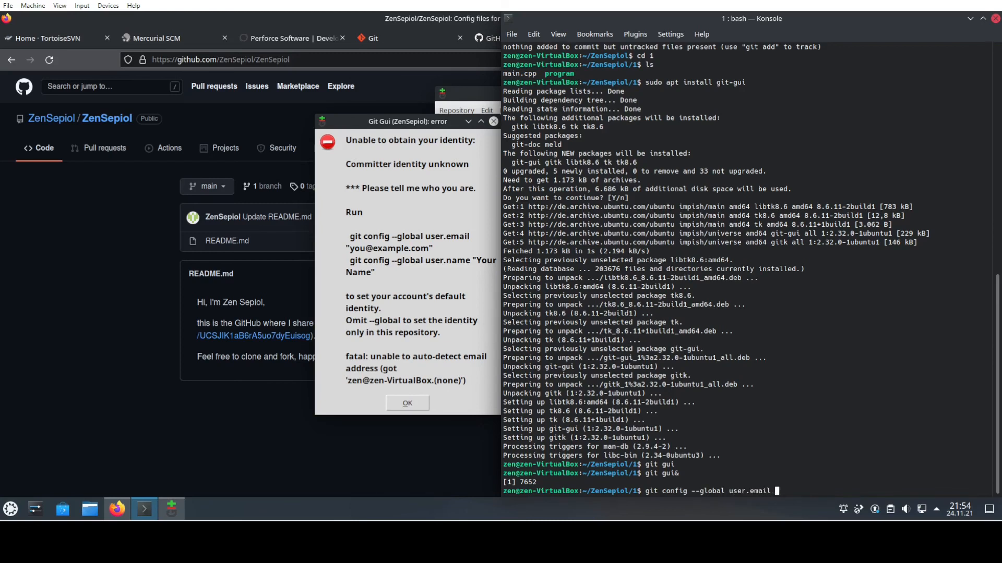
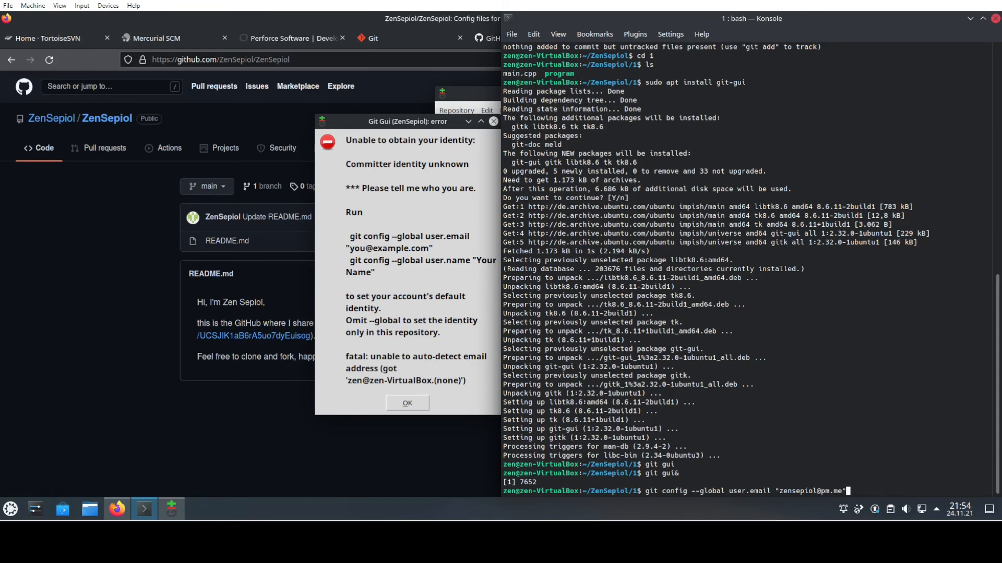
{"action": "key", "text": "Return"}
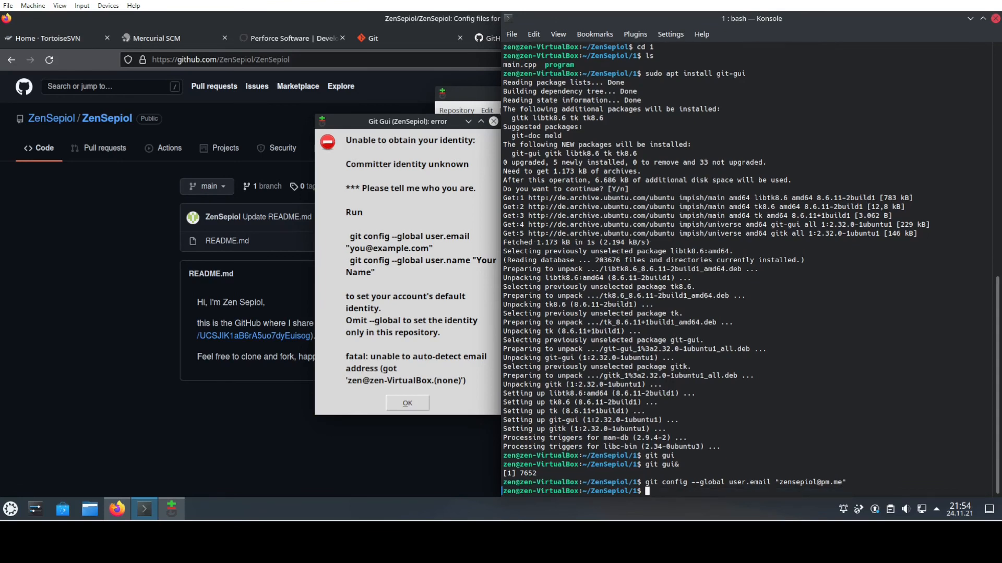
Configure the global git user.name for the committer identity.
{"action": "type", "text": "git config"}
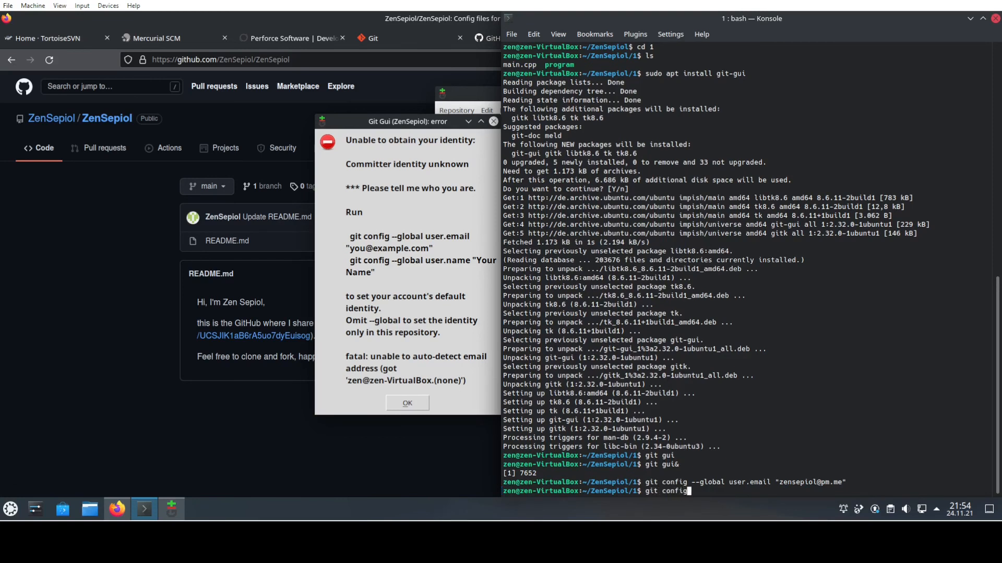
{"action": "type", "text": "--global"}
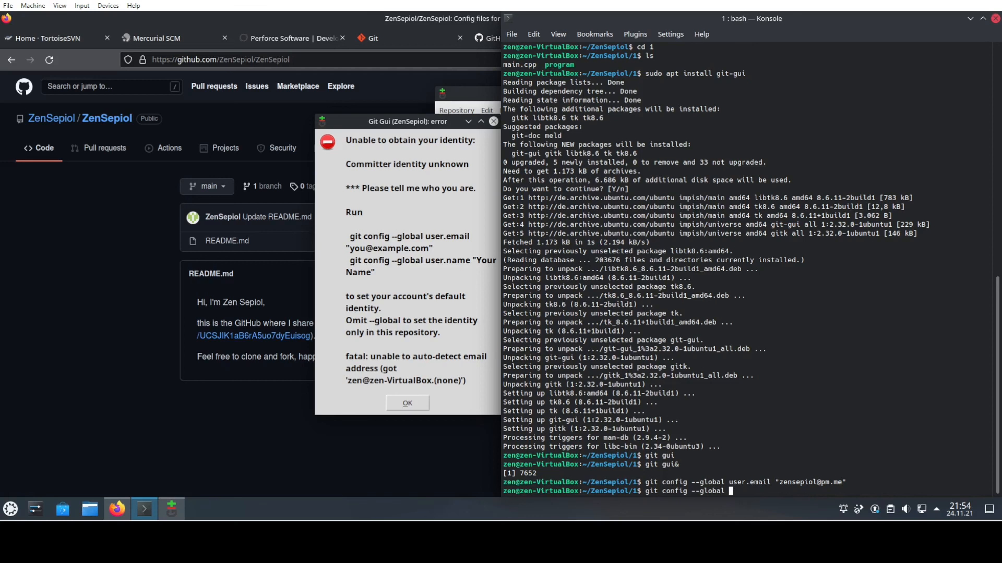
{"action": "type", "text": "user.name"}
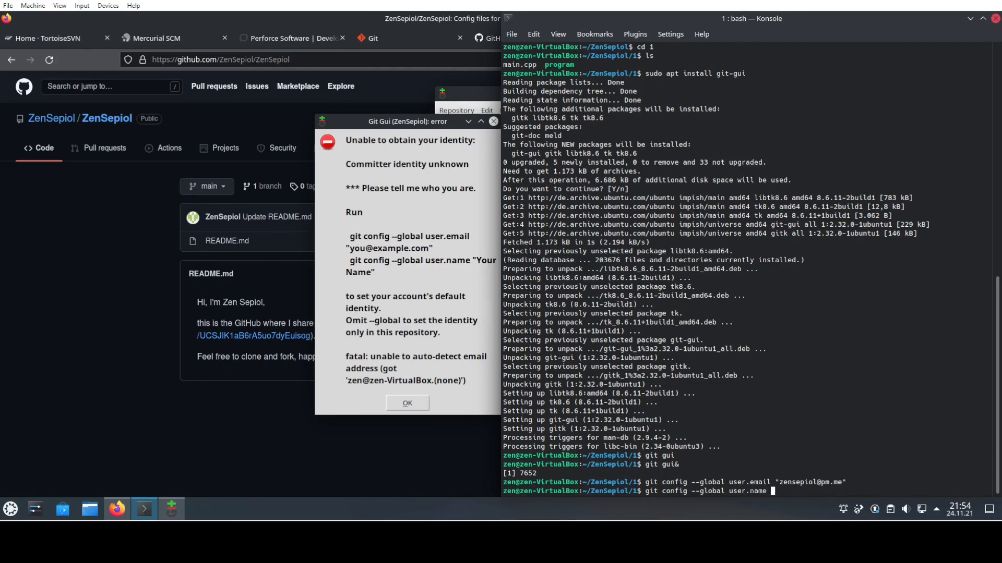
{"action": "type", "text": "\"Zen Sepiol"}
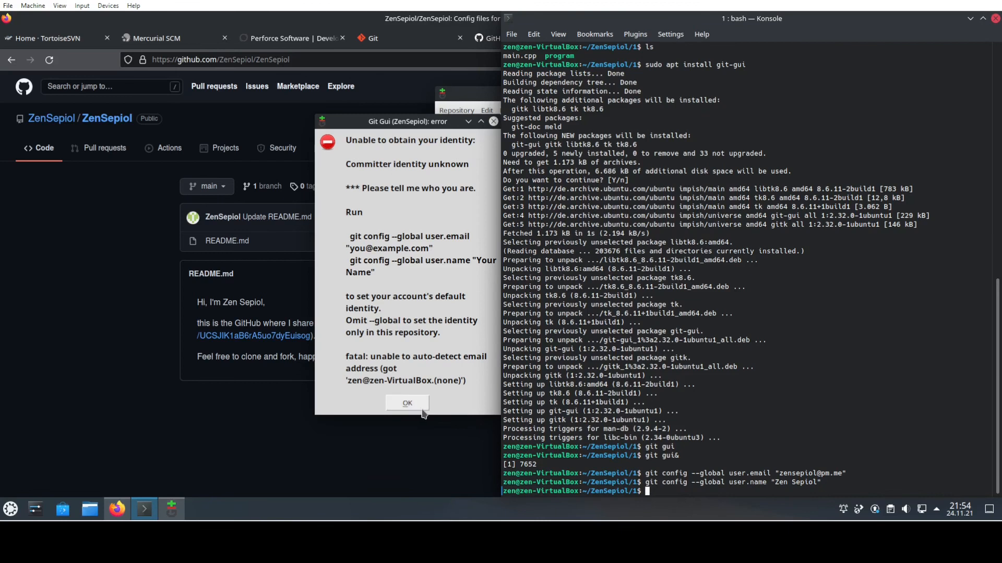
Dismiss the identity error, create commit dd477953, and close Git Gui.
{"action": "left_click", "coordinate": [405, 403]}
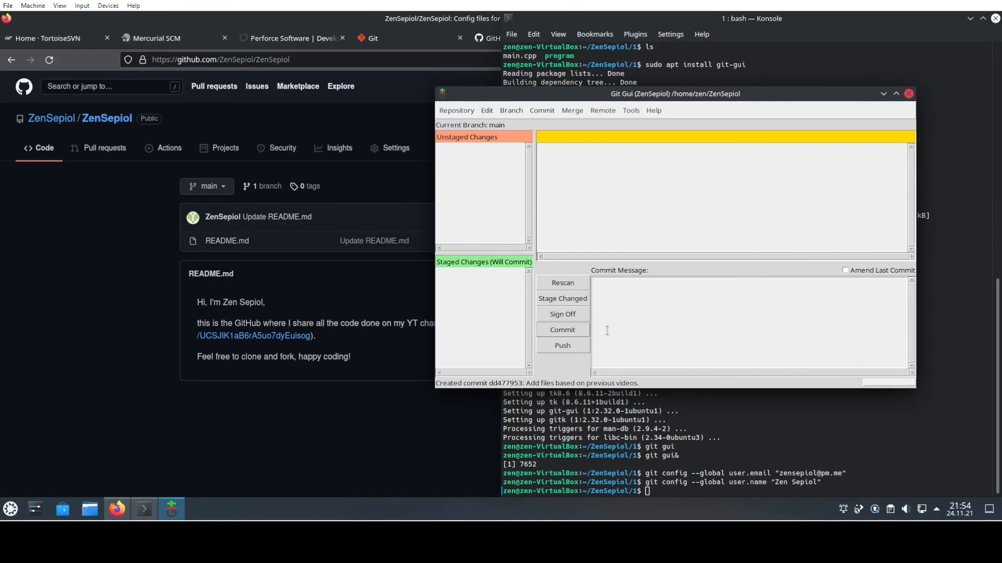
{"action": "mouse_move", "coordinate": [909, 94]}
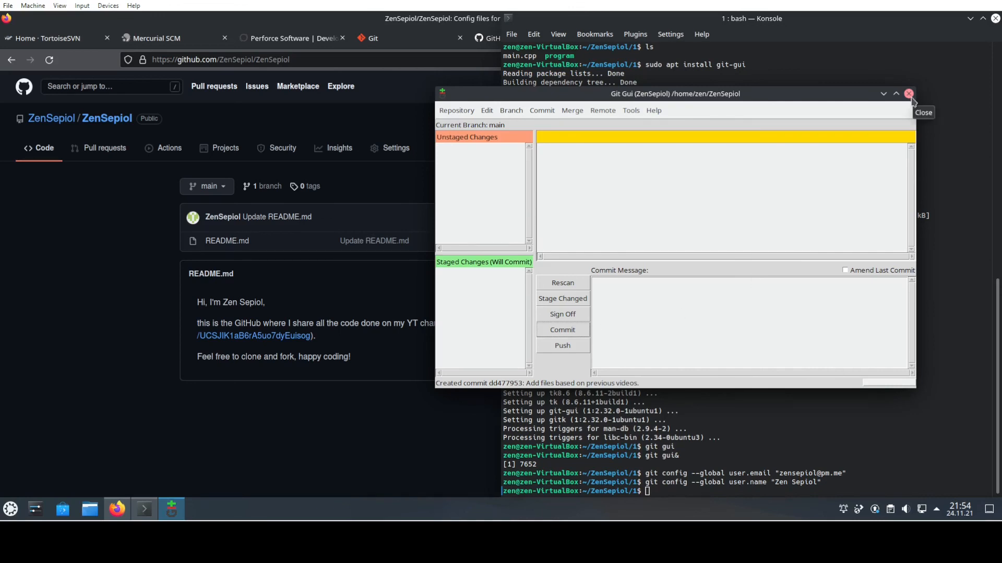
{"action": "left_click", "coordinate": [909, 94]}
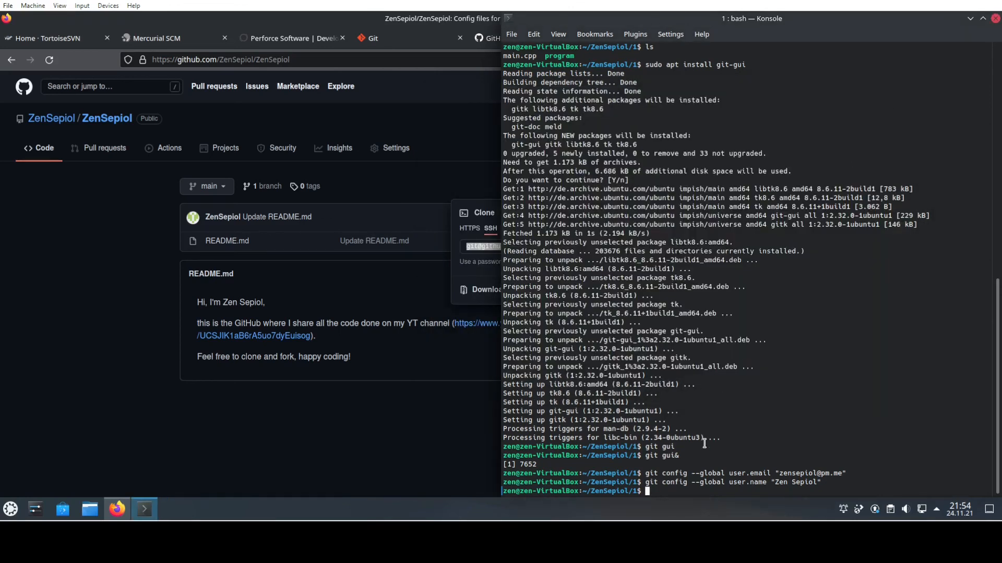
Push commit dd47795 to main on github.com:ZenSepiol/ZenSepiol.git.
{"action": "type", "text": "git push"}
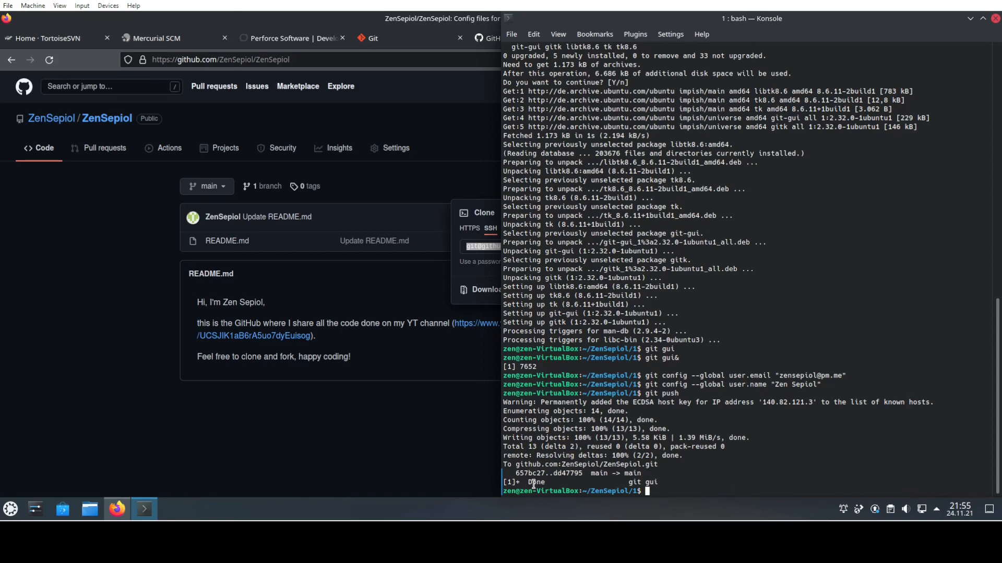
{"action": "mouse_move", "coordinate": [394, 306]}
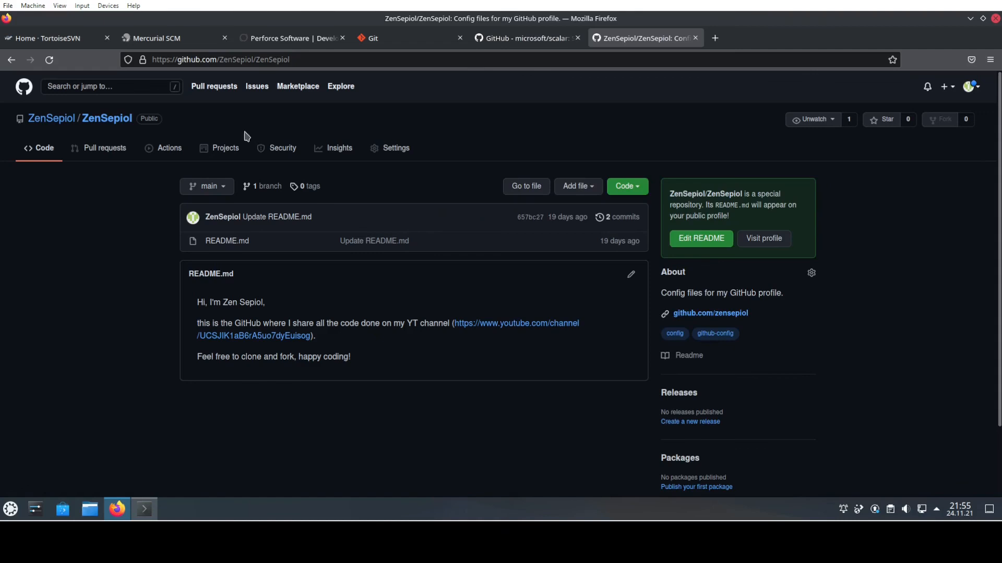
{"action": "mouse_move", "coordinate": [177, 203]}
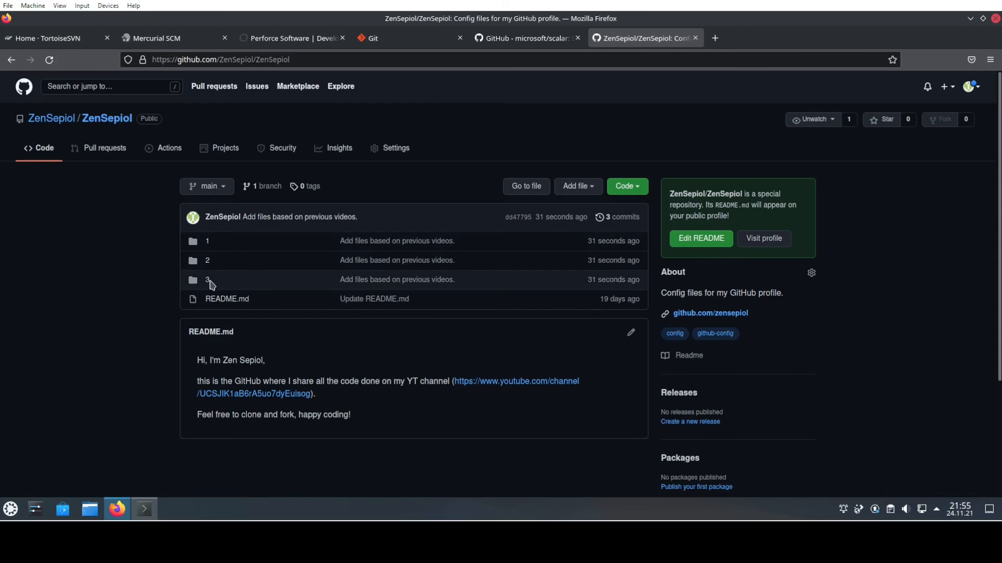
{"action": "mouse_move", "coordinate": [208, 247]}
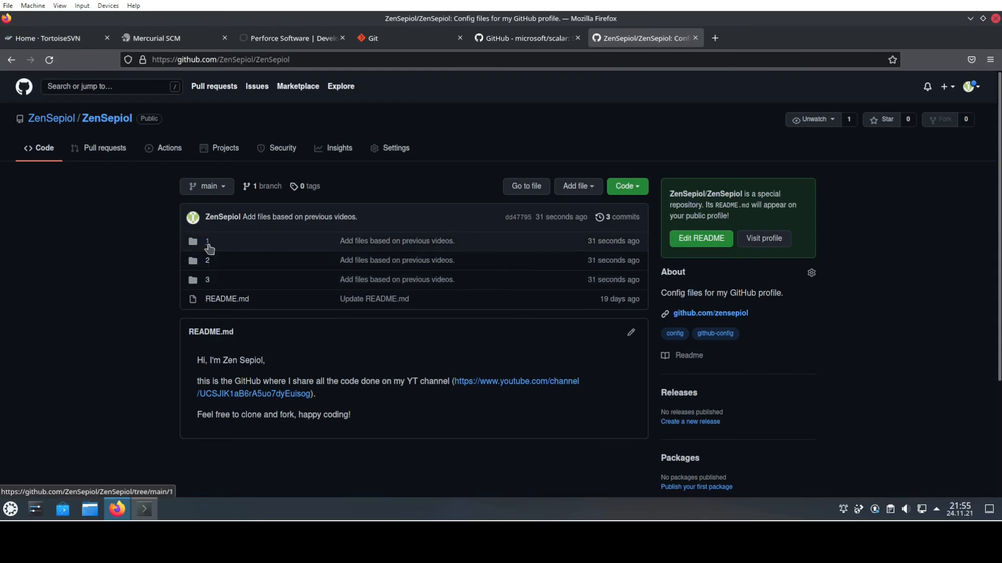
Browse folder 1 showing main.cpp and program, then return to the repository root and another folder.
{"action": "left_click", "coordinate": [207, 241]}
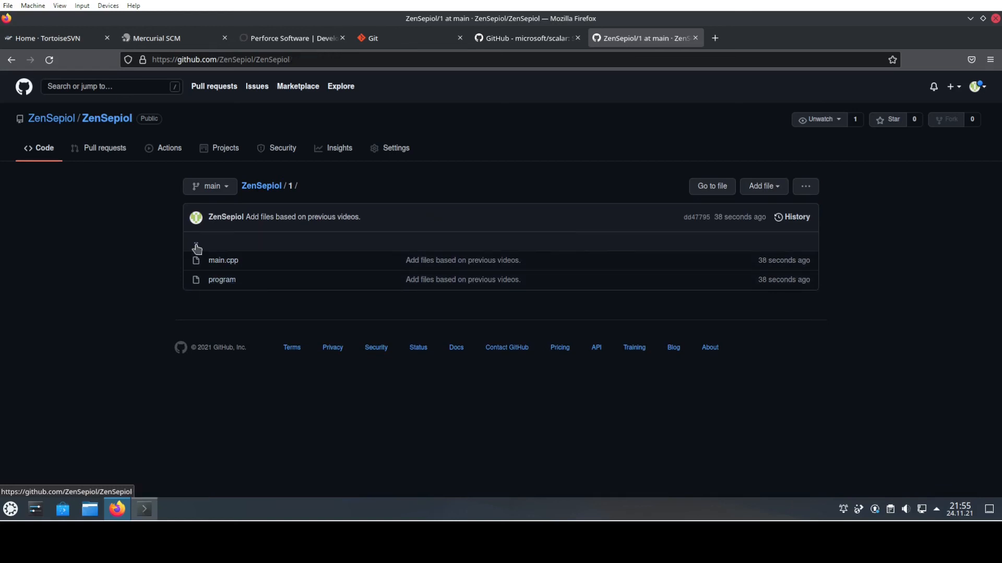
{"action": "left_click", "coordinate": [261, 185]}
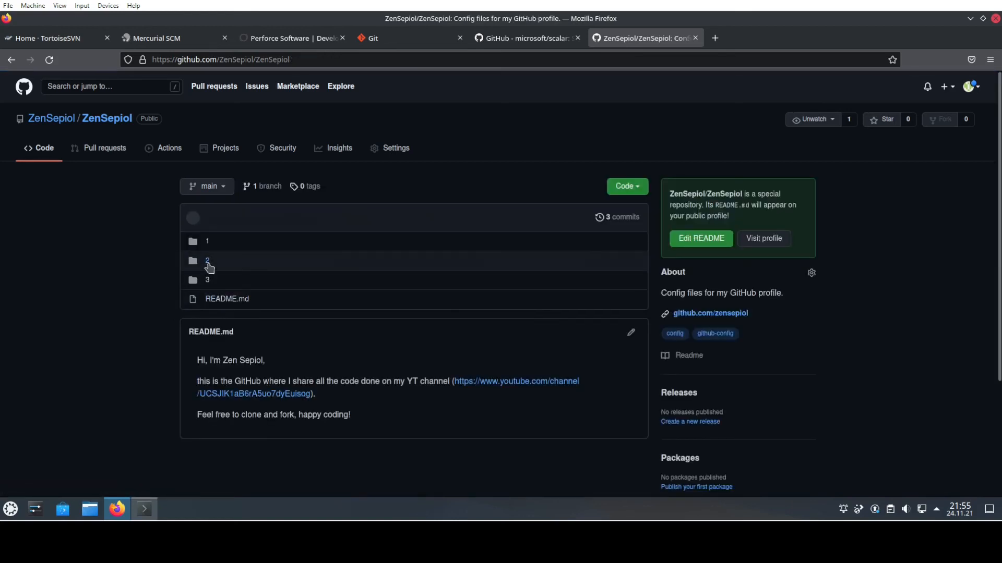
{"action": "left_click", "coordinate": [207, 260]}
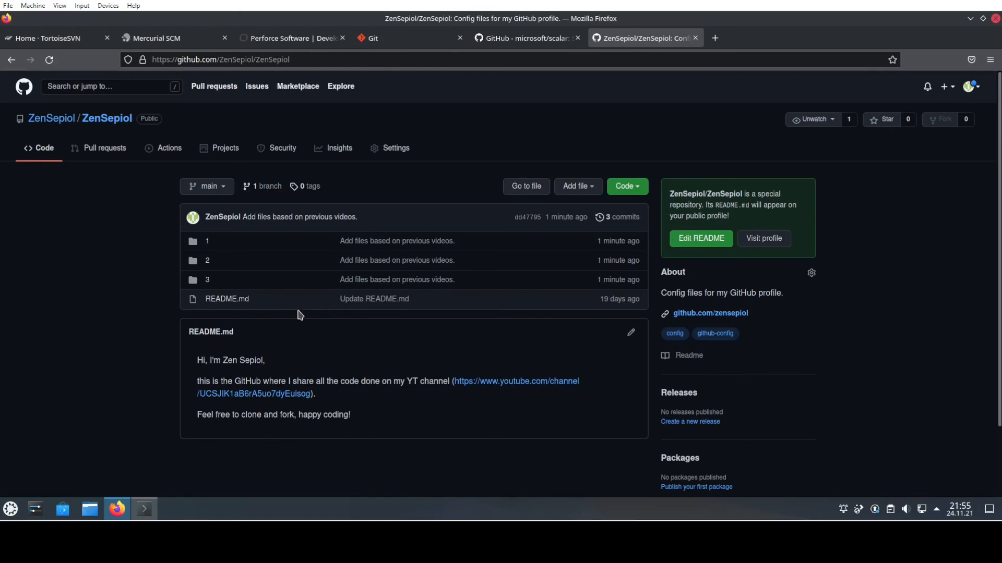
{"action": "mouse_move", "coordinate": [203, 318]}
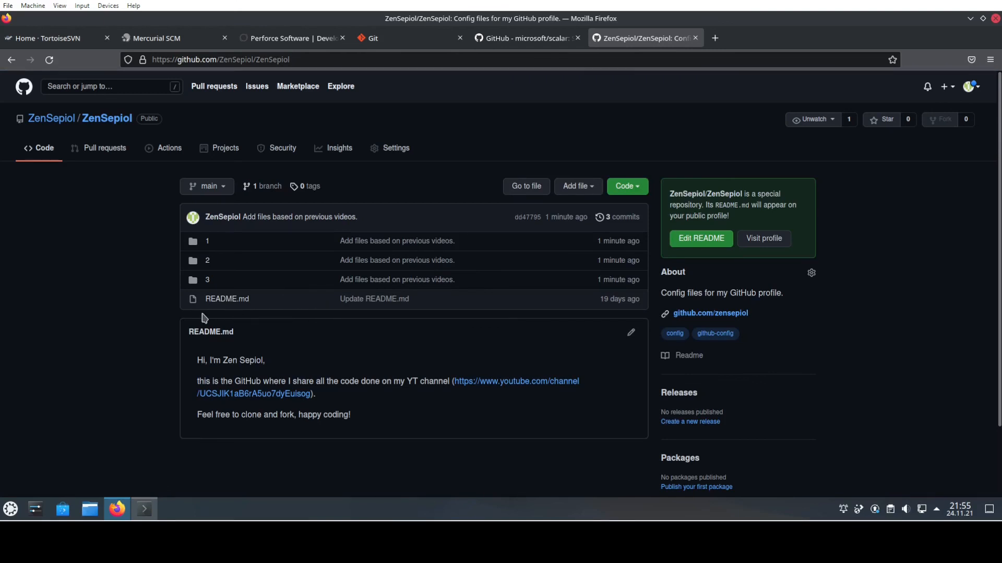
{"action": "mouse_move", "coordinate": [180, 327]}
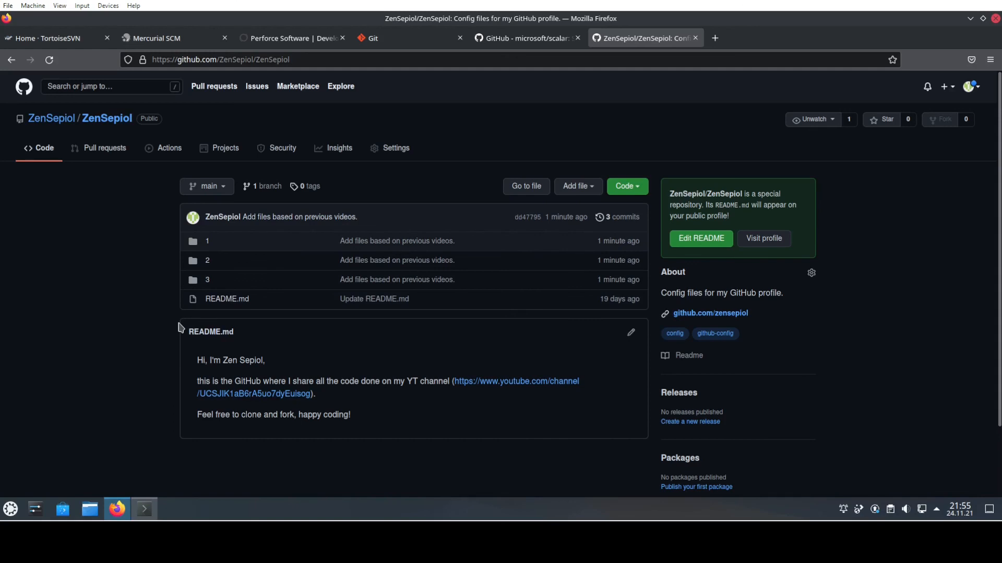
{"action": "mouse_move", "coordinate": [173, 275]}
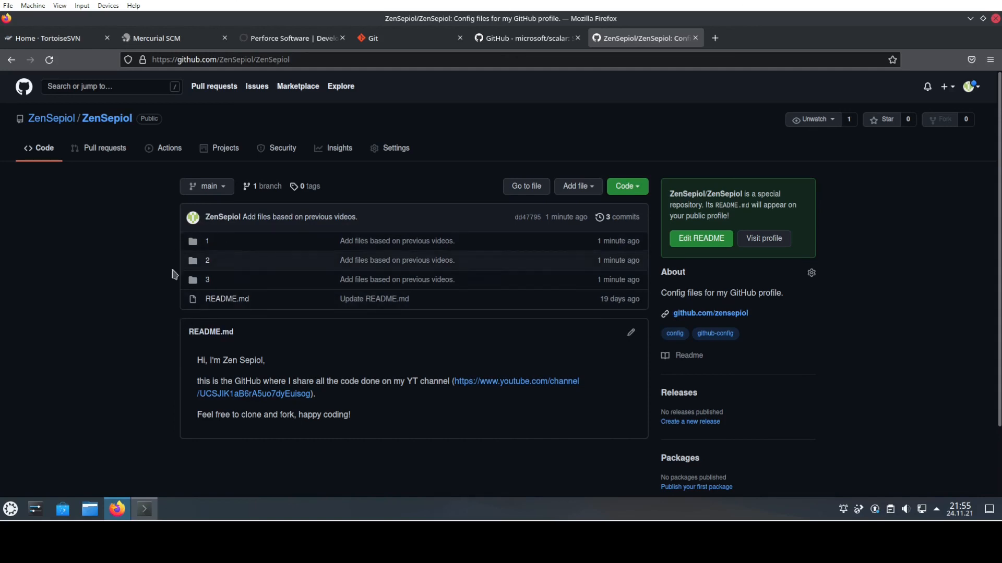